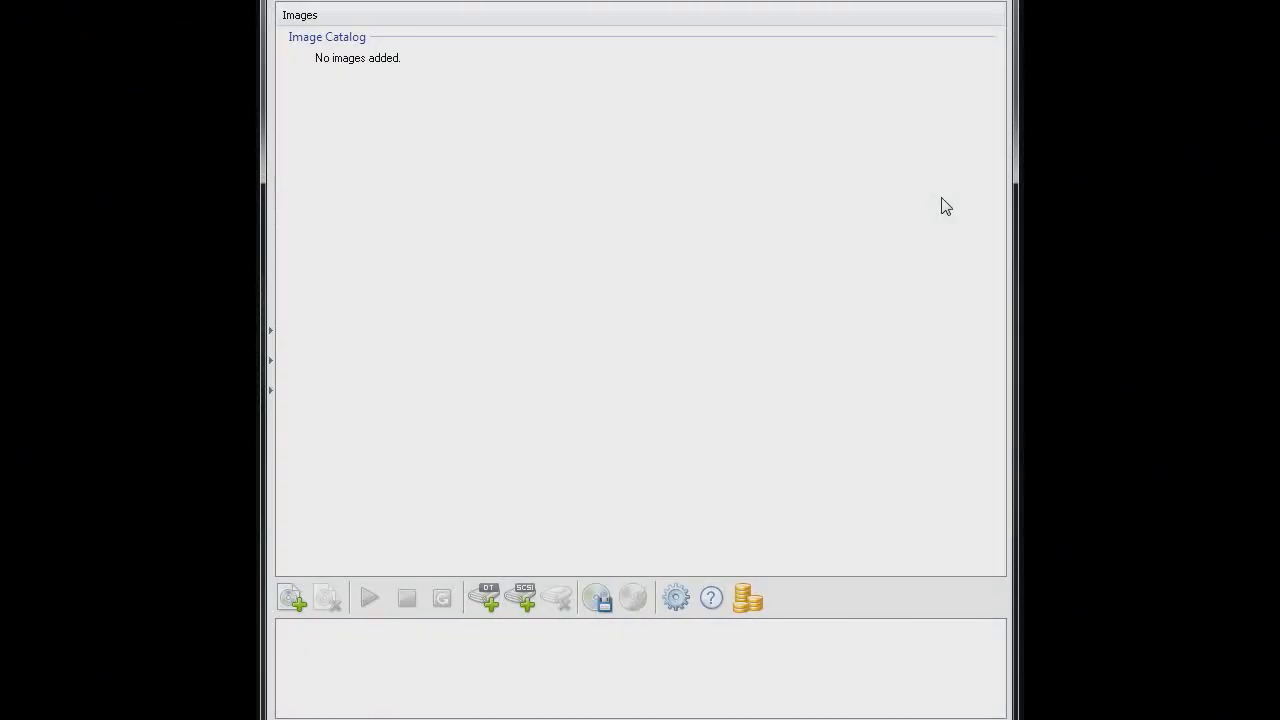
pyautogui.moveTo(818, 114)
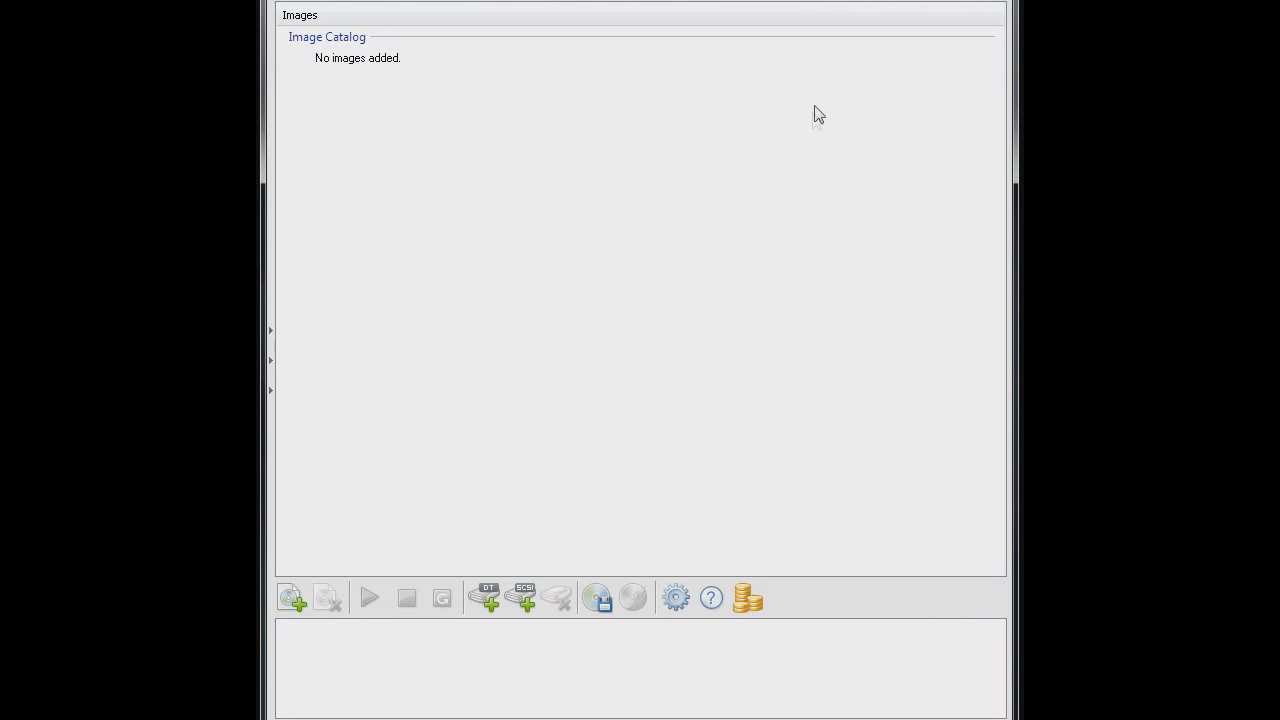
pyautogui.moveTo(456, 364)
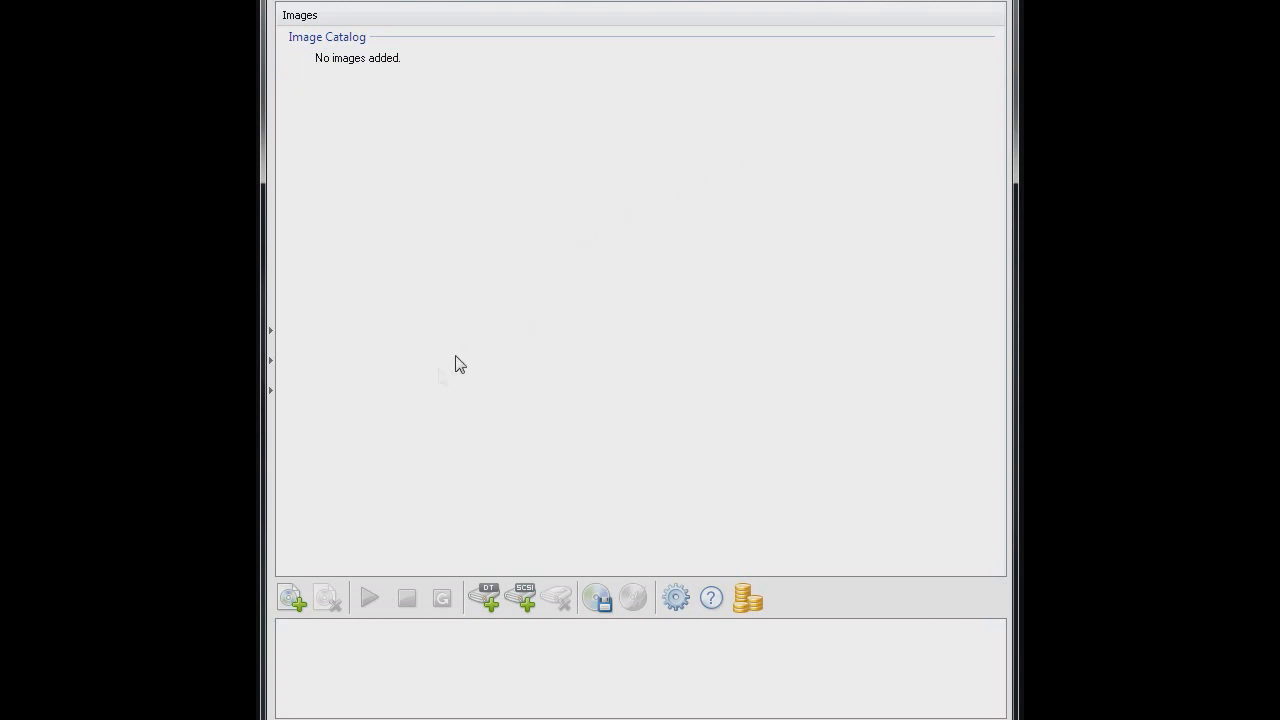
pyautogui.moveTo(298, 556)
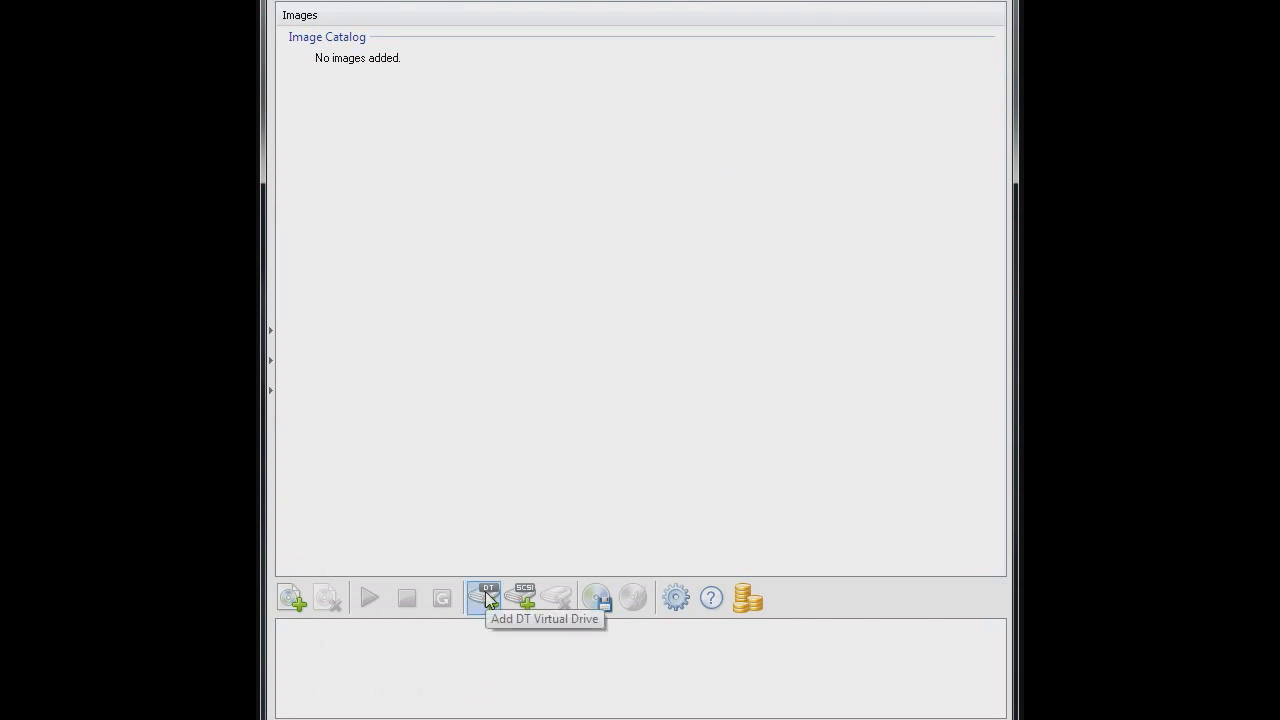
# Step: Add a new DT virtual drive (F:) in DAEMON Tools Lite
pyautogui.click(484, 596)
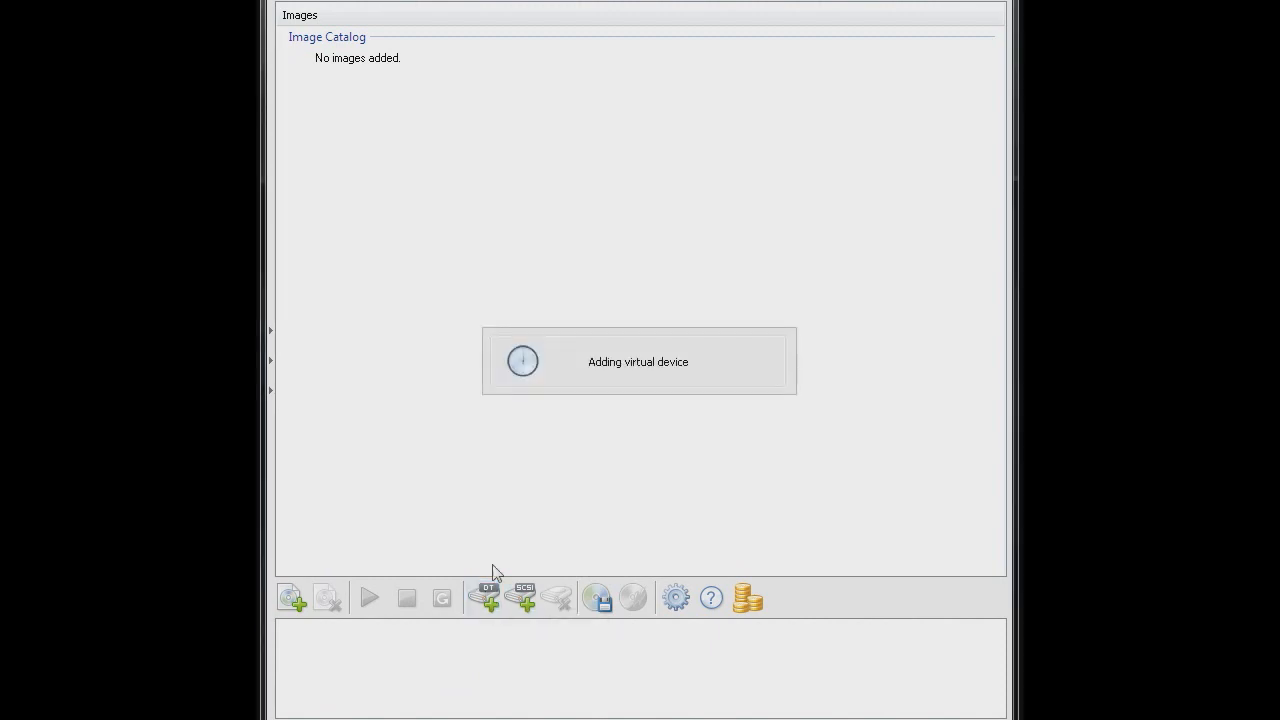
pyautogui.moveTo(508, 486)
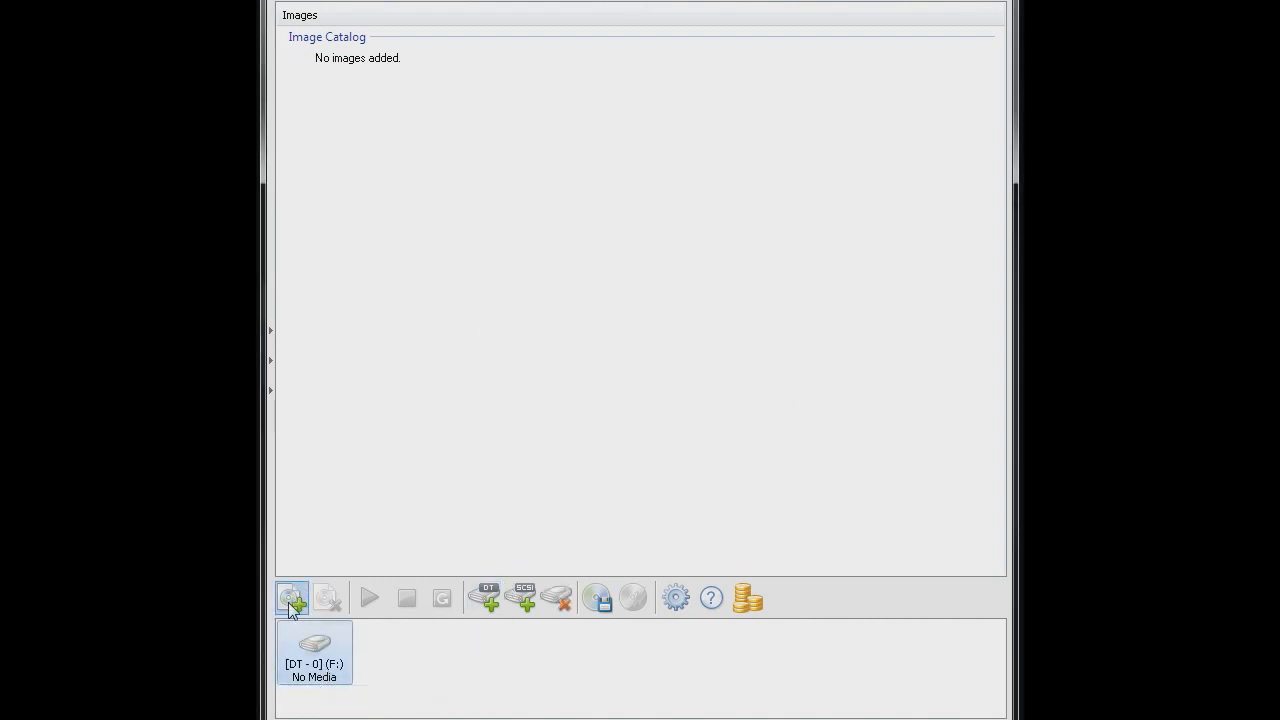
# Step: Add the Wacky Races (English) - DCRES.cdi image to the catalog and mount it on drive F:
pyautogui.click(292, 596)
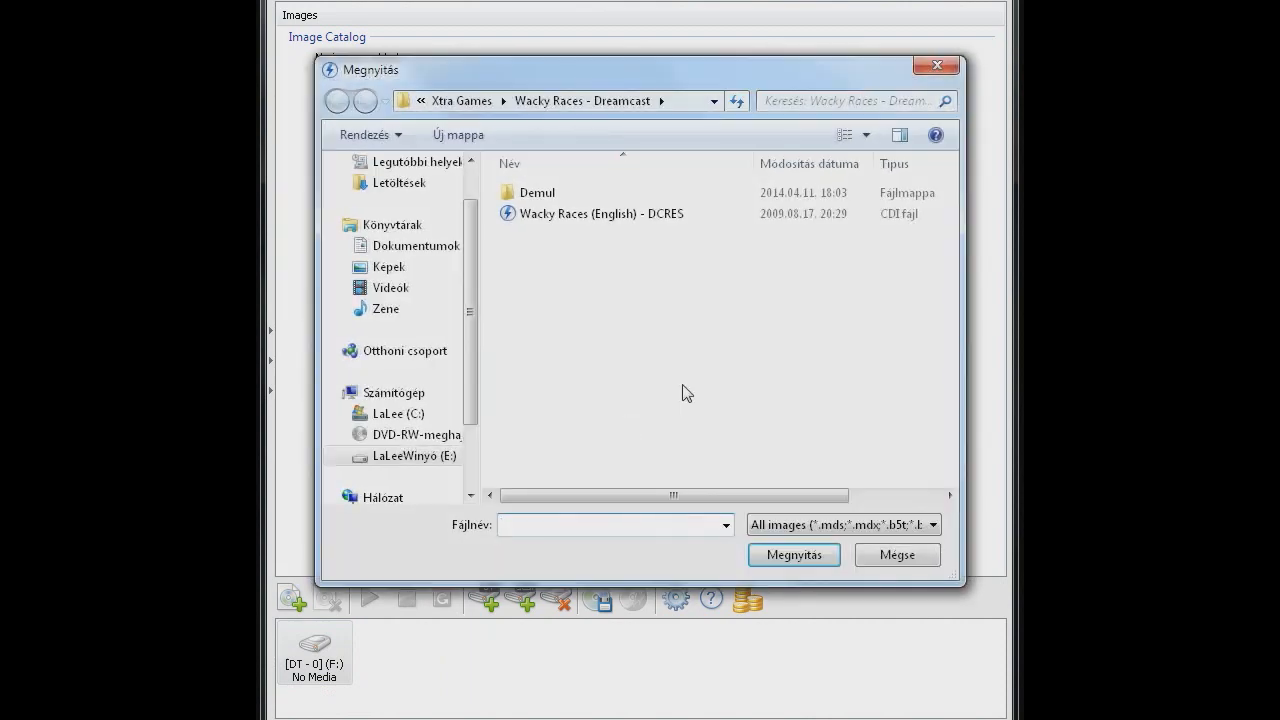
pyautogui.click(600, 212)
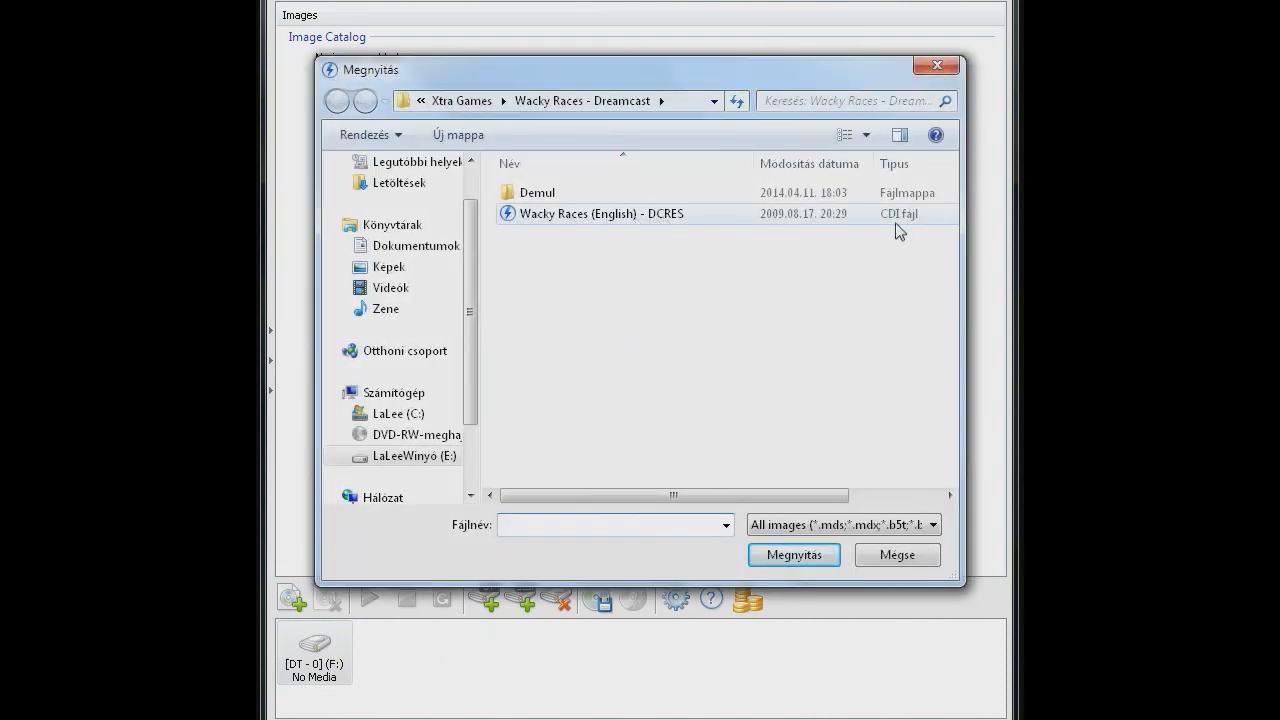
pyautogui.click(600, 212)
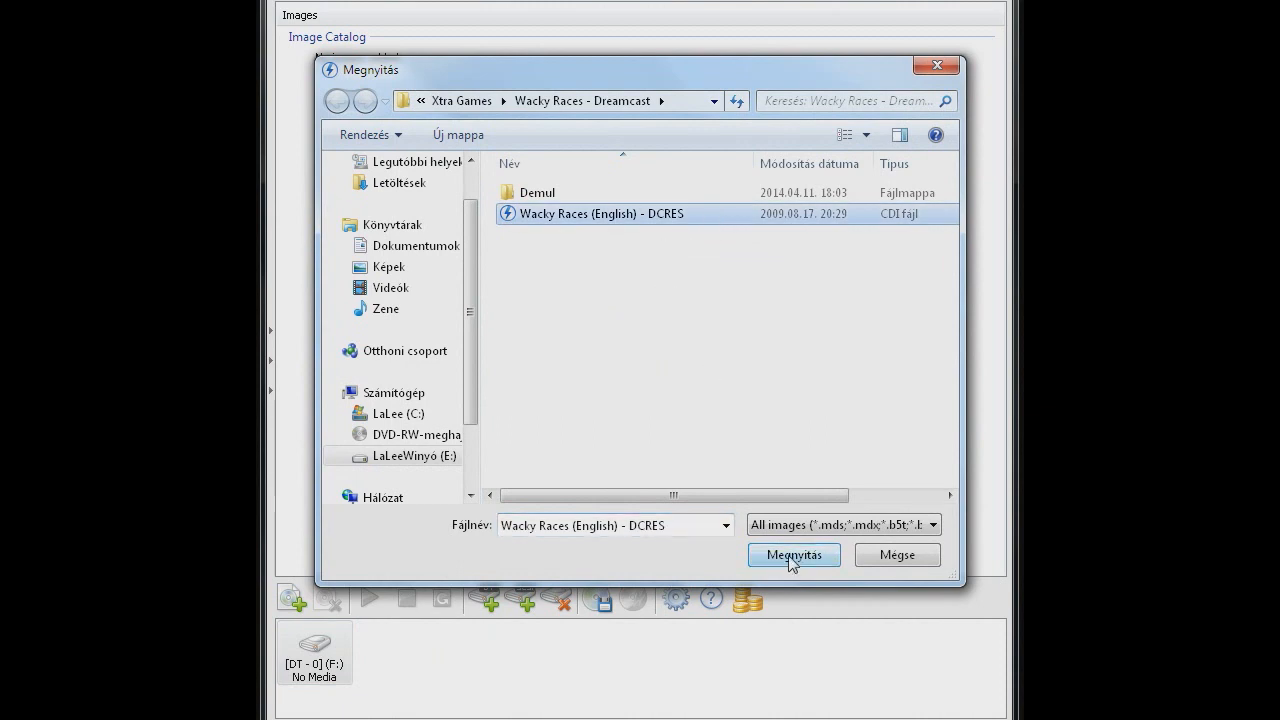
pyautogui.click(792, 556)
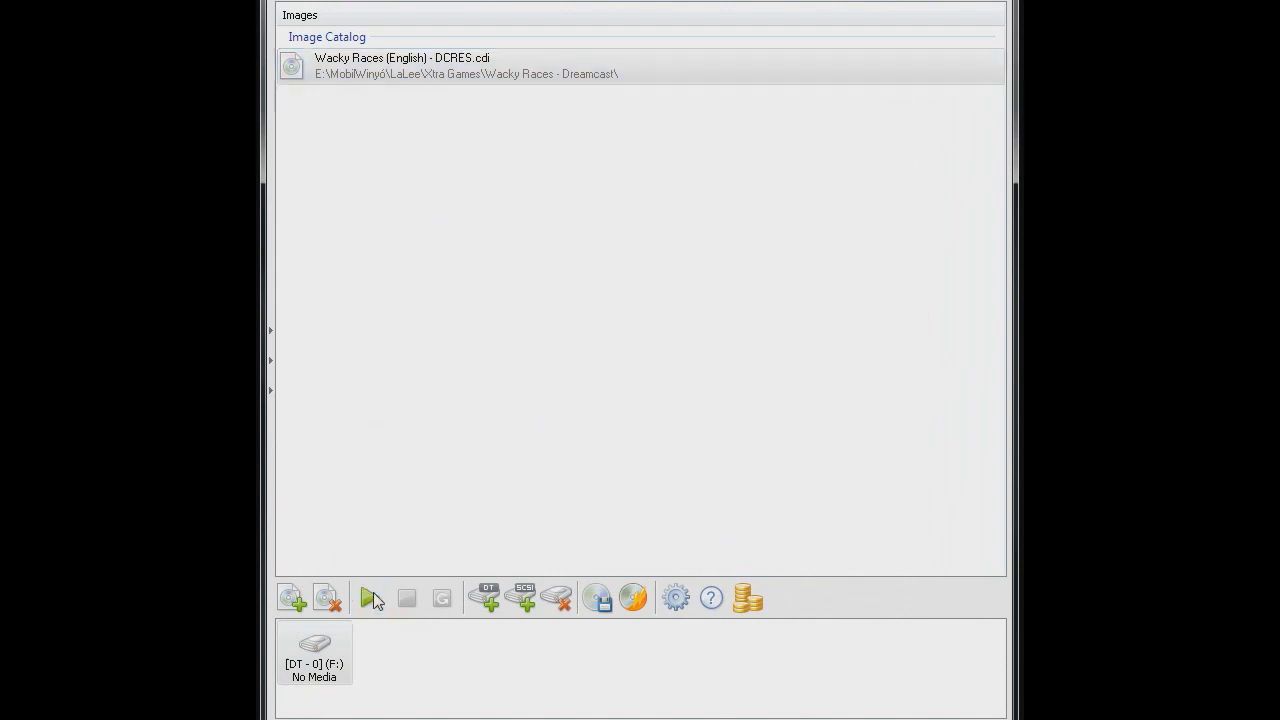
pyautogui.click(368, 596)
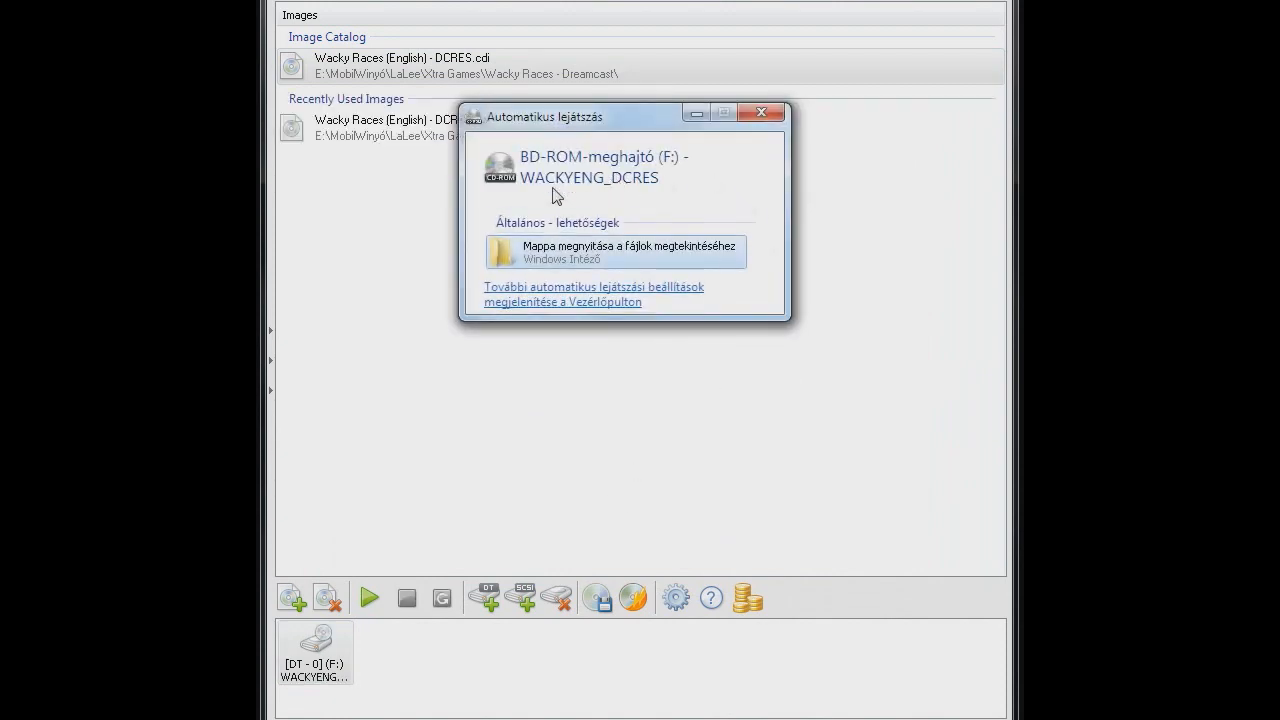
pyautogui.moveTo(640, 200)
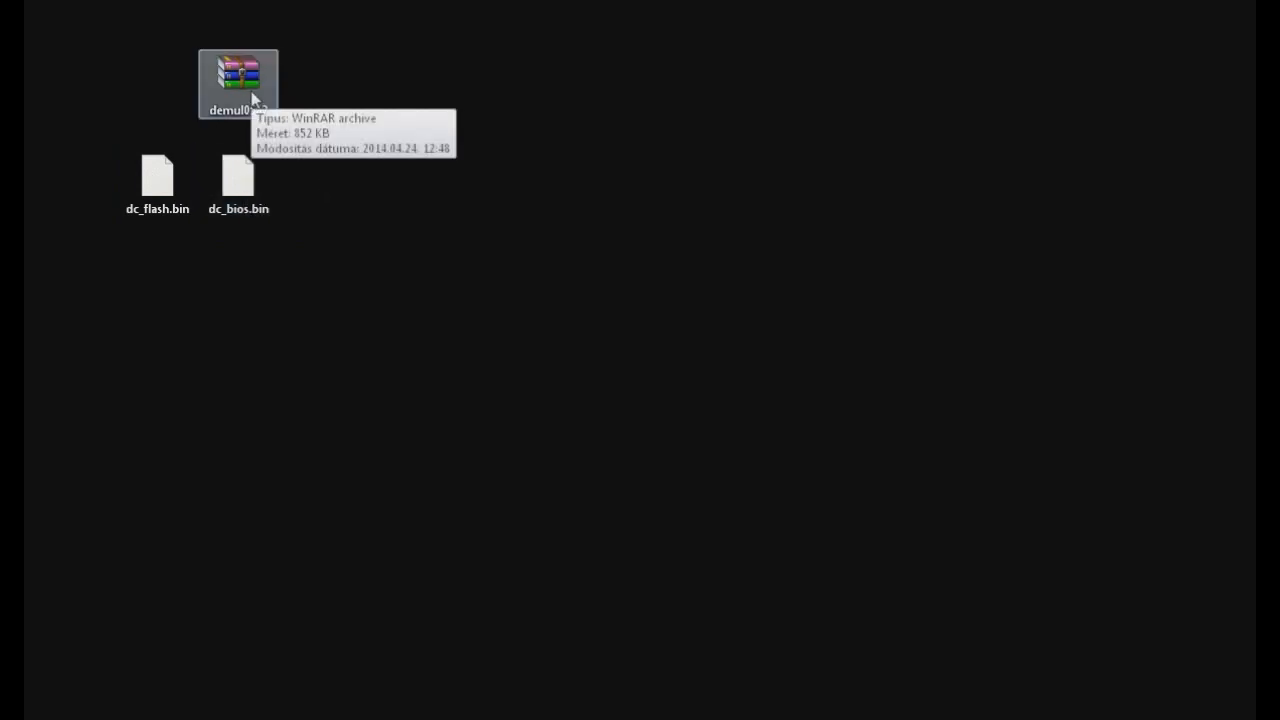
pyautogui.moveTo(436, 200)
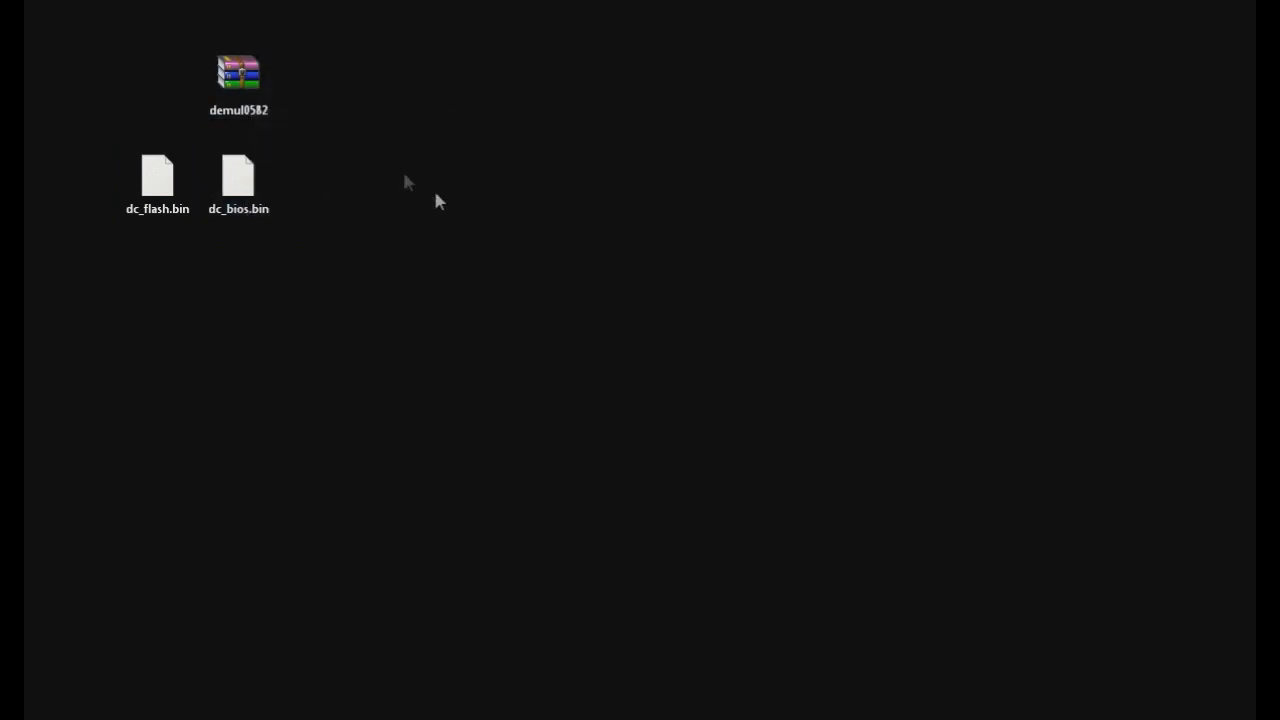
# Step: Create a desktop folder named Wacky Races DC and enter it
pyautogui.rightClick(830, 400)
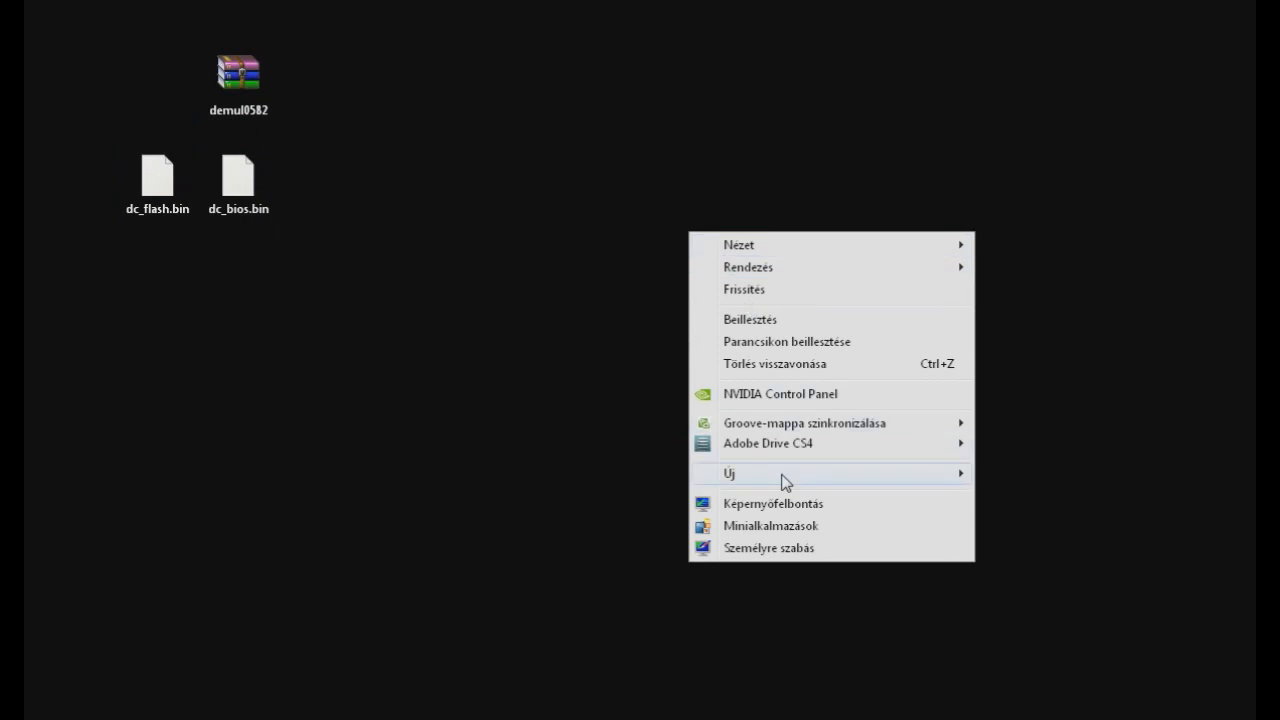
pyautogui.click(728, 472)
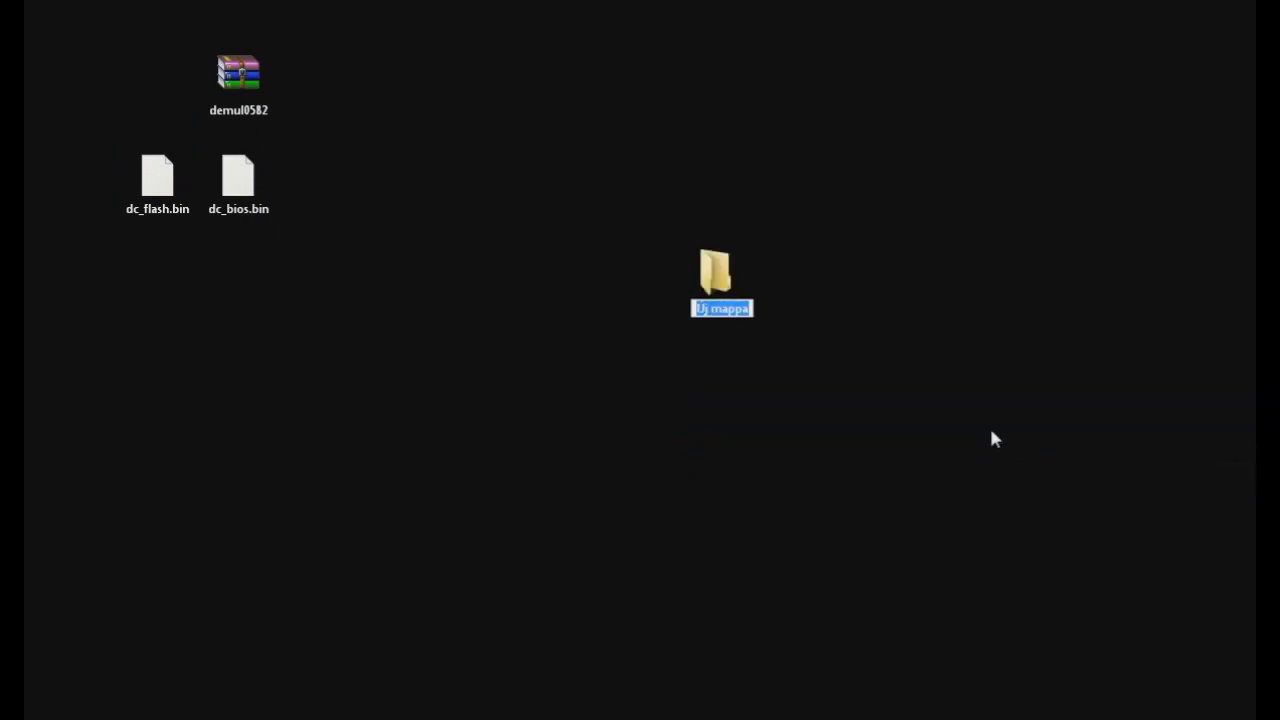
pyautogui.write('Wacky Races DC')
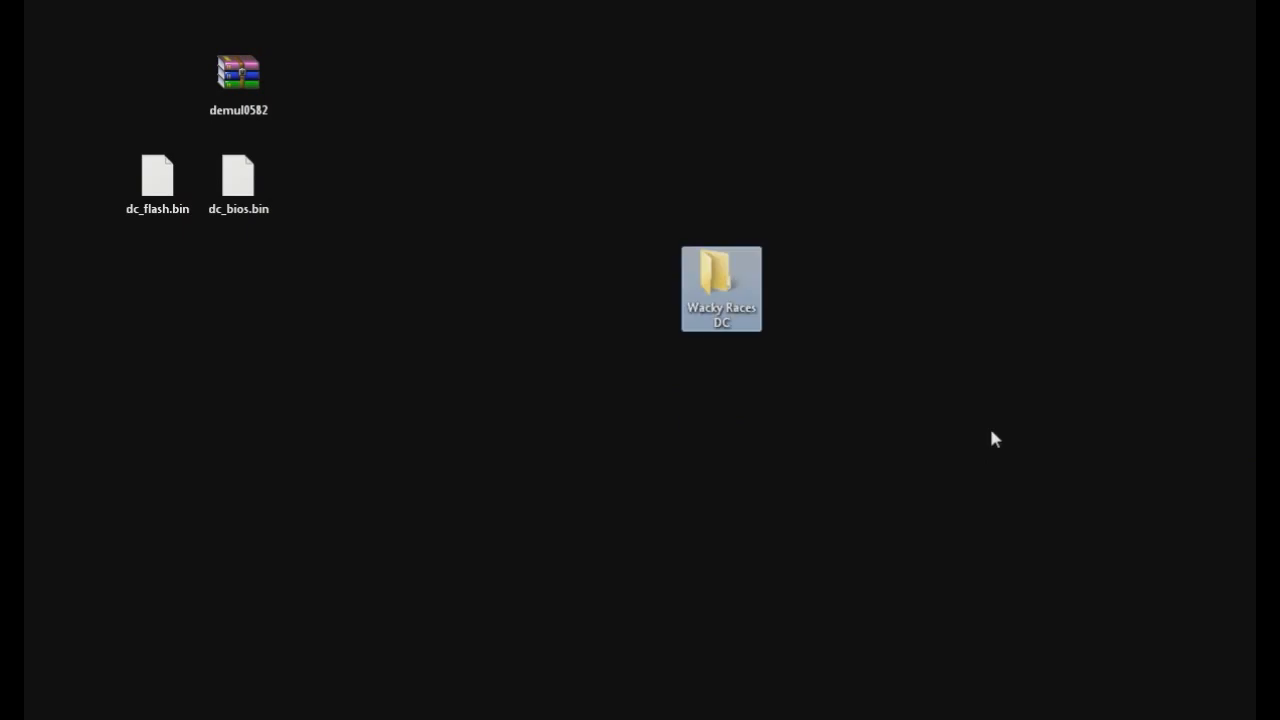
pyautogui.moveTo(622, 220)
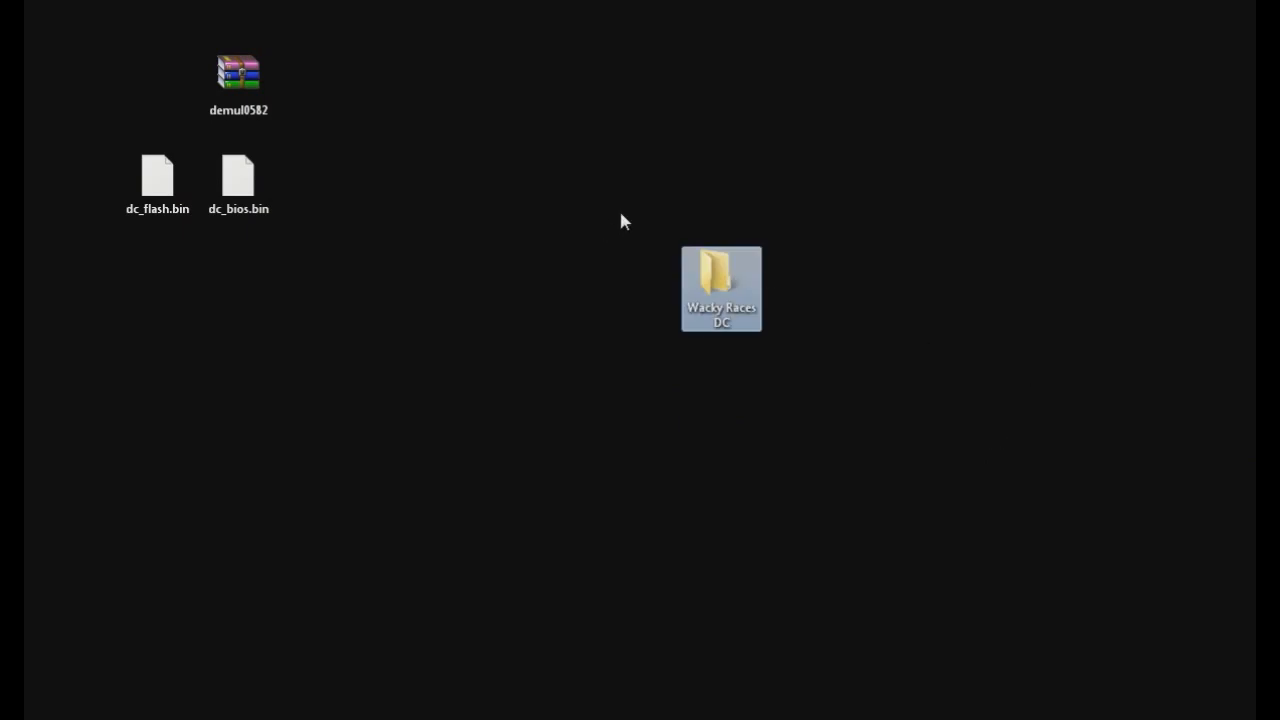
pyautogui.moveTo(736, 284)
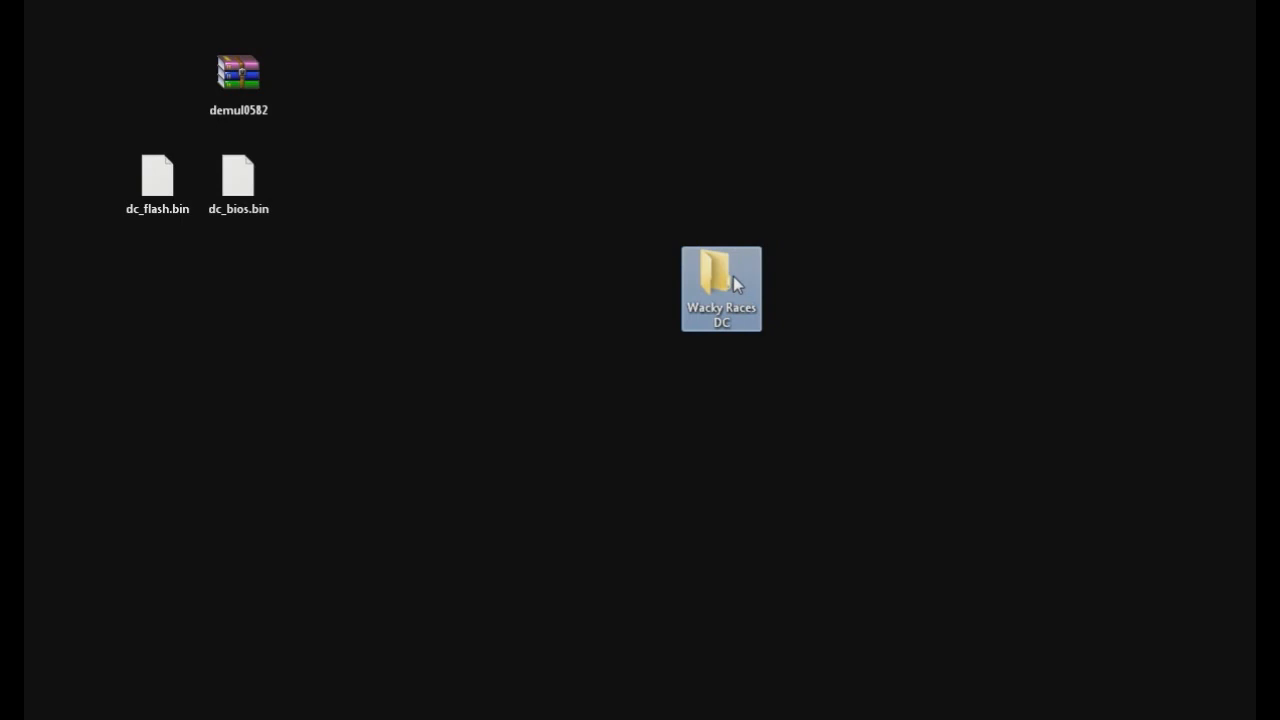
pyautogui.doubleClick(720, 288)
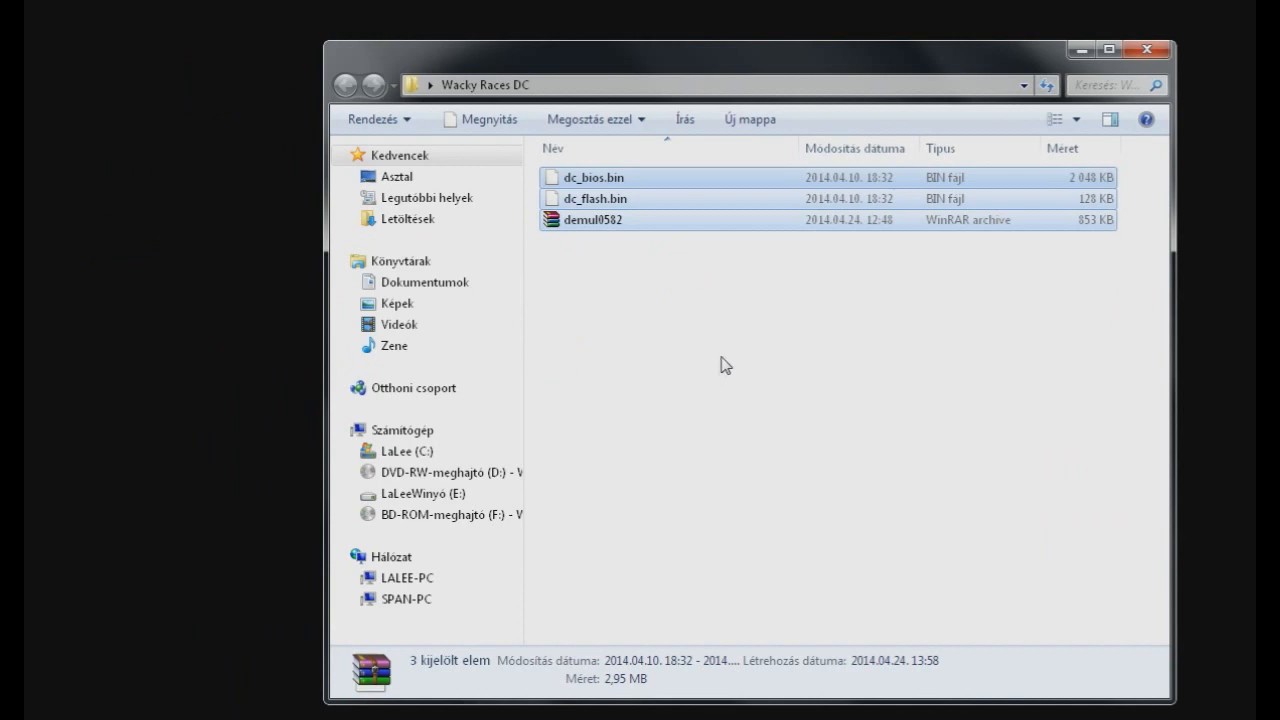
pyautogui.moveTo(754, 358)
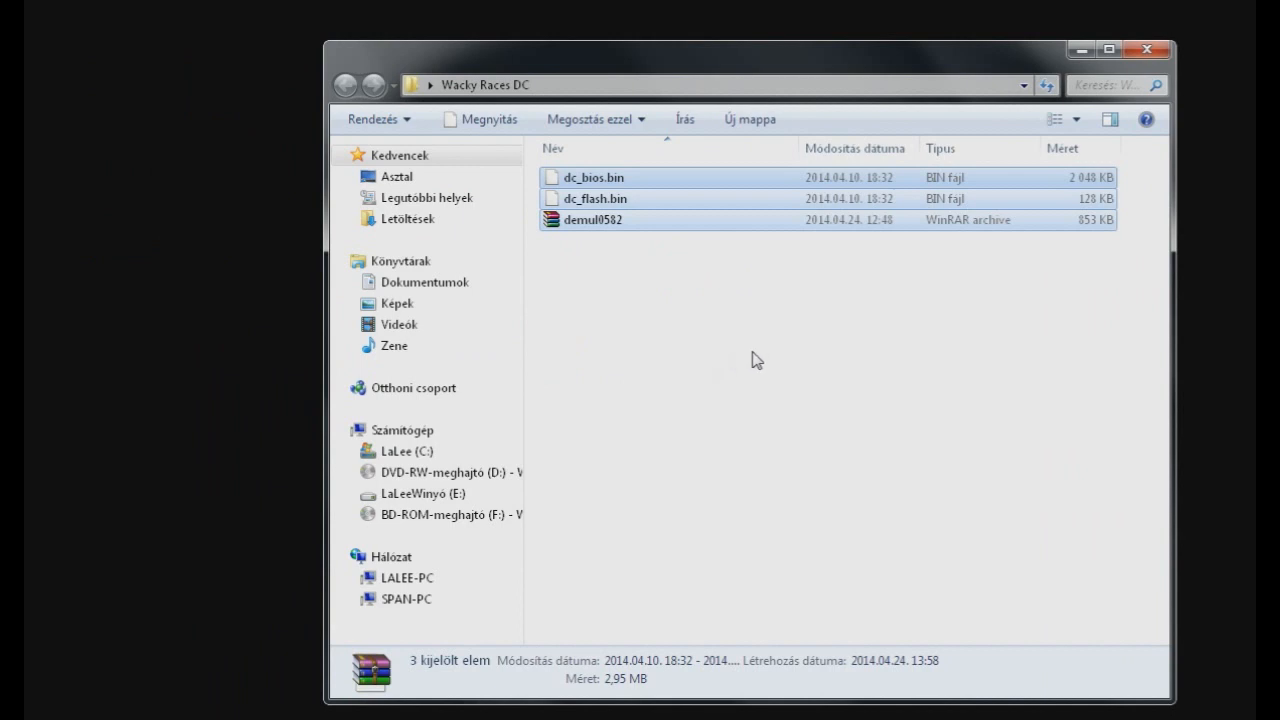
# Step: Extract demul0582 into the folder, delete the archive, and launch demul.exe
pyautogui.click(592, 218)
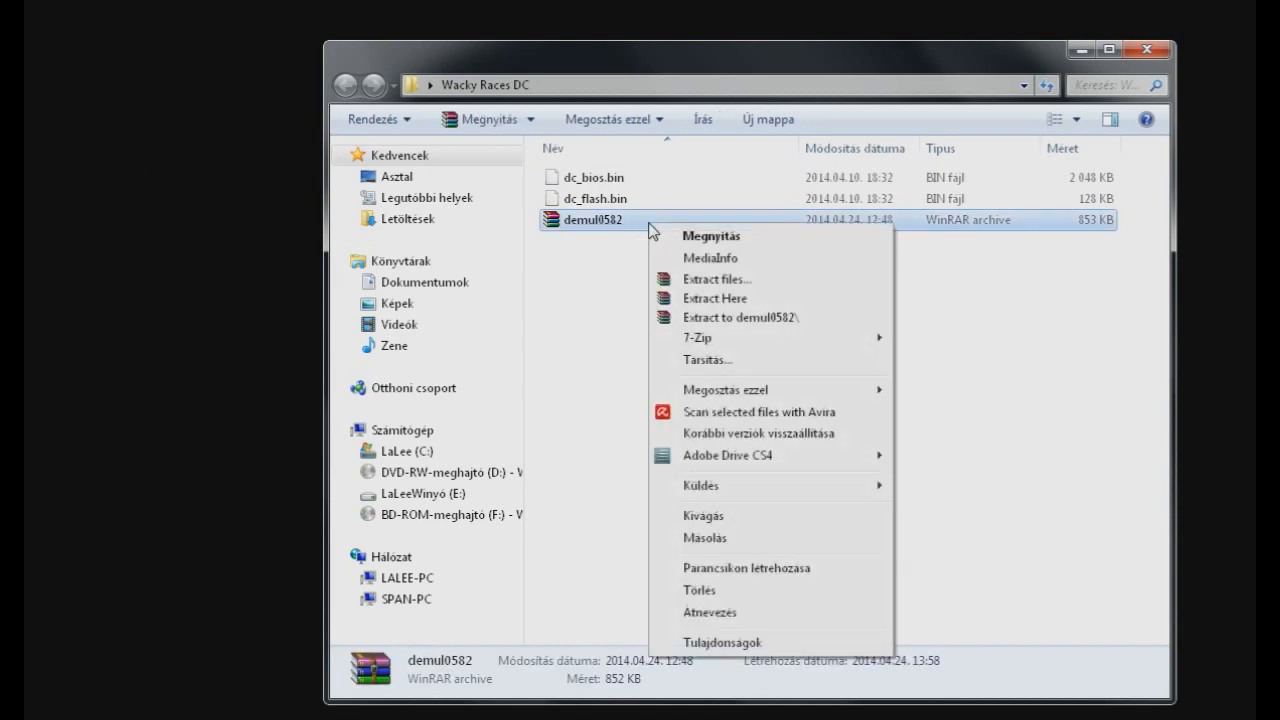
pyautogui.moveTo(714, 298)
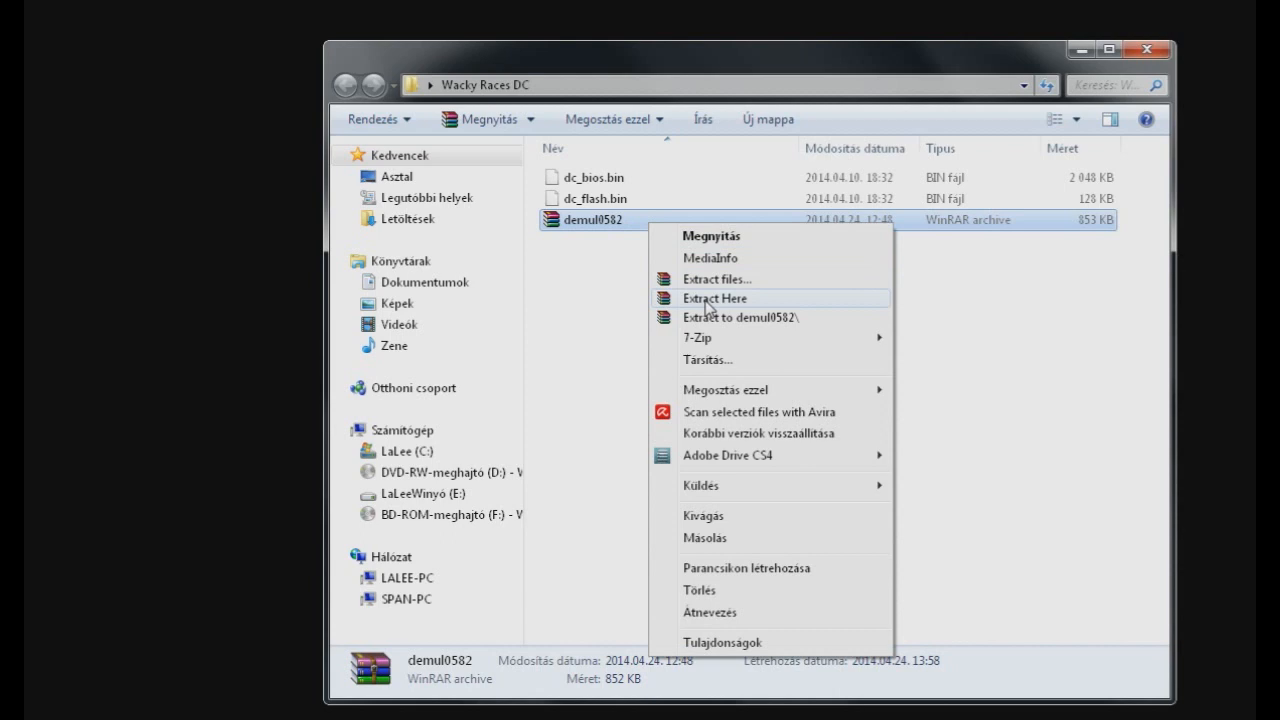
pyautogui.click(714, 298)
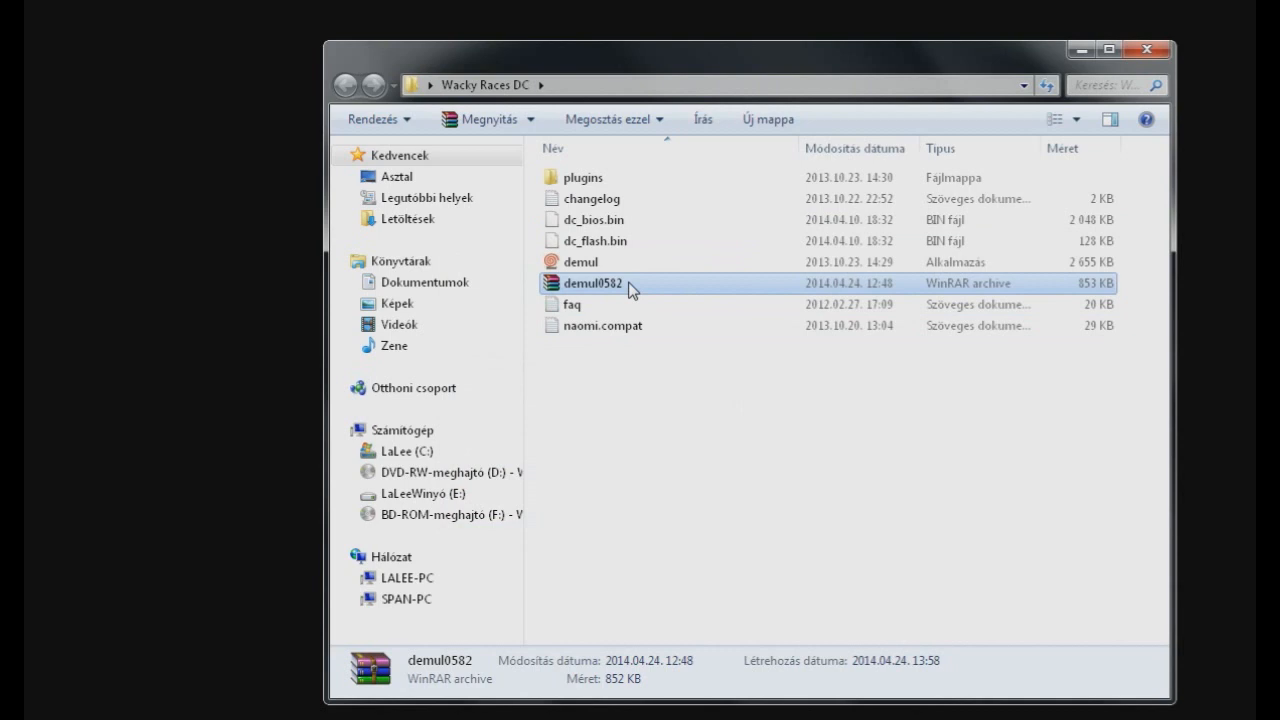
pyautogui.press('Delete')
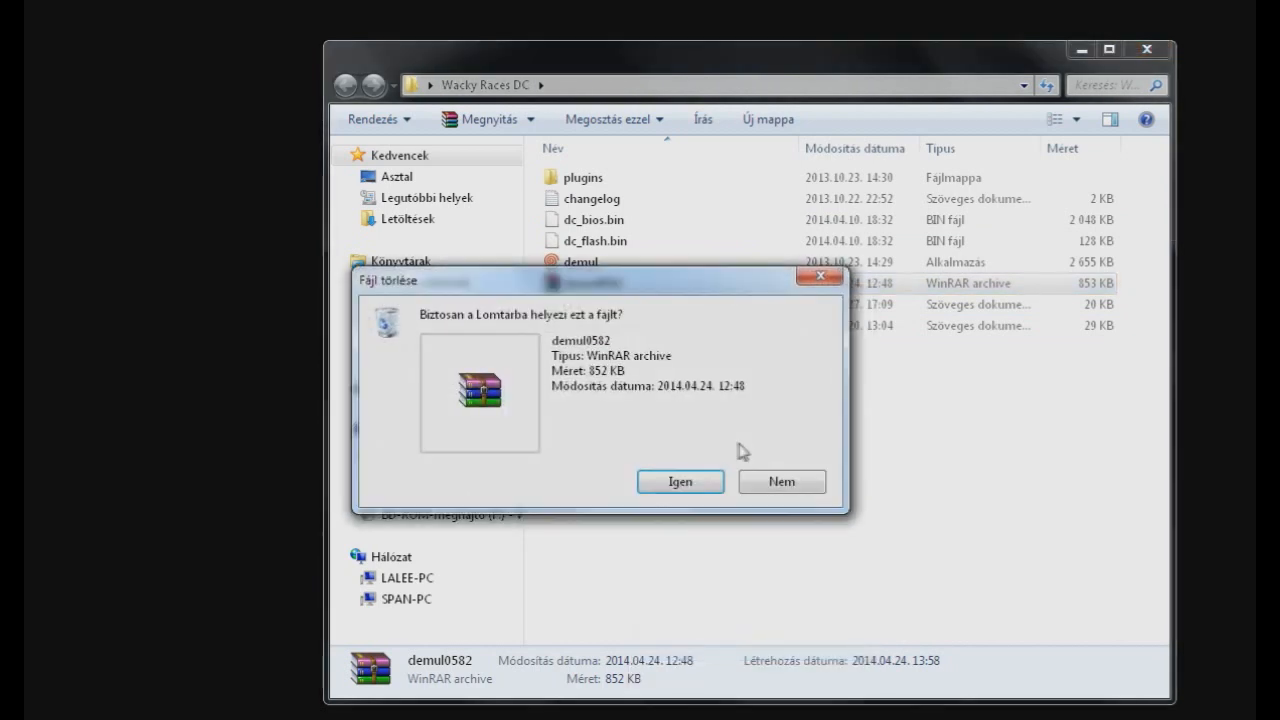
pyautogui.click(680, 480)
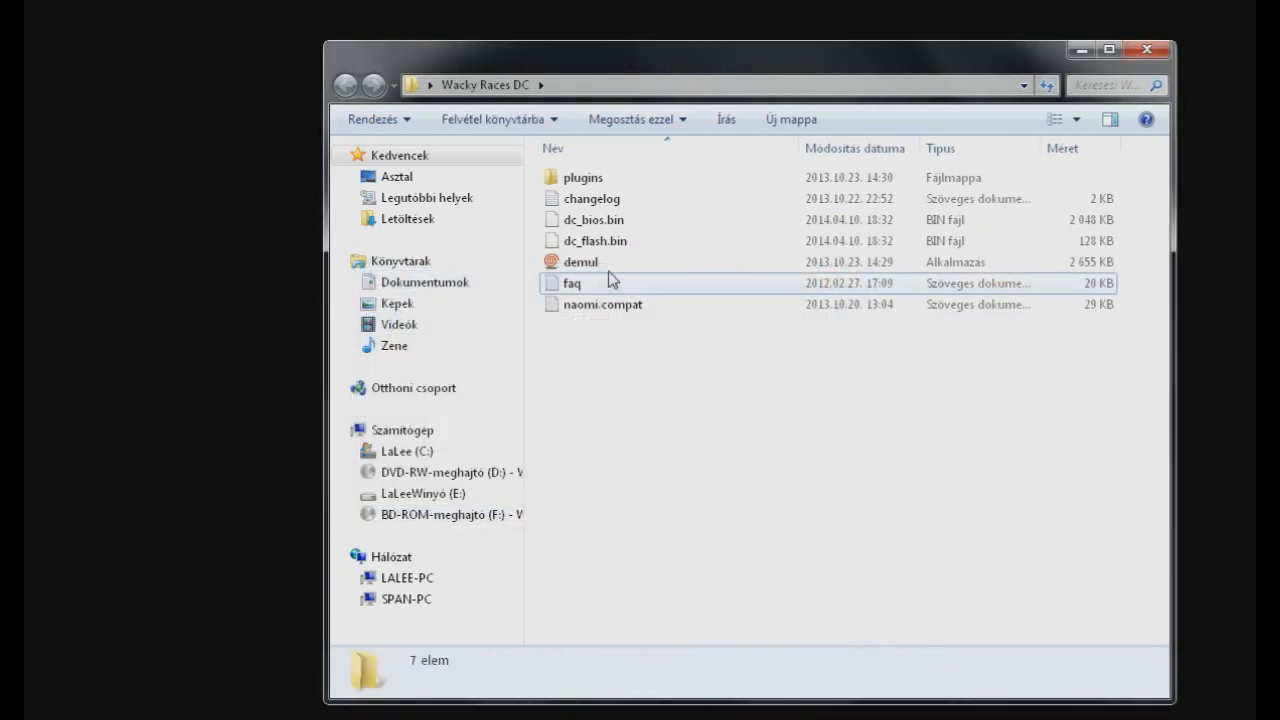
pyautogui.moveTo(608, 268)
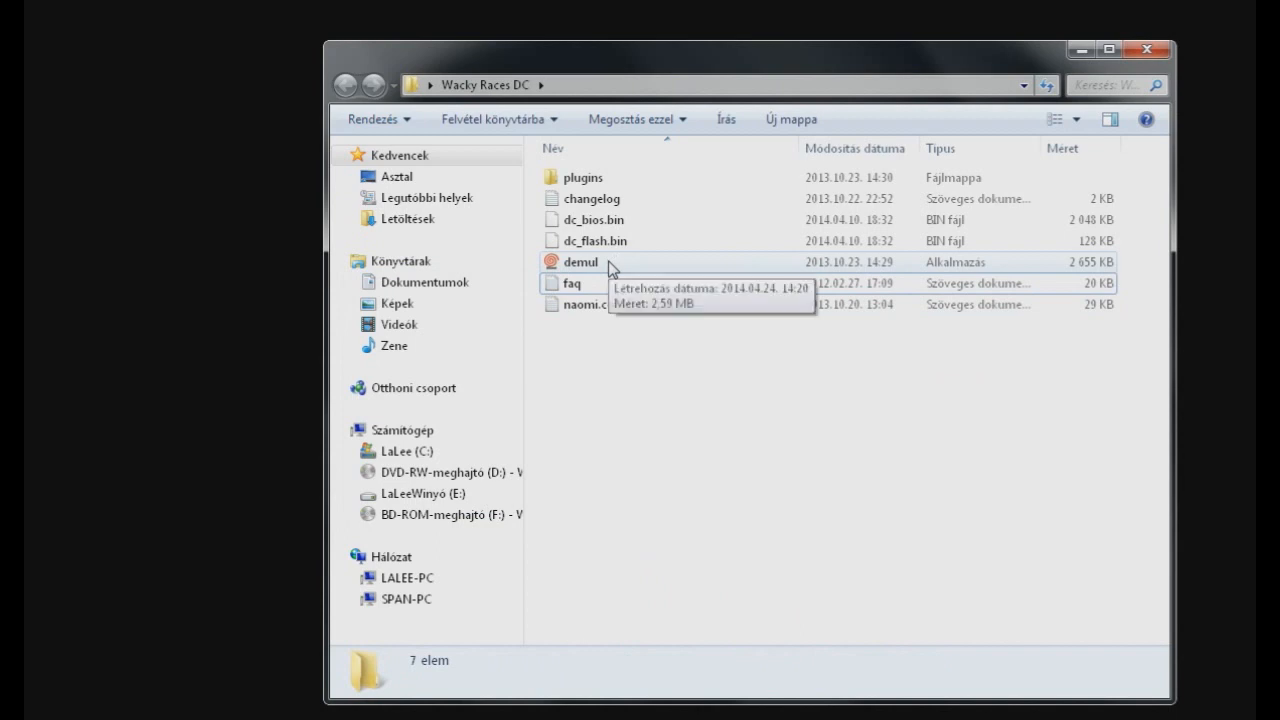
pyautogui.doubleClick(580, 260)
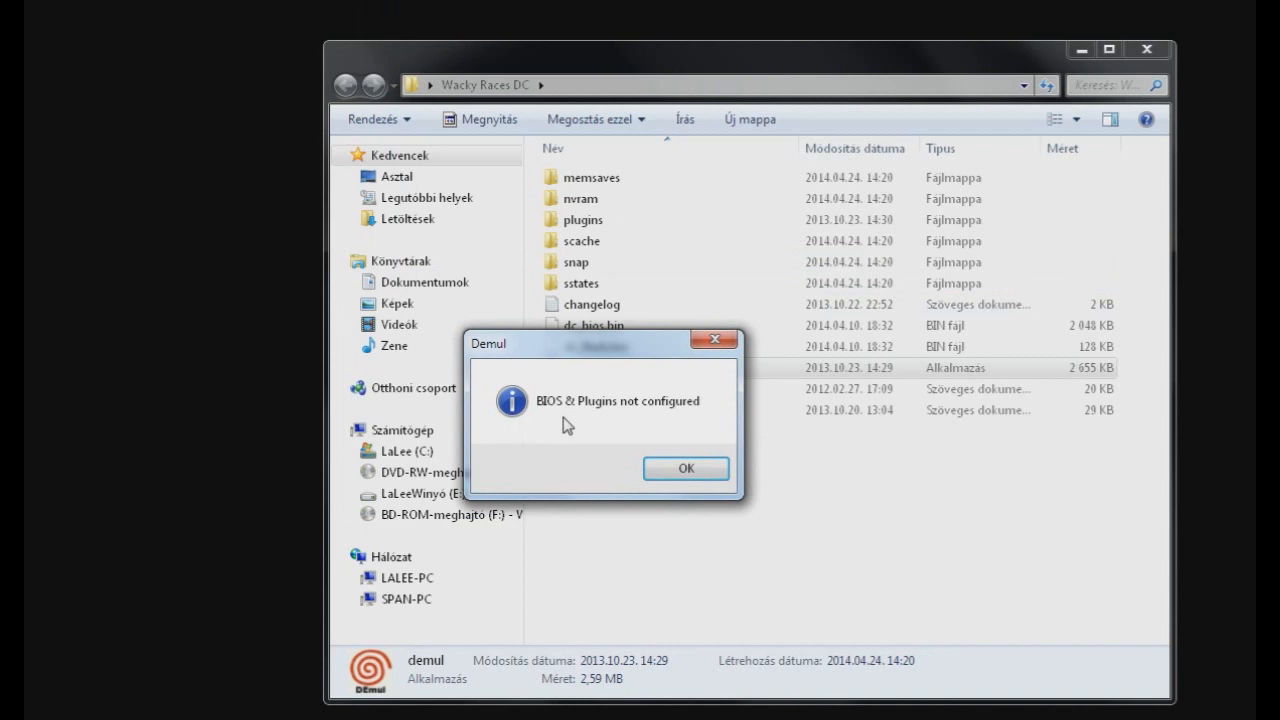
# Step: Dismiss the BIOS warning and review the video plugin choices and roms path in Plugins, Maple & Paths
pyautogui.click(686, 468)
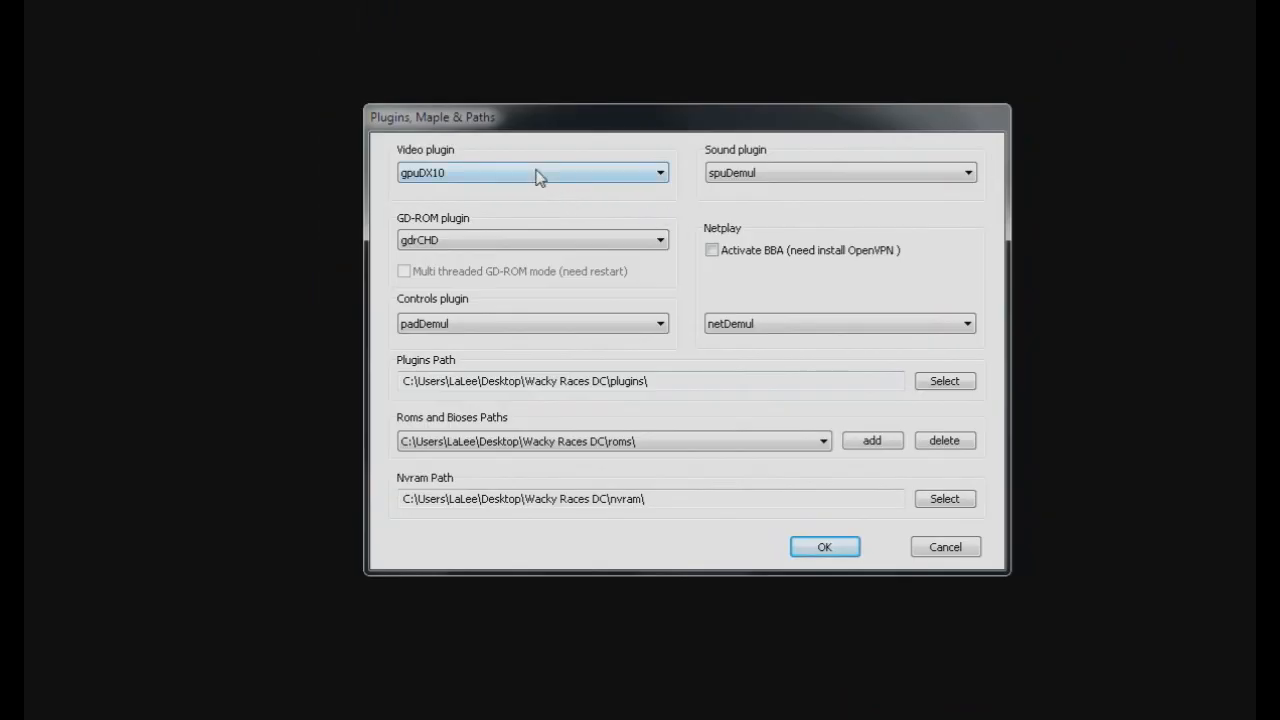
pyautogui.click(658, 172)
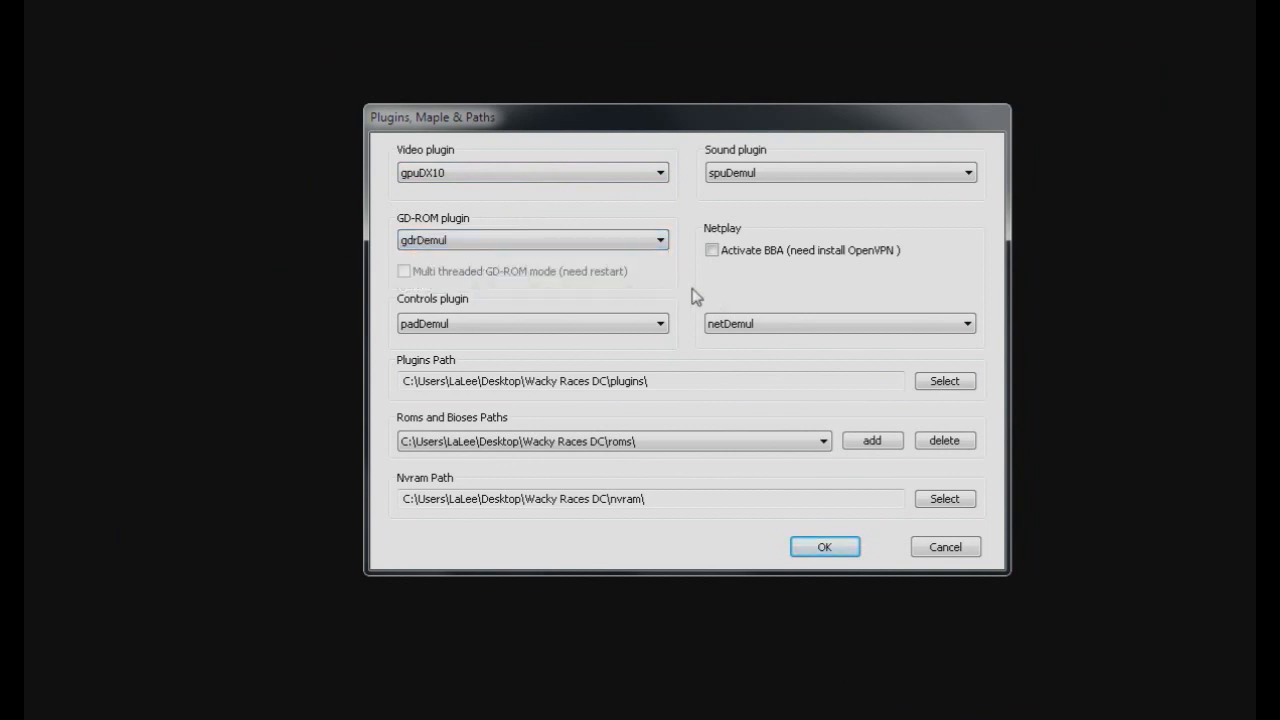
pyautogui.moveTo(448, 434)
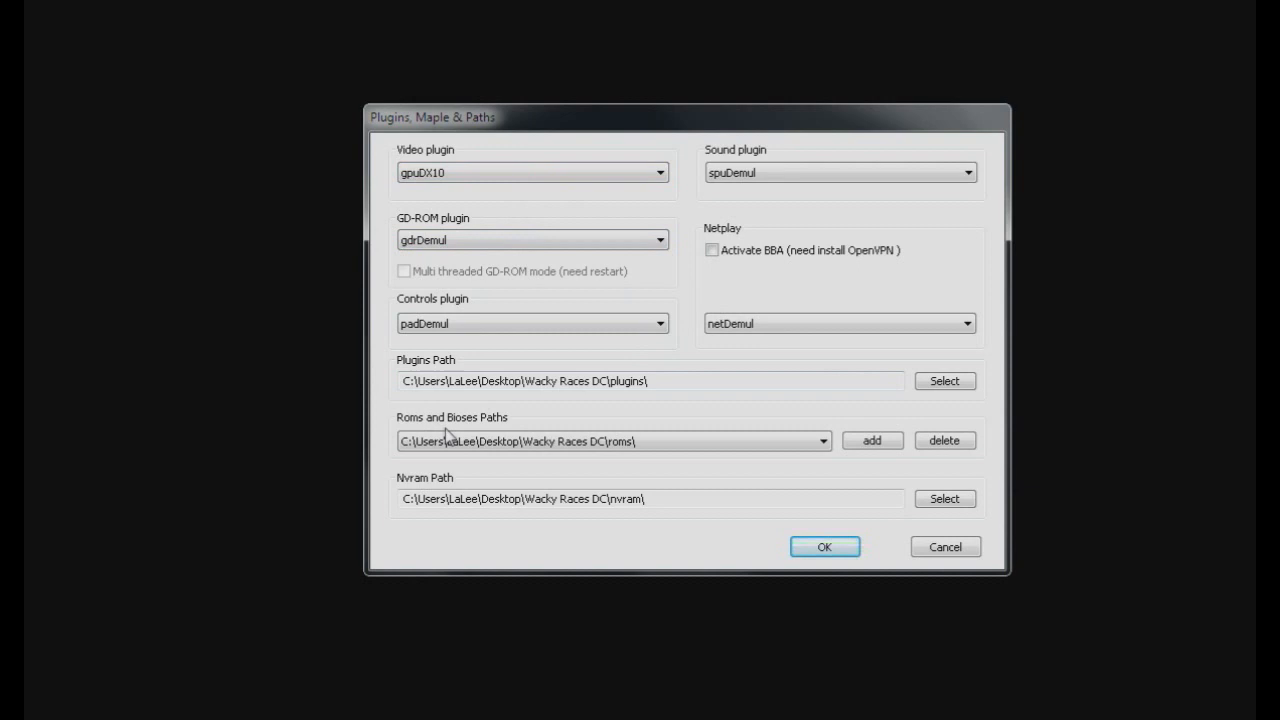
pyautogui.click(612, 442)
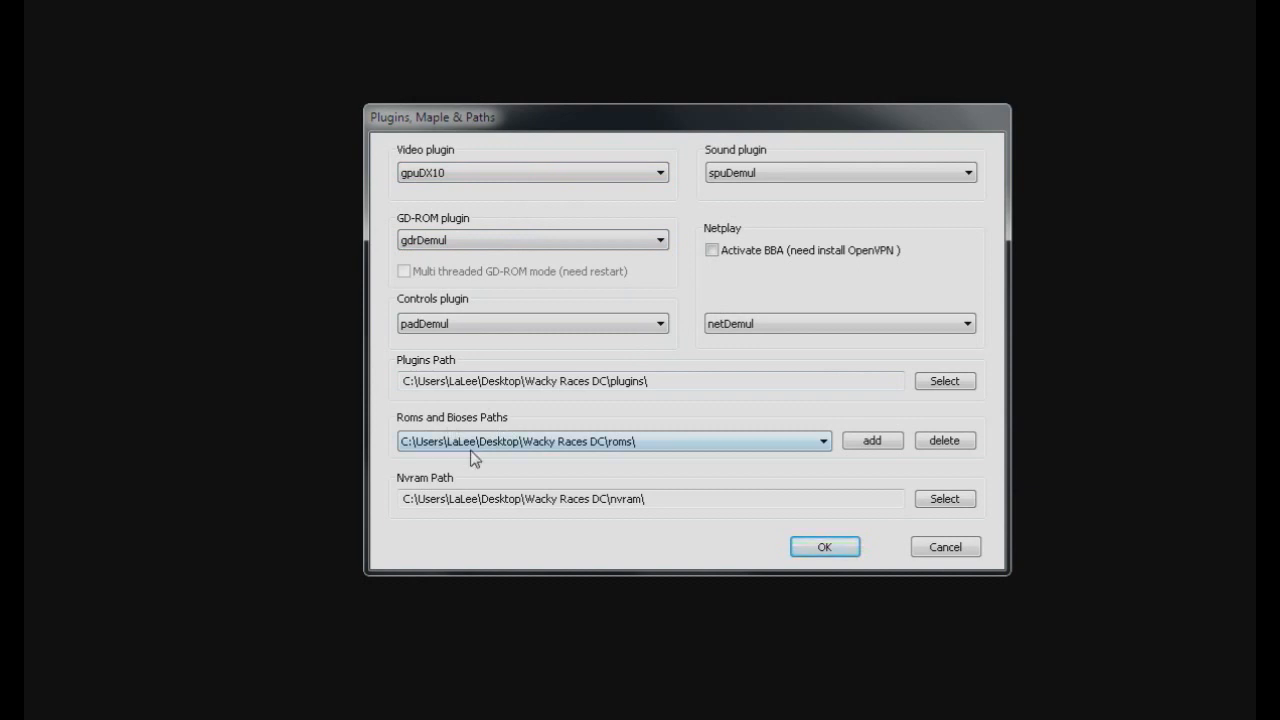
pyautogui.moveTo(624, 458)
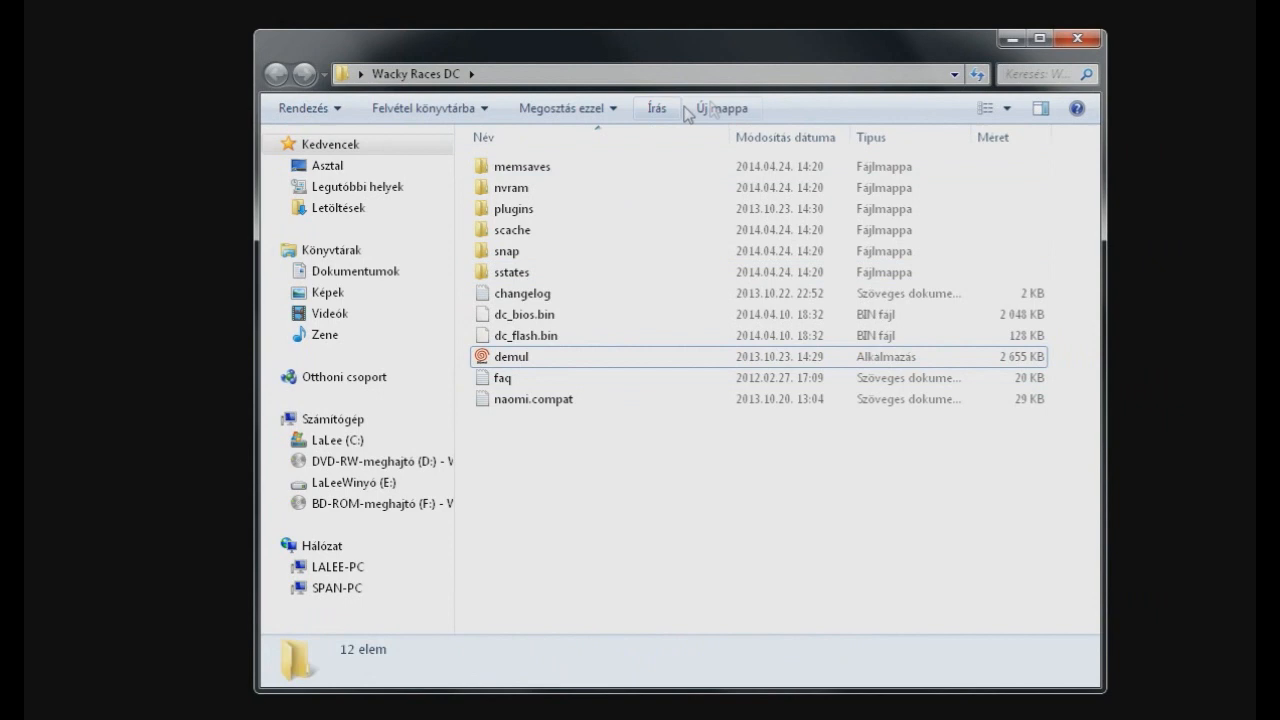
# Step: Create a folder named roms inside Wacky Races DC
pyautogui.click(718, 108)
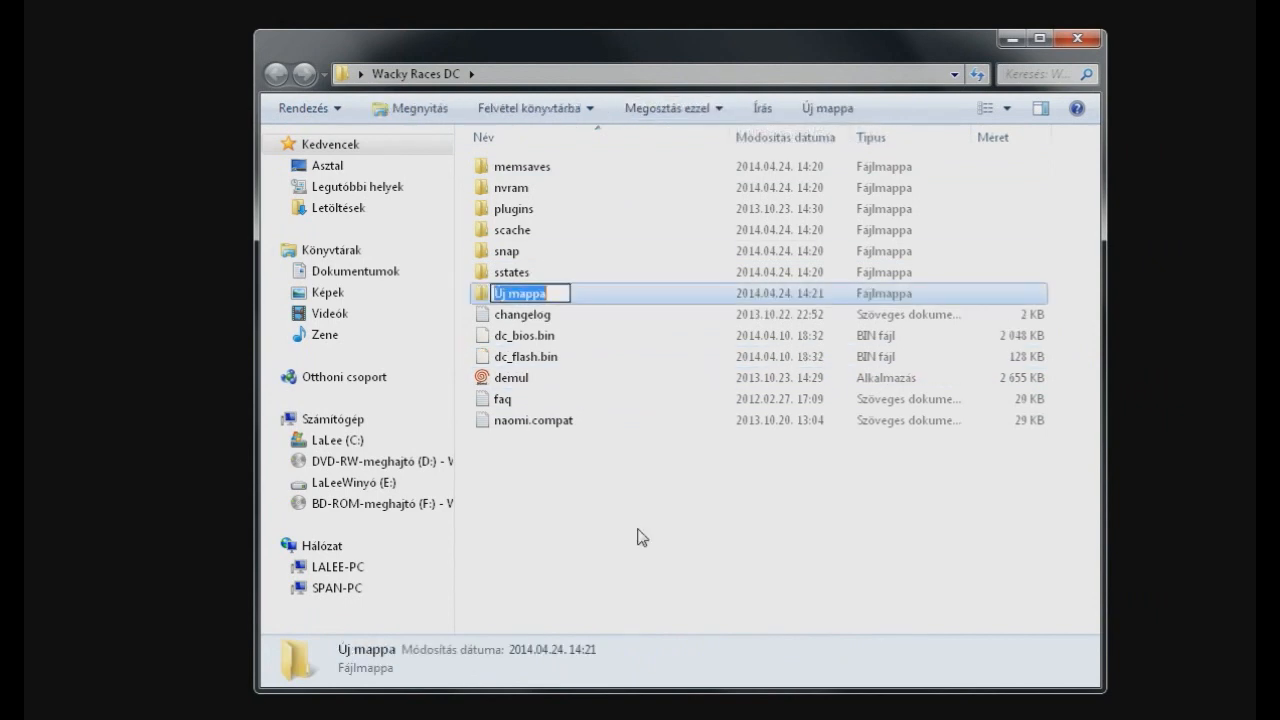
pyautogui.write('roms')
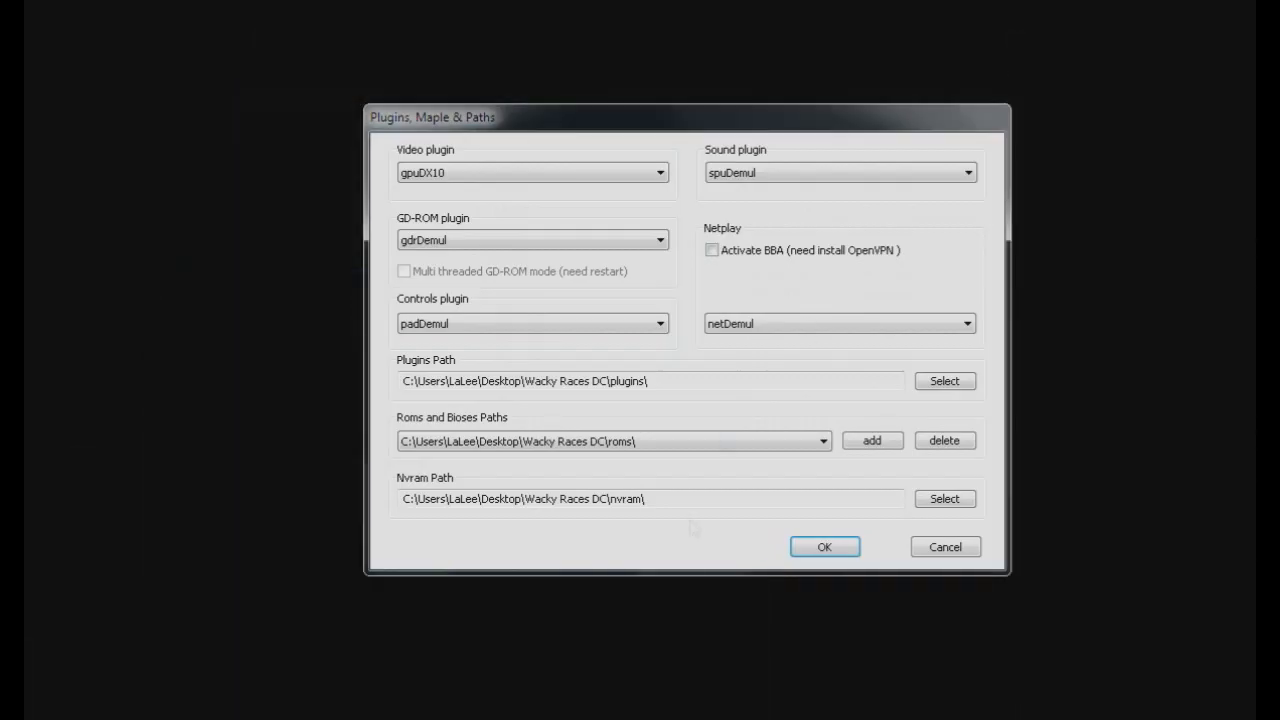
# Step: Save the plugin settings, run Dreamcast, and dismiss the missing romset 'dc' BIOS error
pyautogui.click(824, 548)
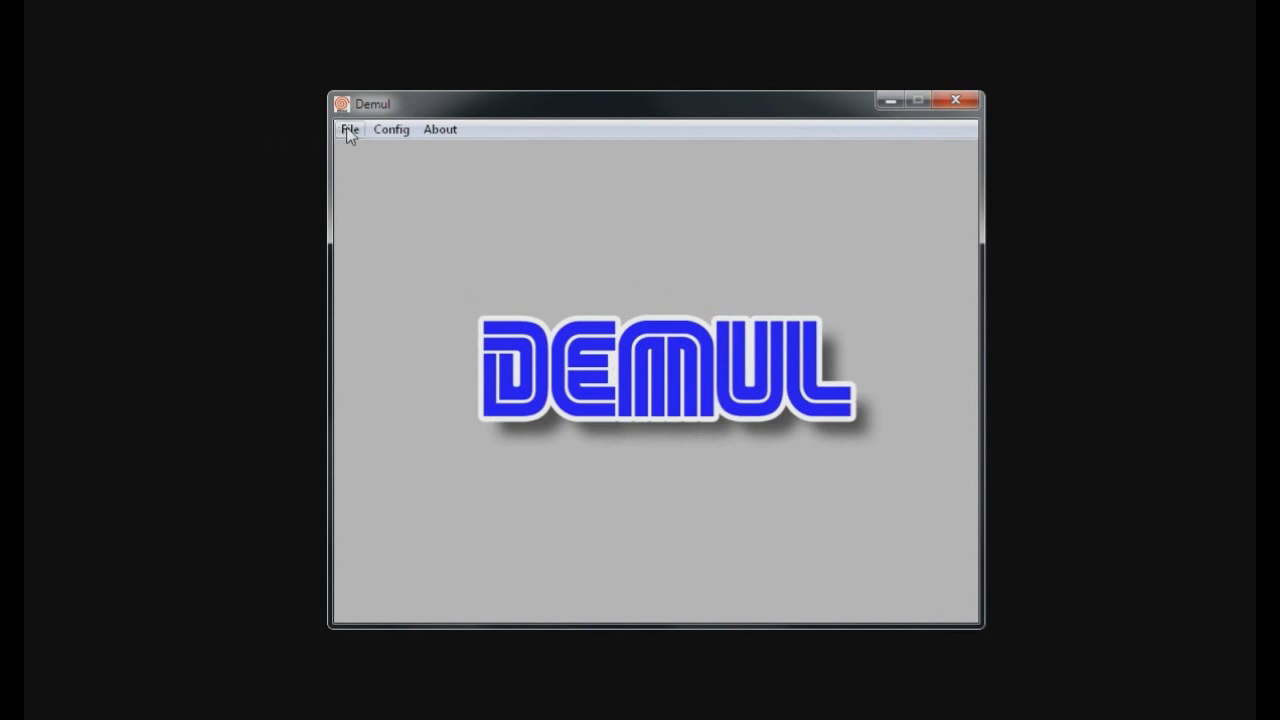
pyautogui.click(348, 128)
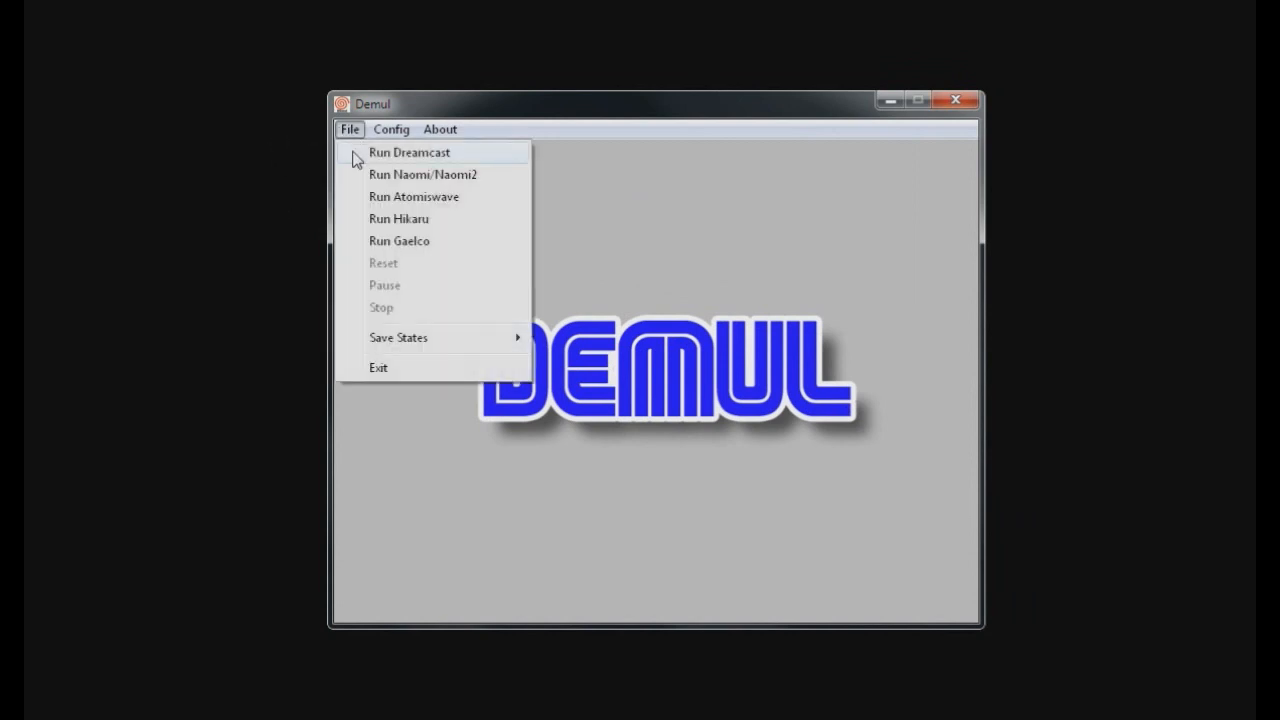
pyautogui.click(408, 152)
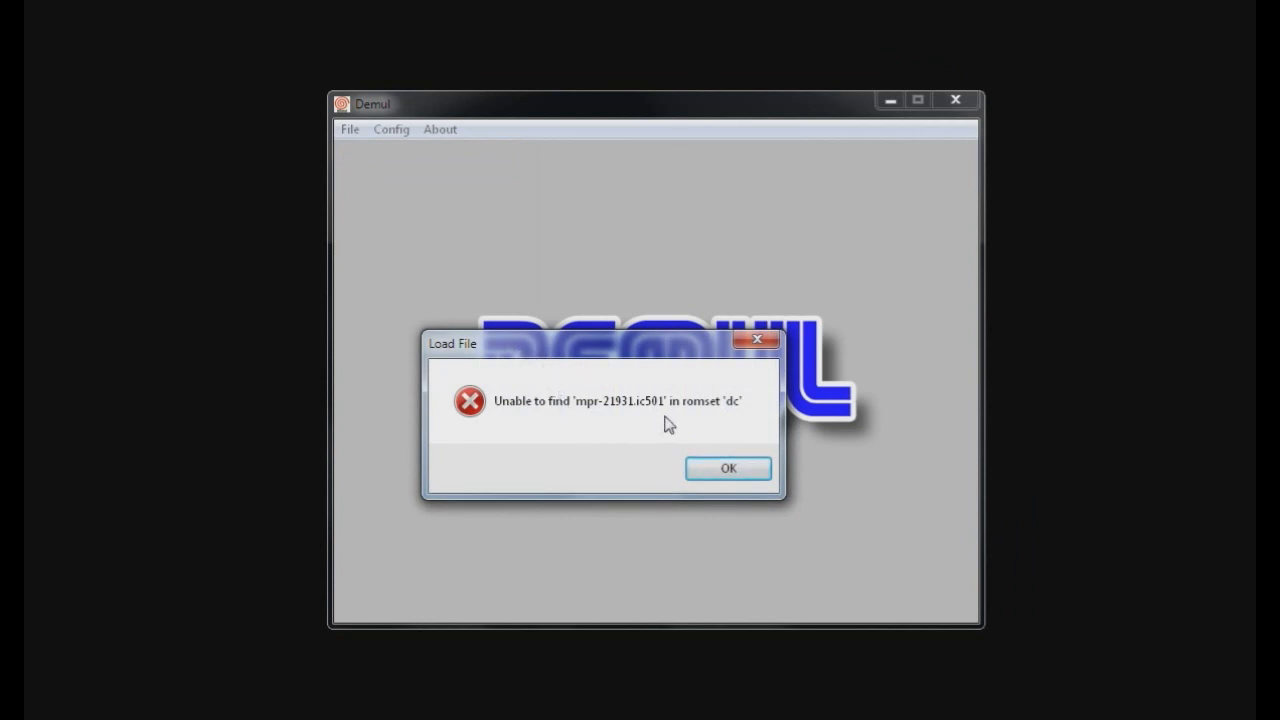
pyautogui.moveTo(736, 420)
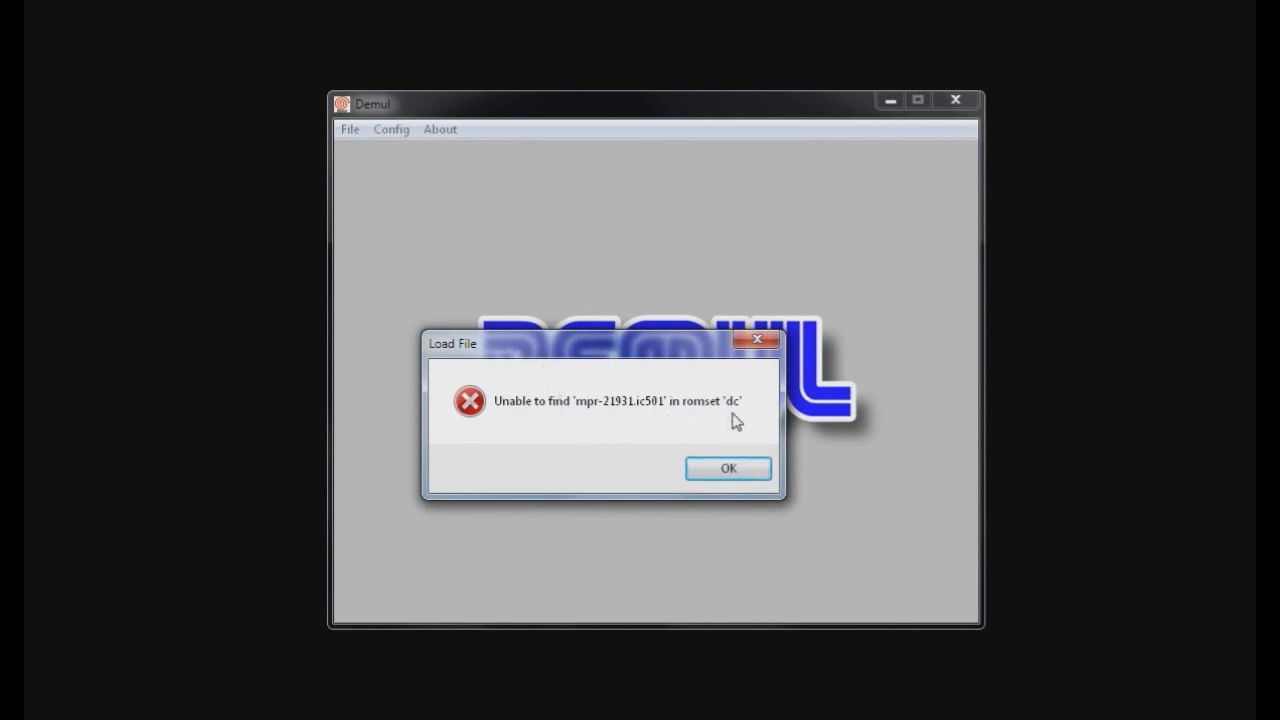
pyautogui.click(728, 468)
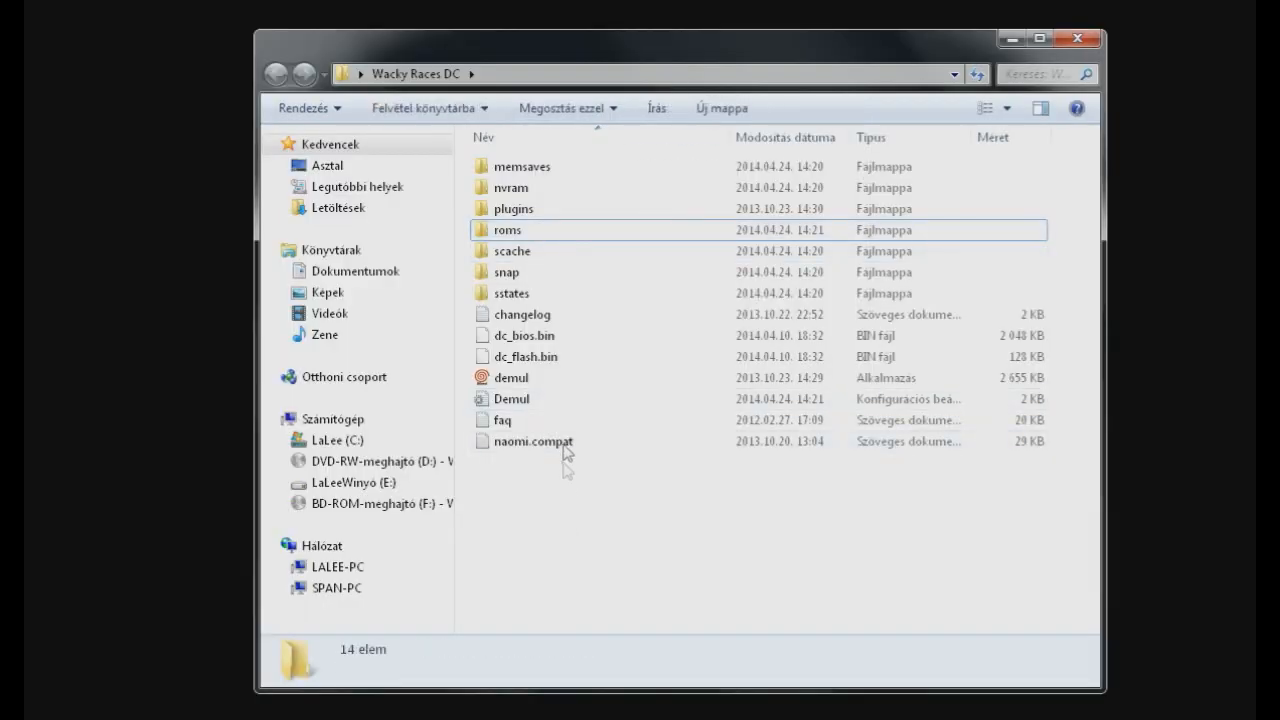
# Step: Pack dc_bios.bin and dc_flash.bin into a ZIP archive named dc, then enter the roms folder
pyautogui.click(524, 336)
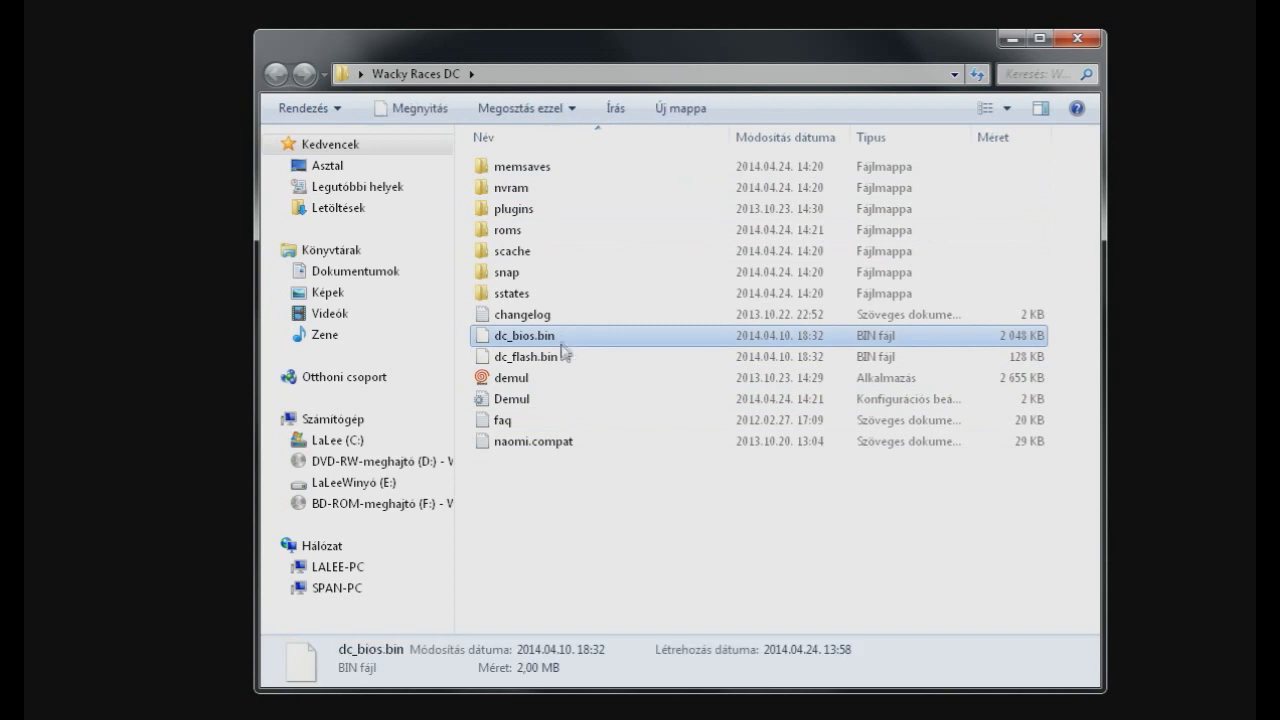
pyautogui.click(524, 356)
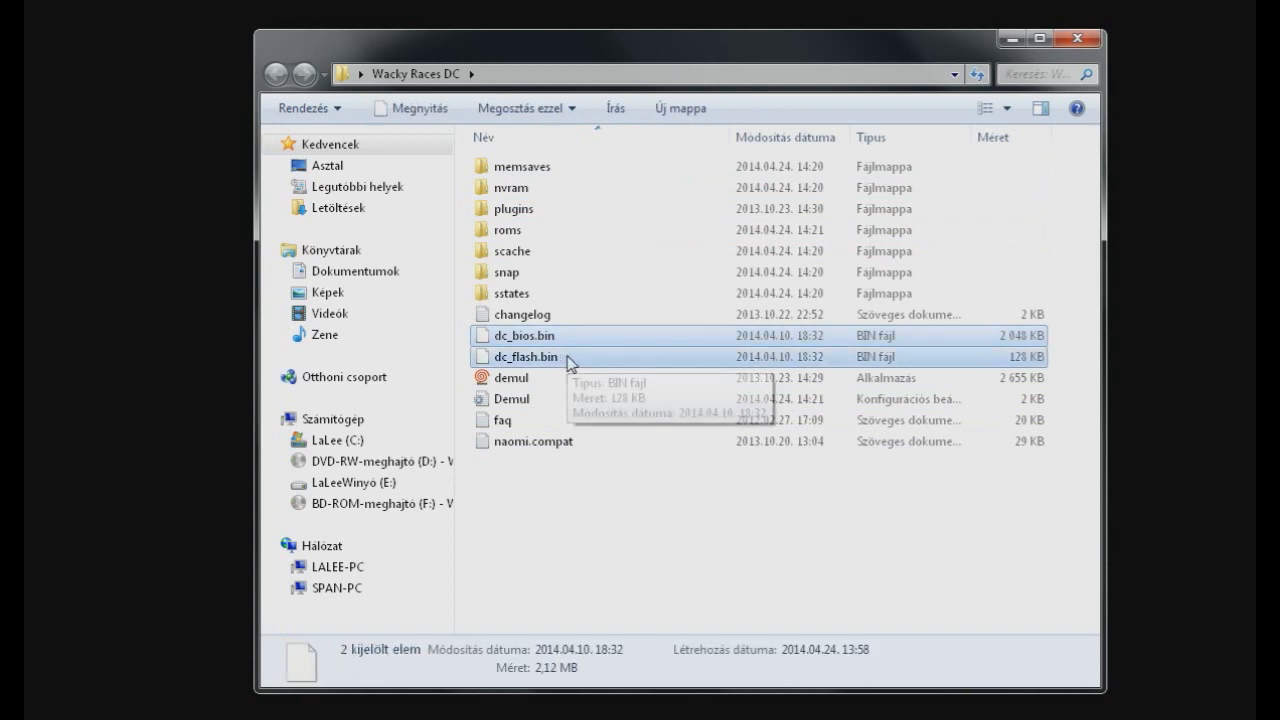
pyautogui.rightClick(524, 356)
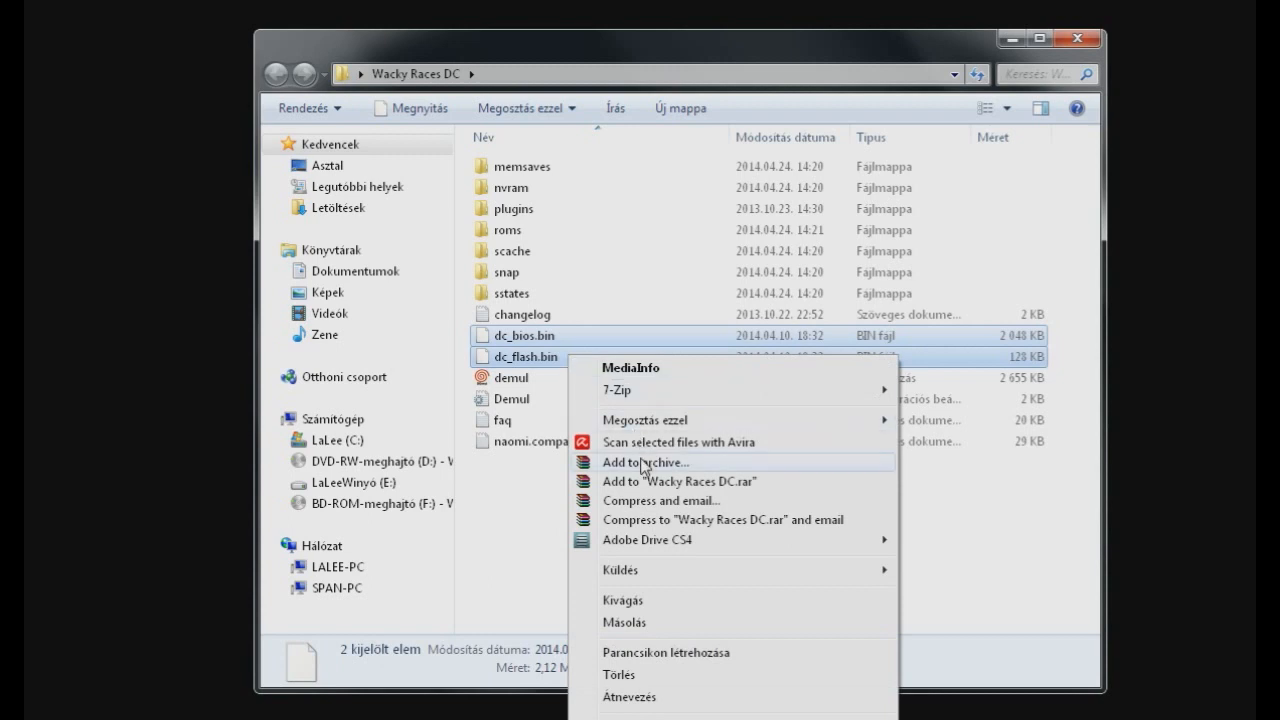
pyautogui.click(644, 462)
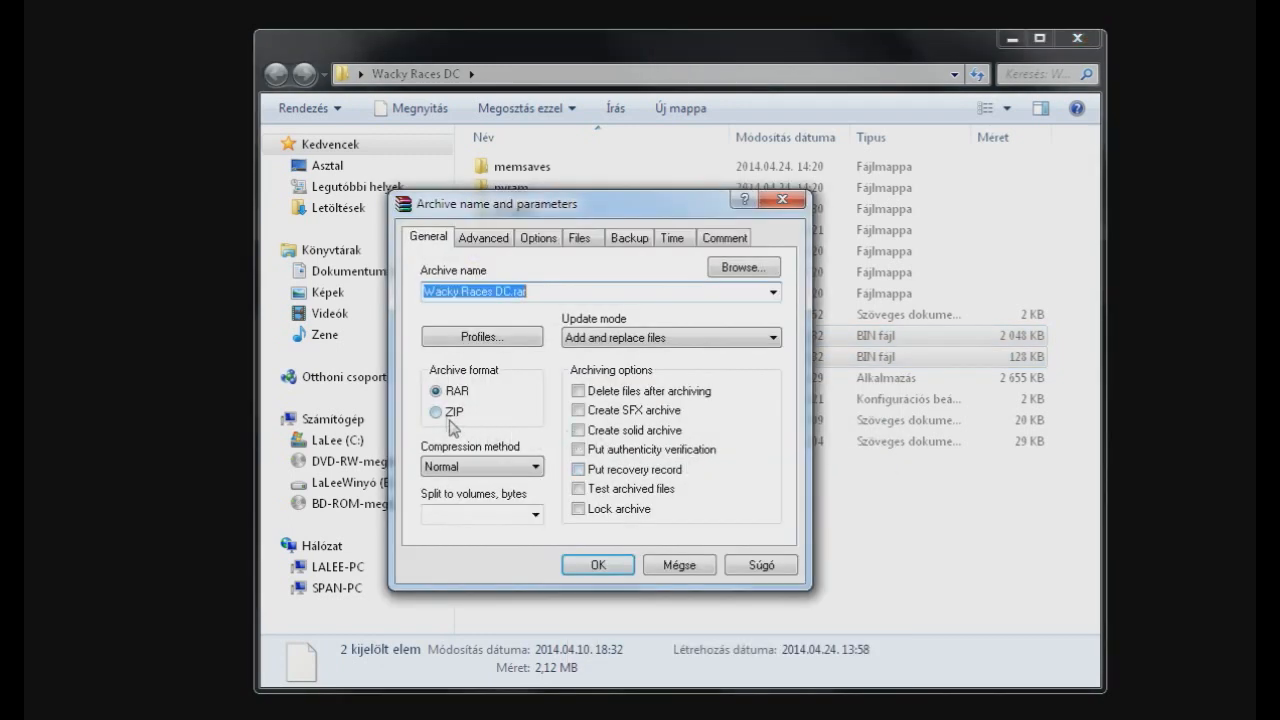
pyautogui.click(436, 412)
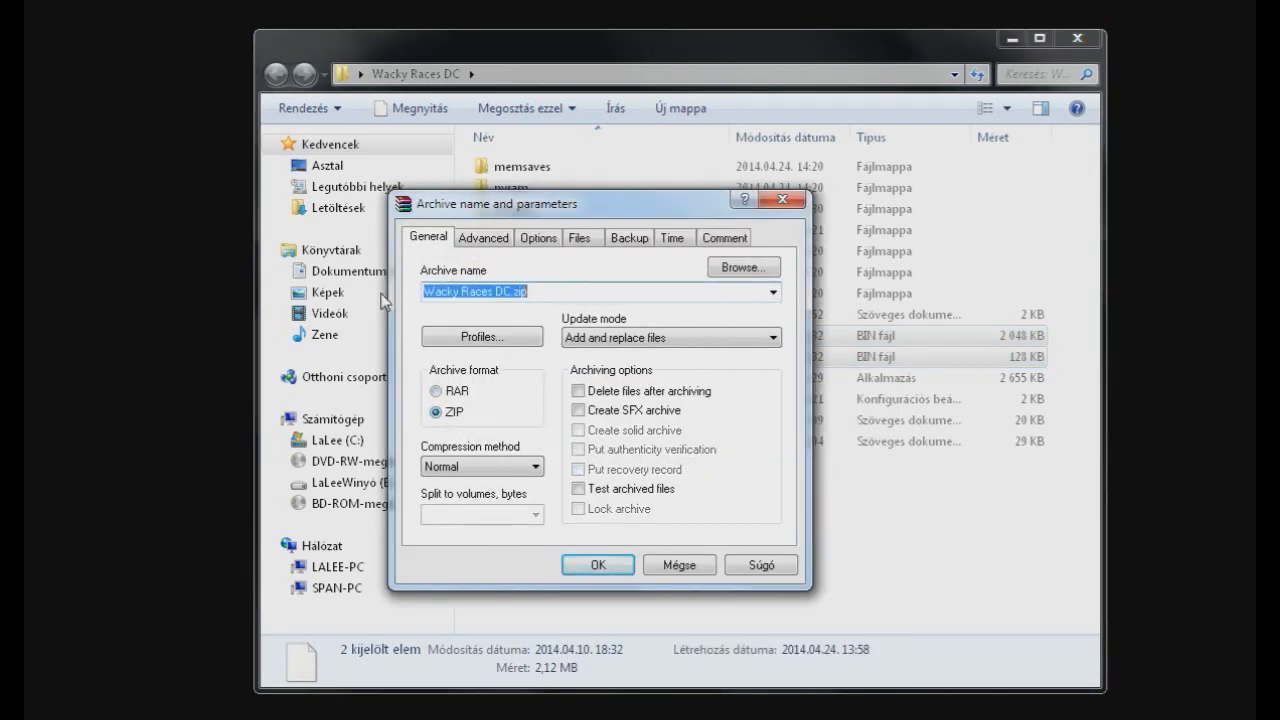
pyautogui.write('dc')
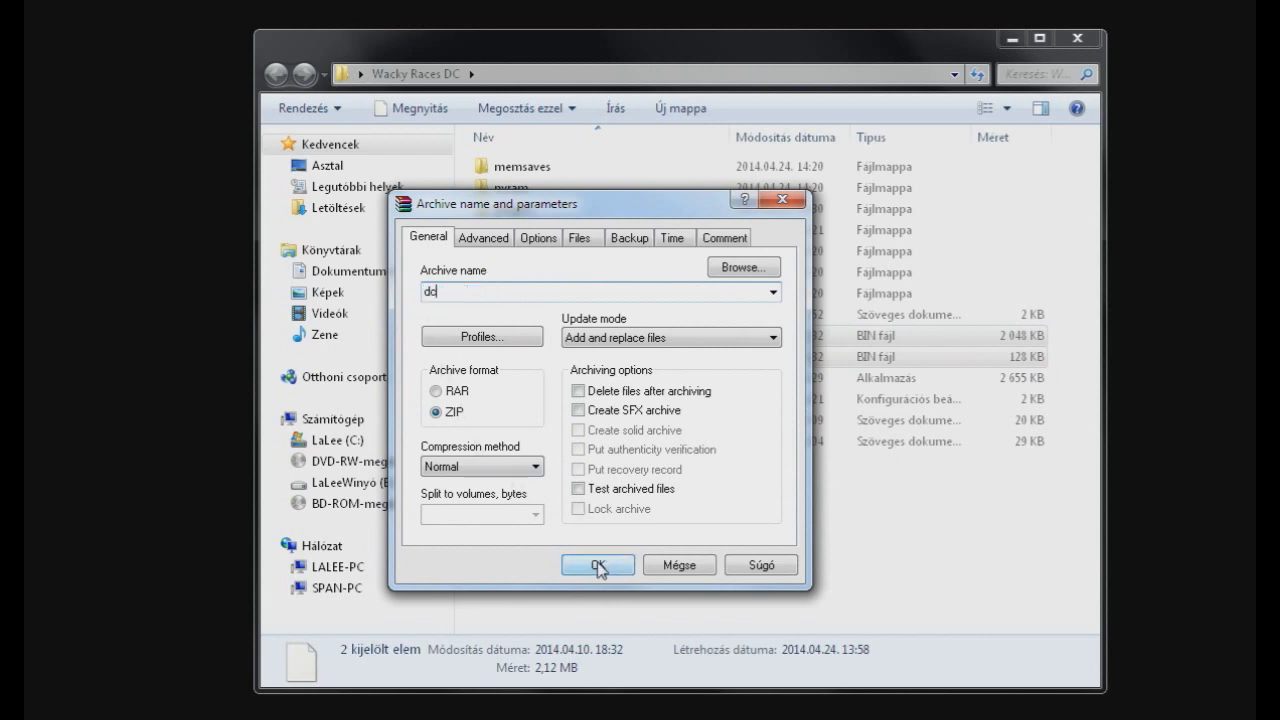
pyautogui.click(596, 564)
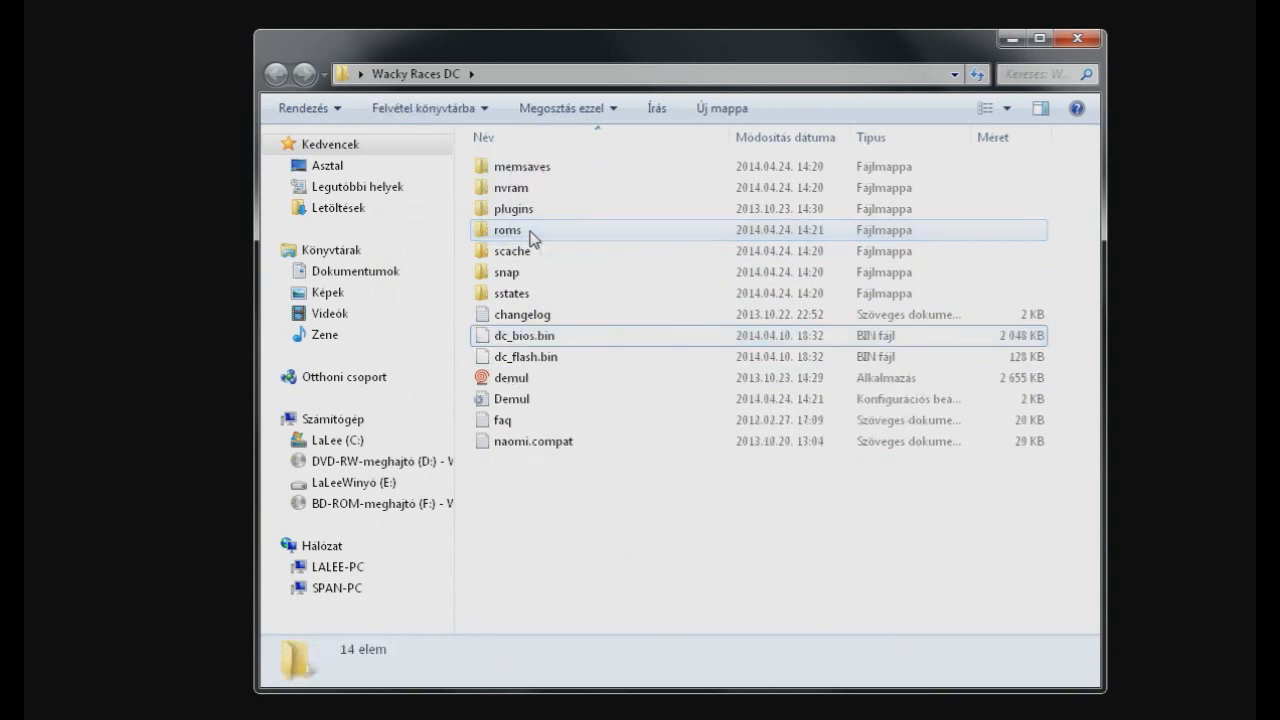
pyautogui.doubleClick(512, 376)
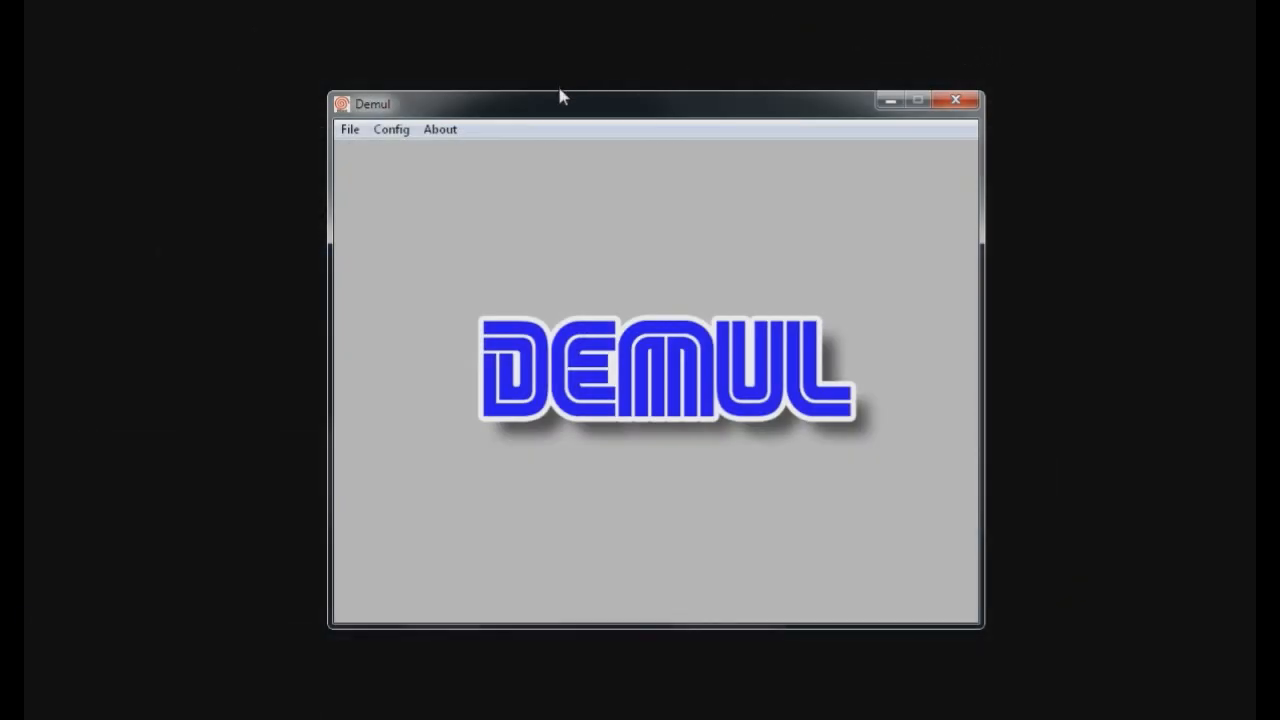
# Step: Set Direct3D10 video to 800x600, stretched aspect ratio and 2x internal resolution
pyautogui.click(392, 128)
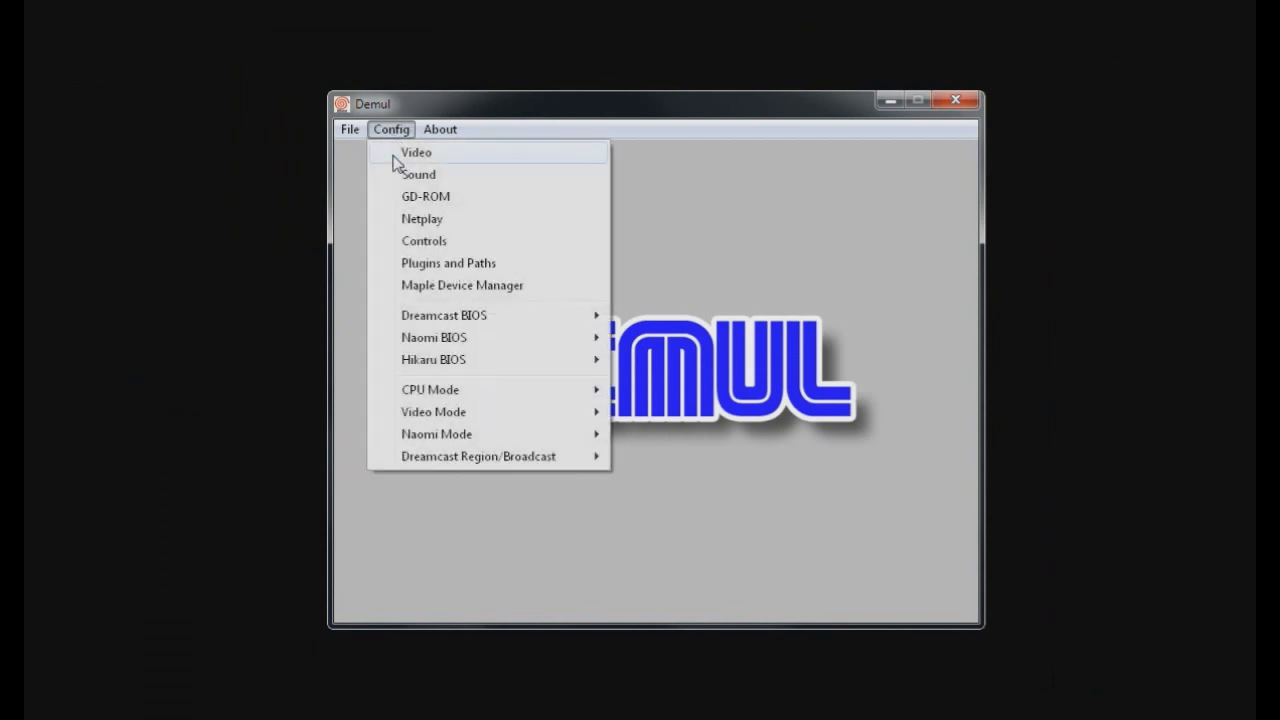
pyautogui.click(416, 152)
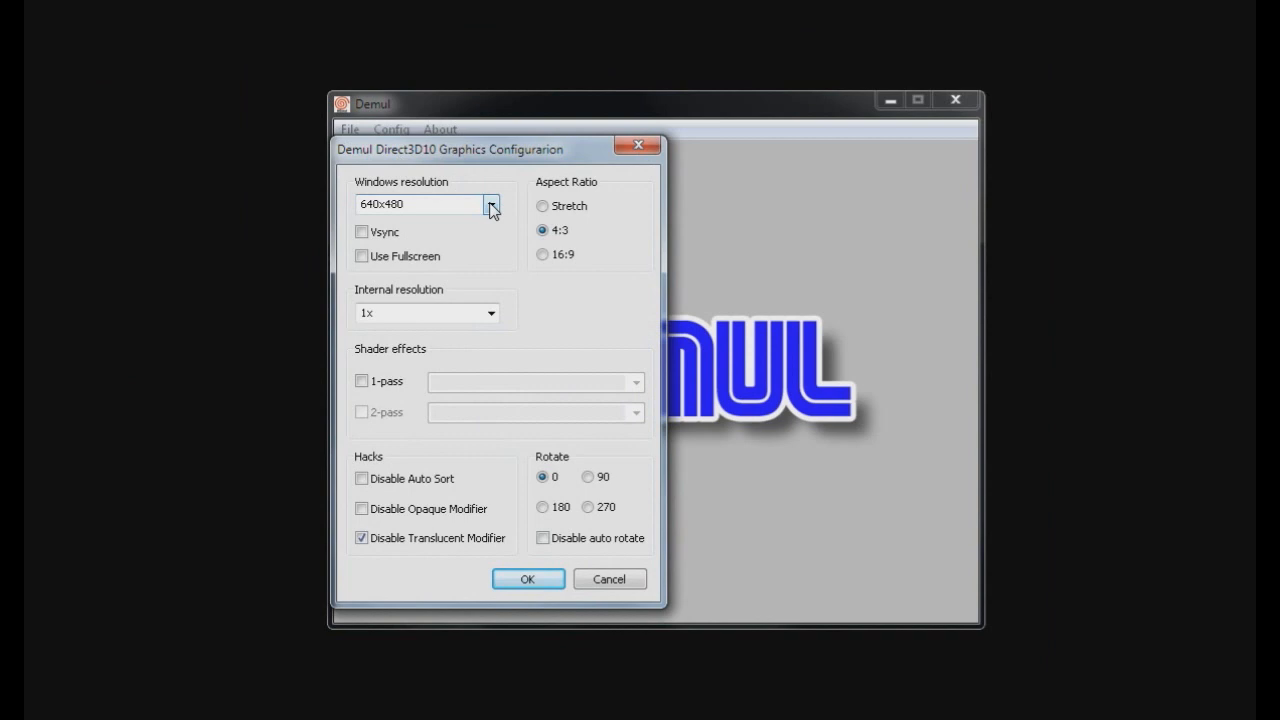
pyautogui.click(490, 204)
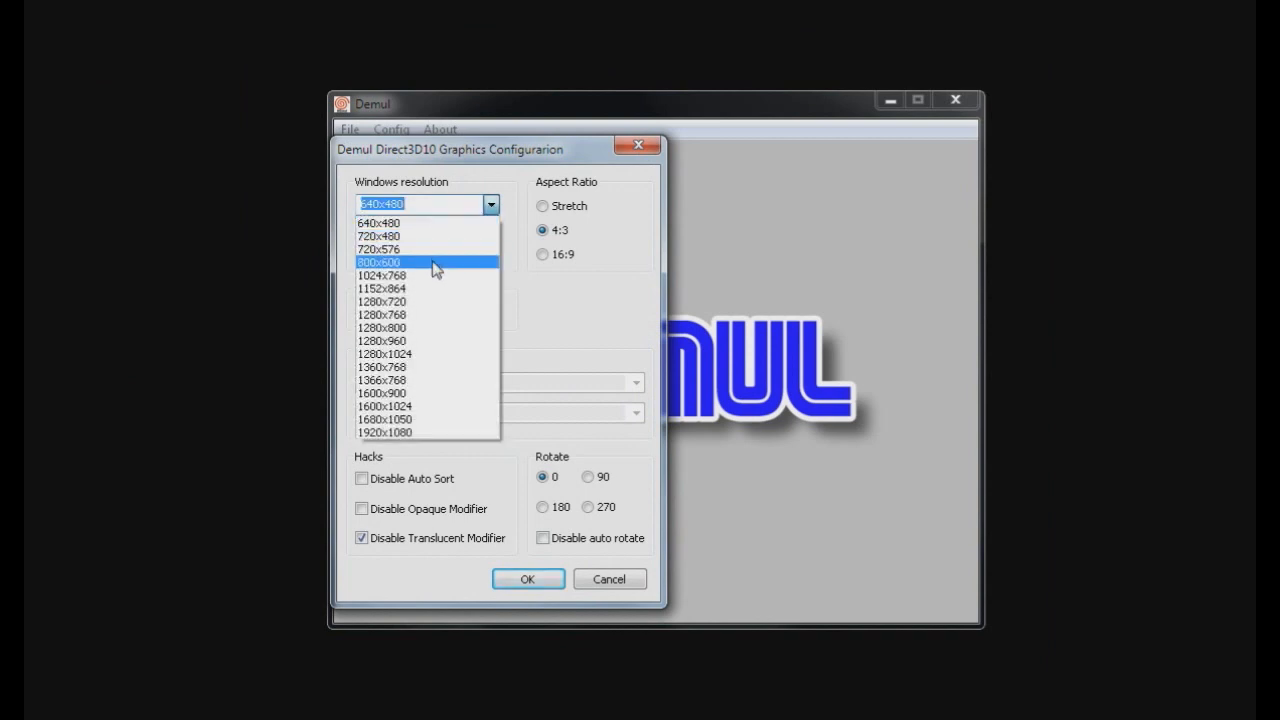
pyautogui.click(380, 260)
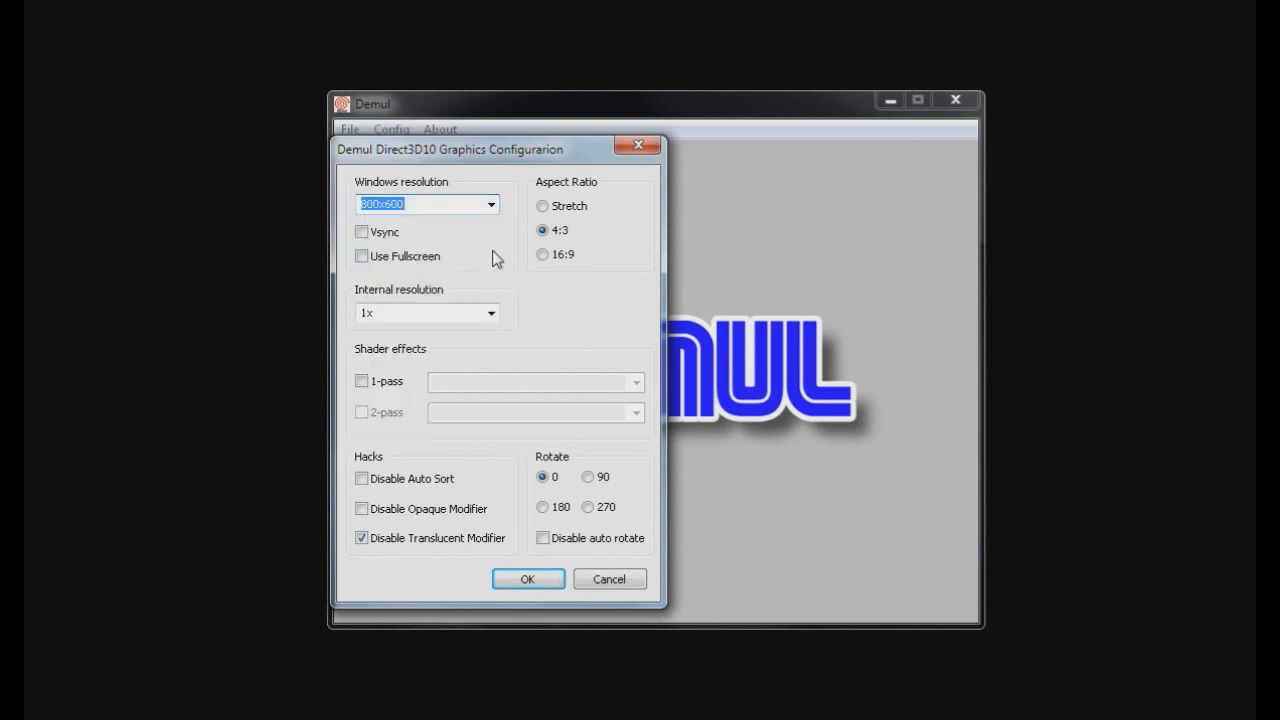
pyautogui.click(360, 256)
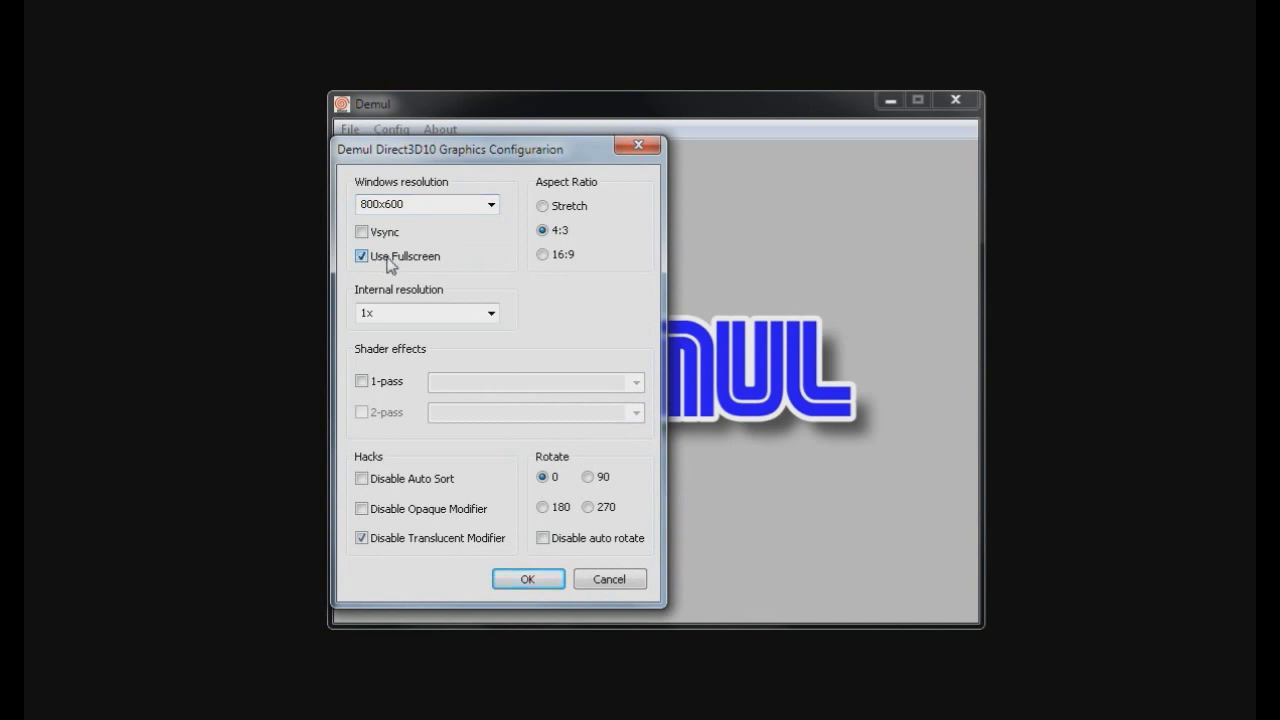
pyautogui.click(360, 256)
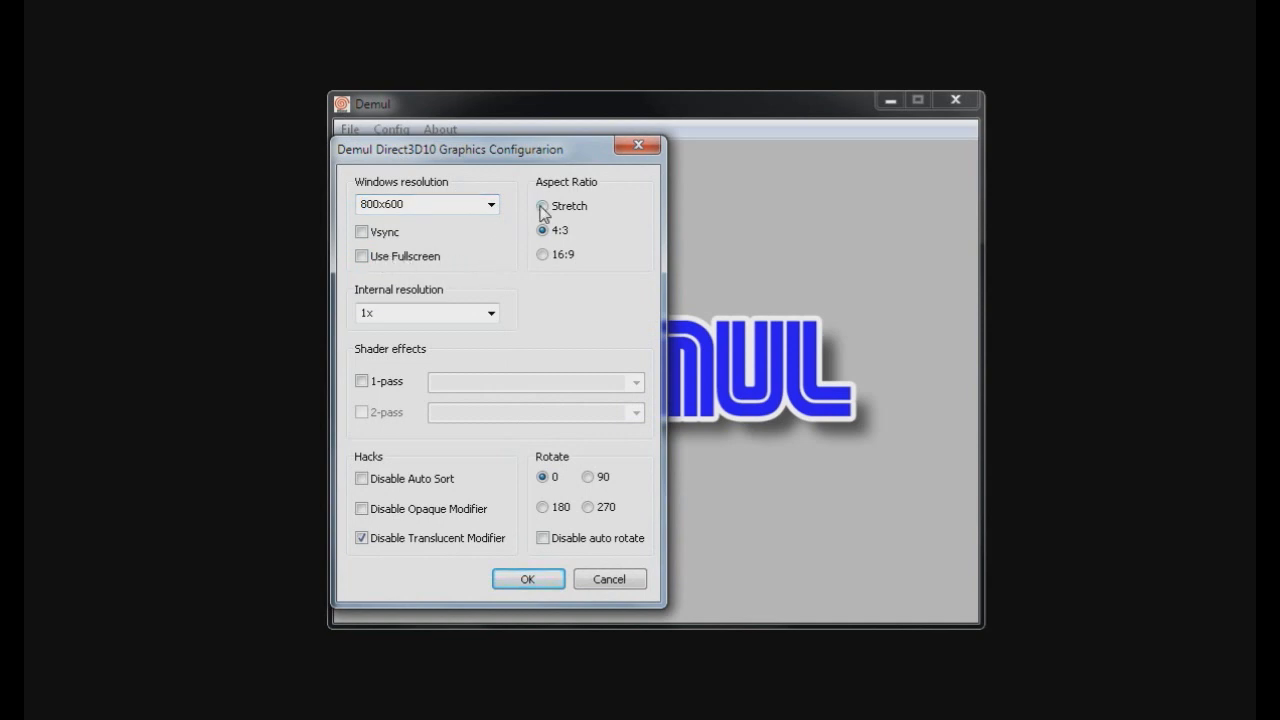
pyautogui.click(490, 312)
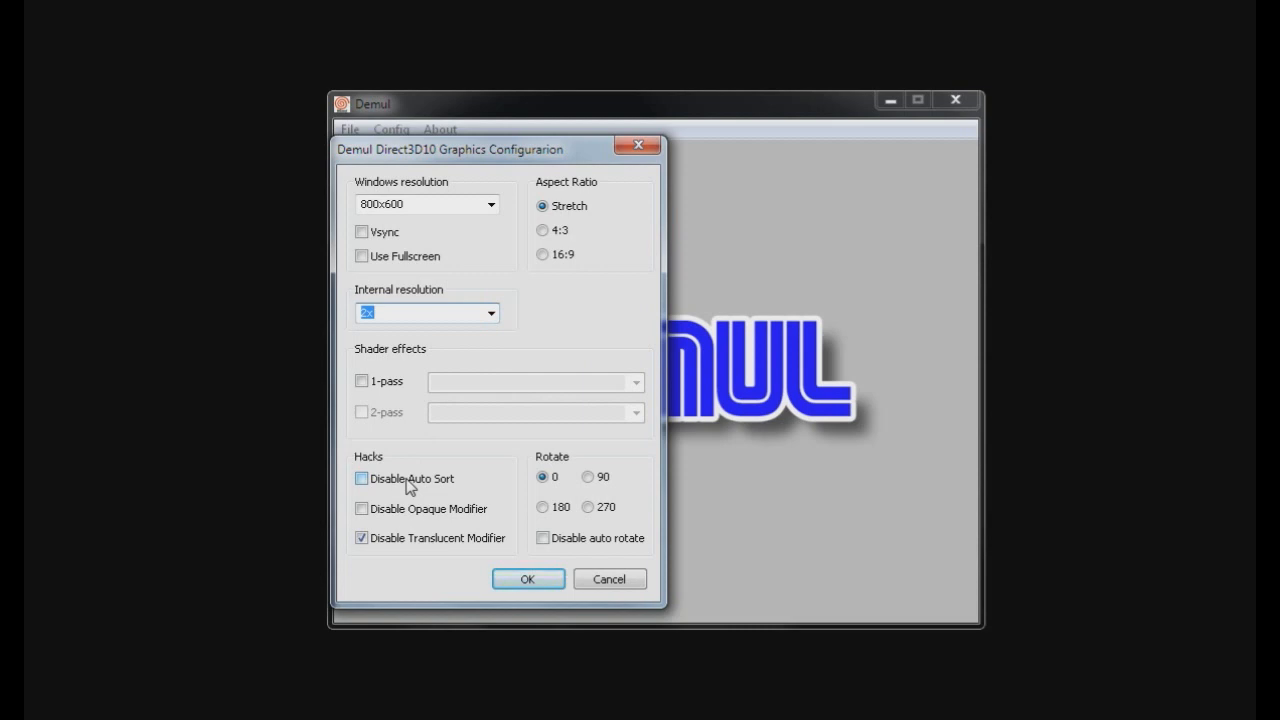
# Step: Enable the auto sort and opaque modifier hacks and save the graphics settings
pyautogui.click(362, 478)
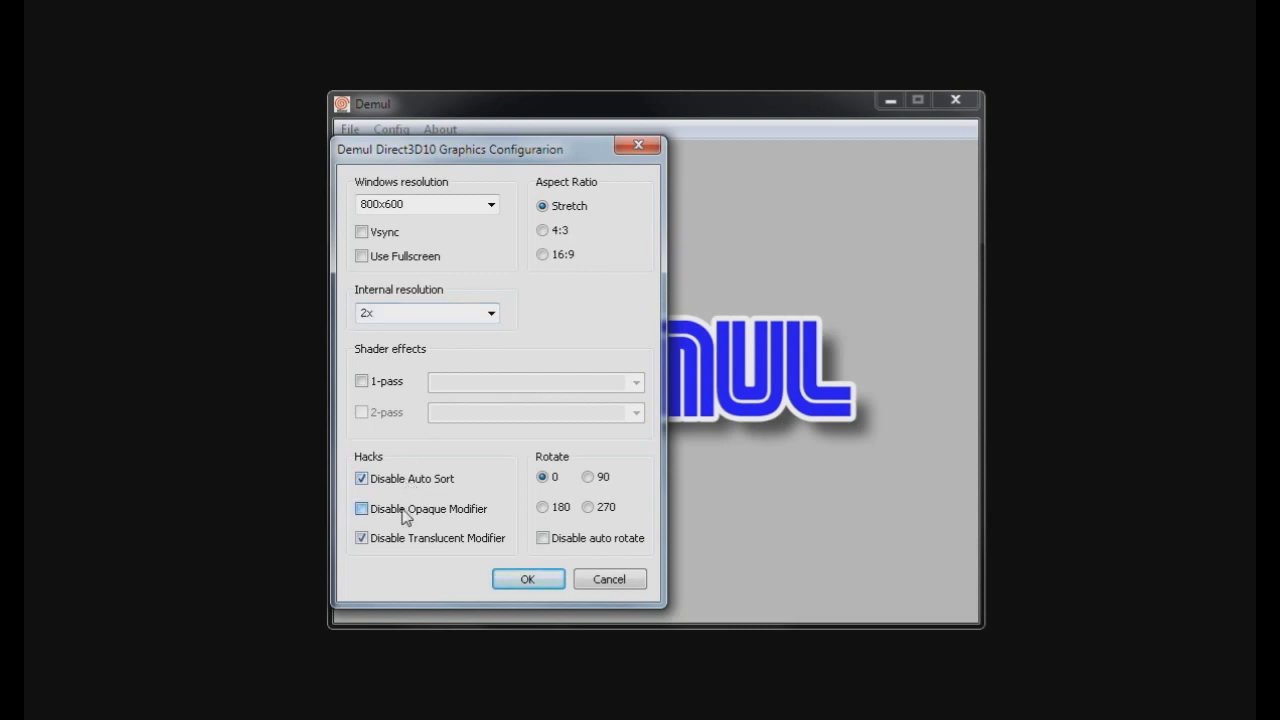
pyautogui.click(360, 508)
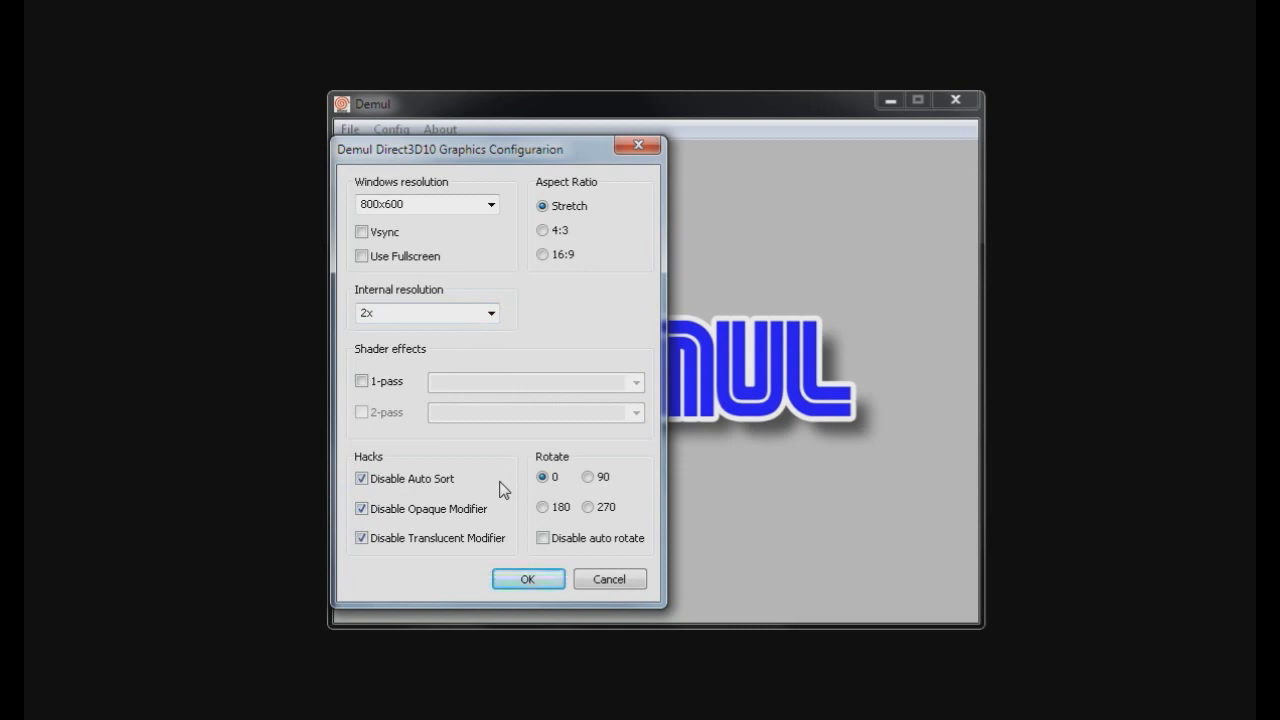
pyautogui.click(528, 580)
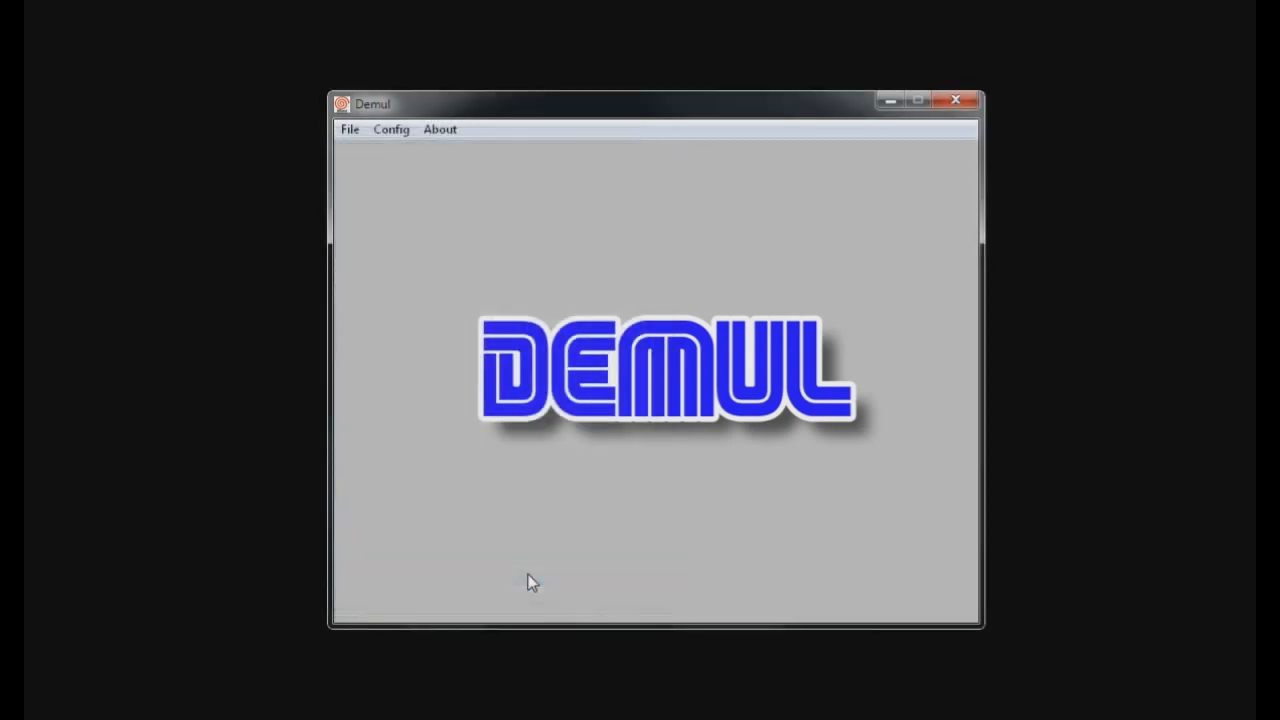
# Step: Confirm the sound settings unchanged
pyautogui.click(392, 128)
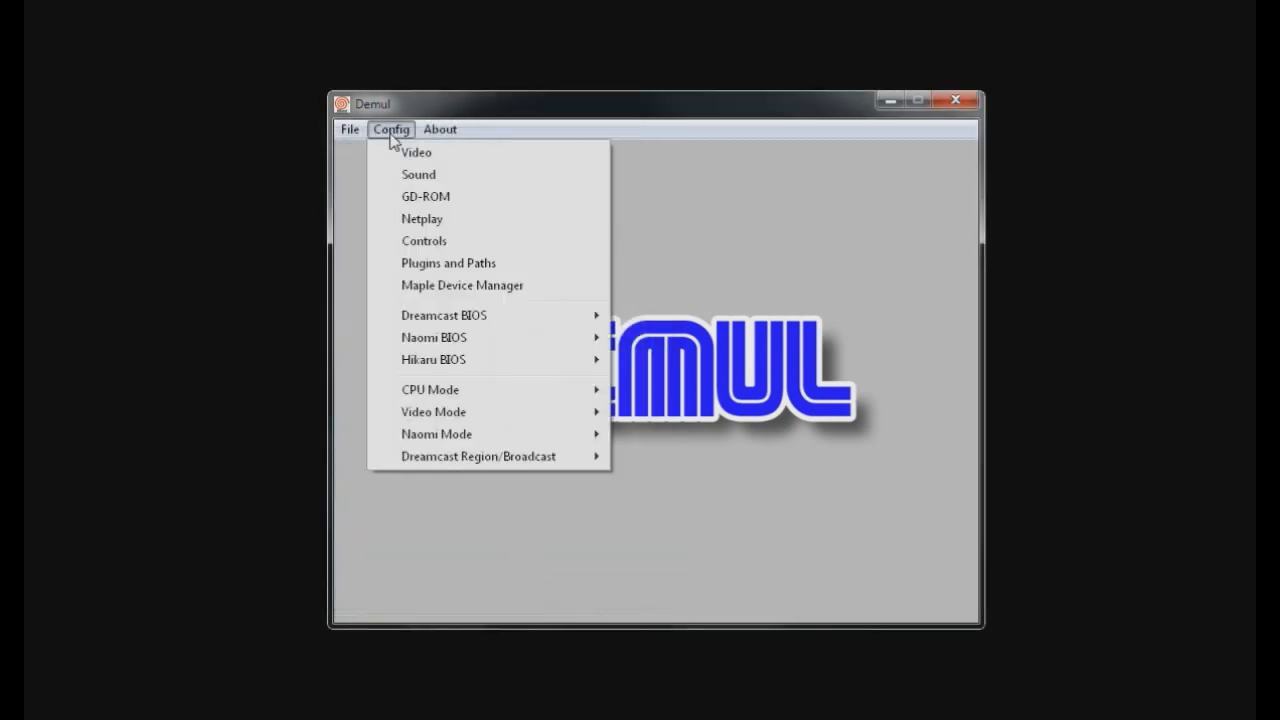
pyautogui.click(418, 174)
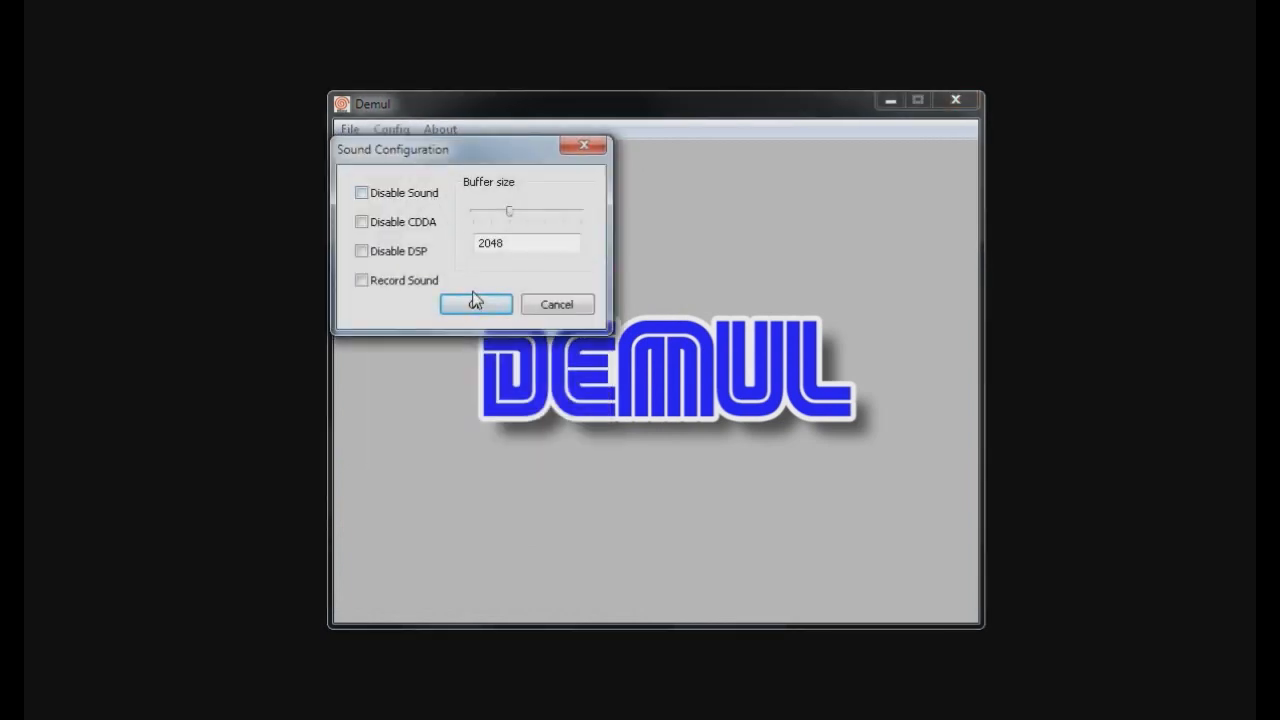
pyautogui.click(476, 304)
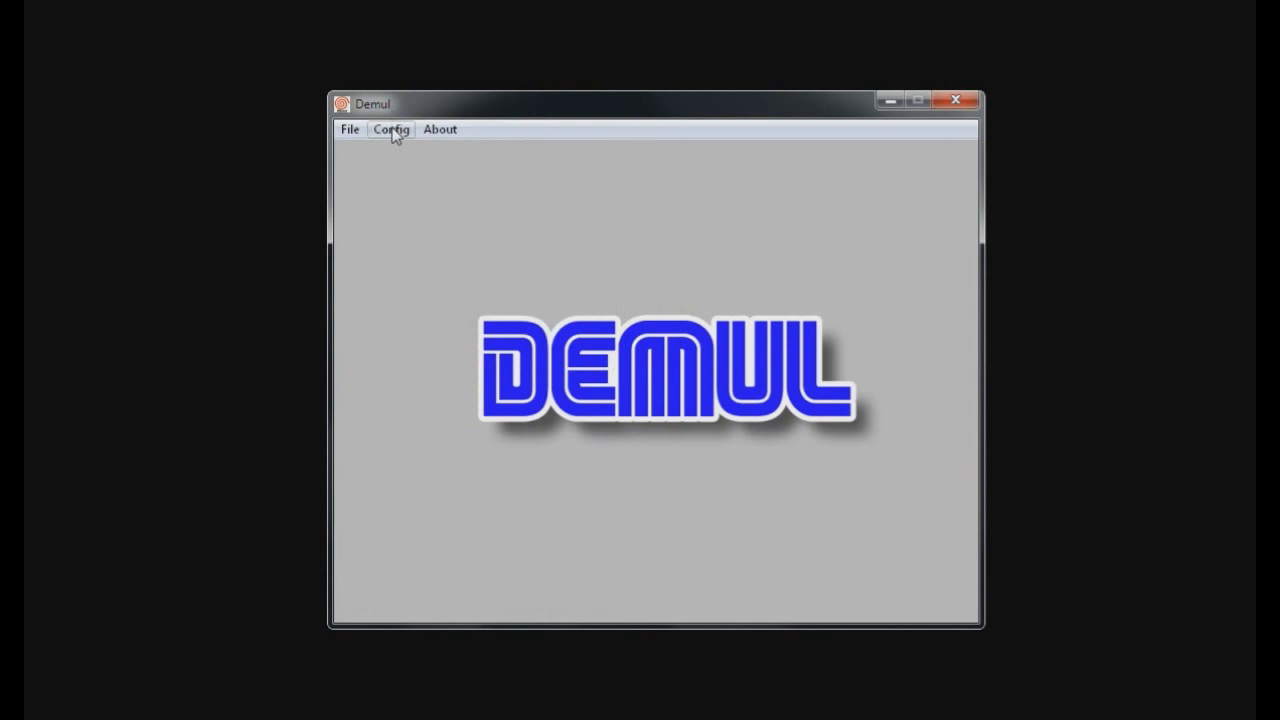
# Step: Point the GD-ROM configuration at virtual drive F: and confirm it
pyautogui.click(392, 128)
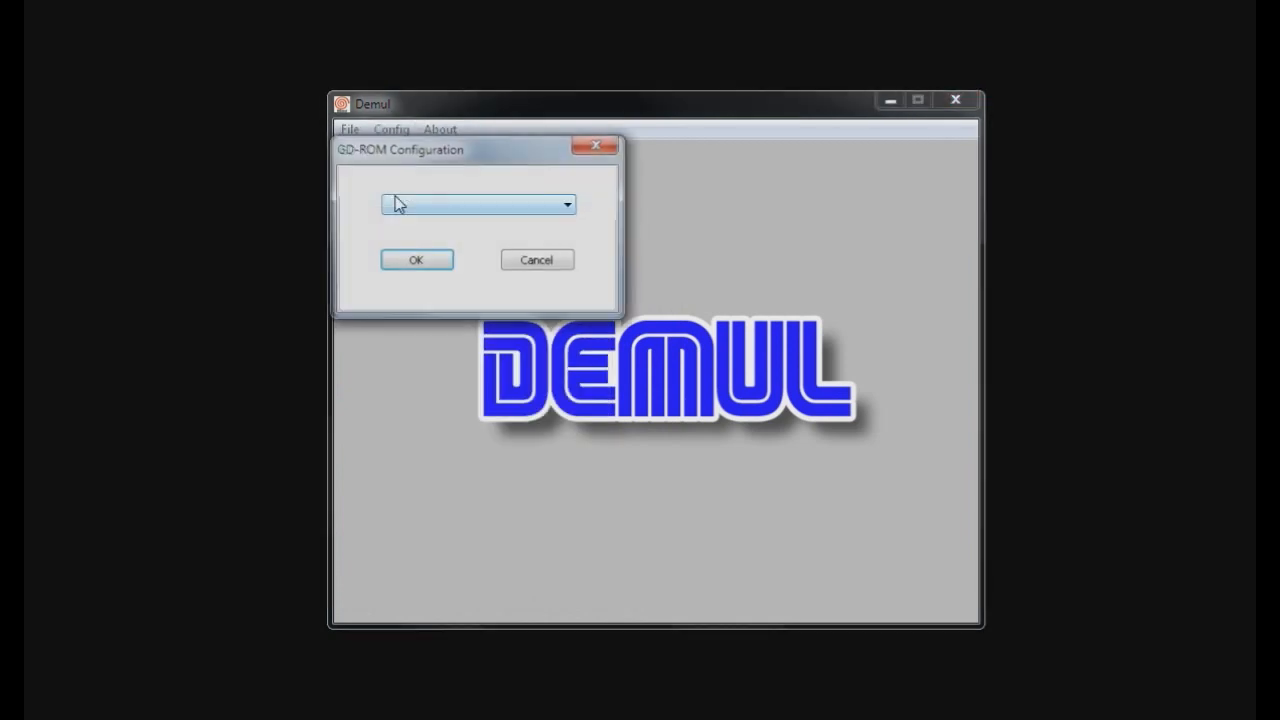
pyautogui.click(568, 204)
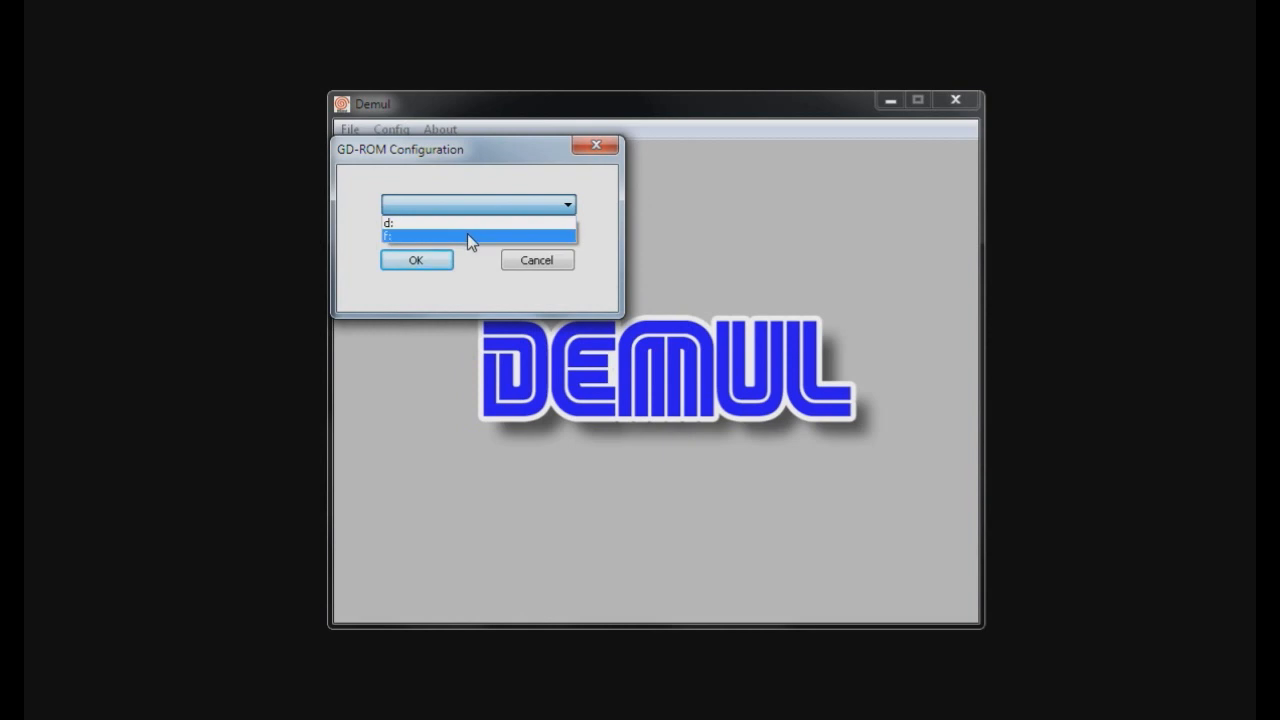
pyautogui.click(478, 236)
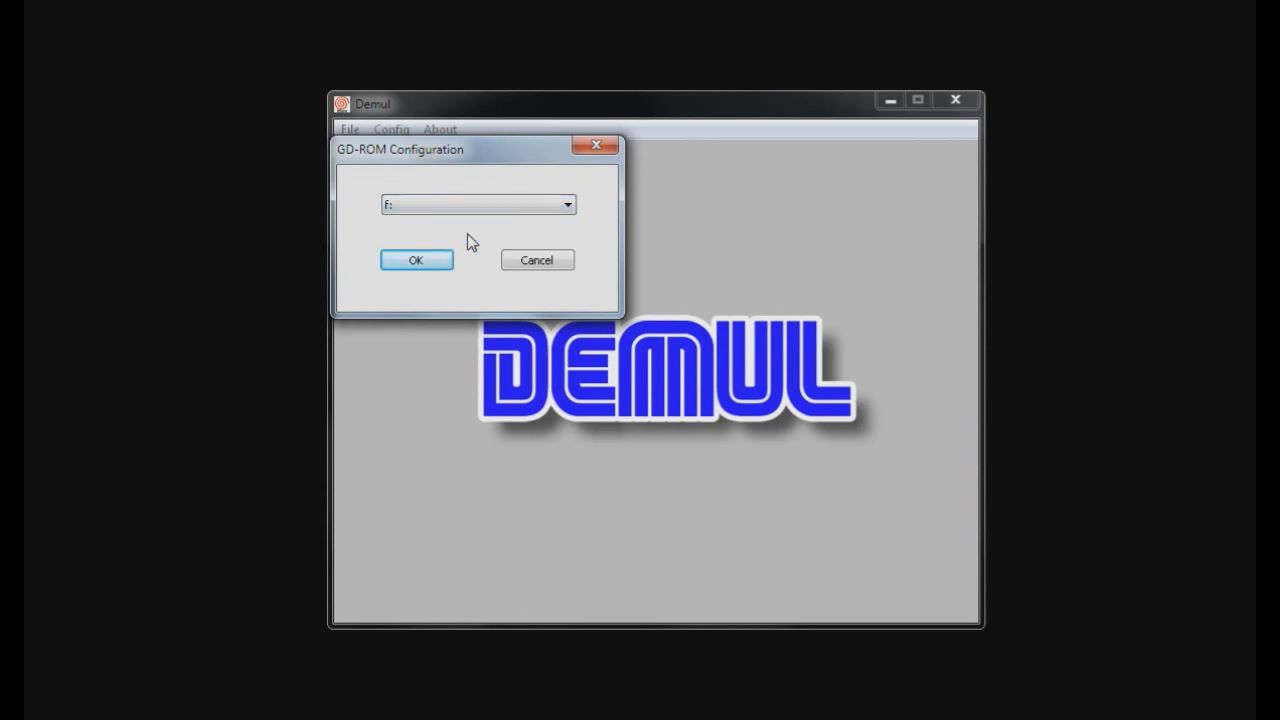
pyautogui.click(392, 128)
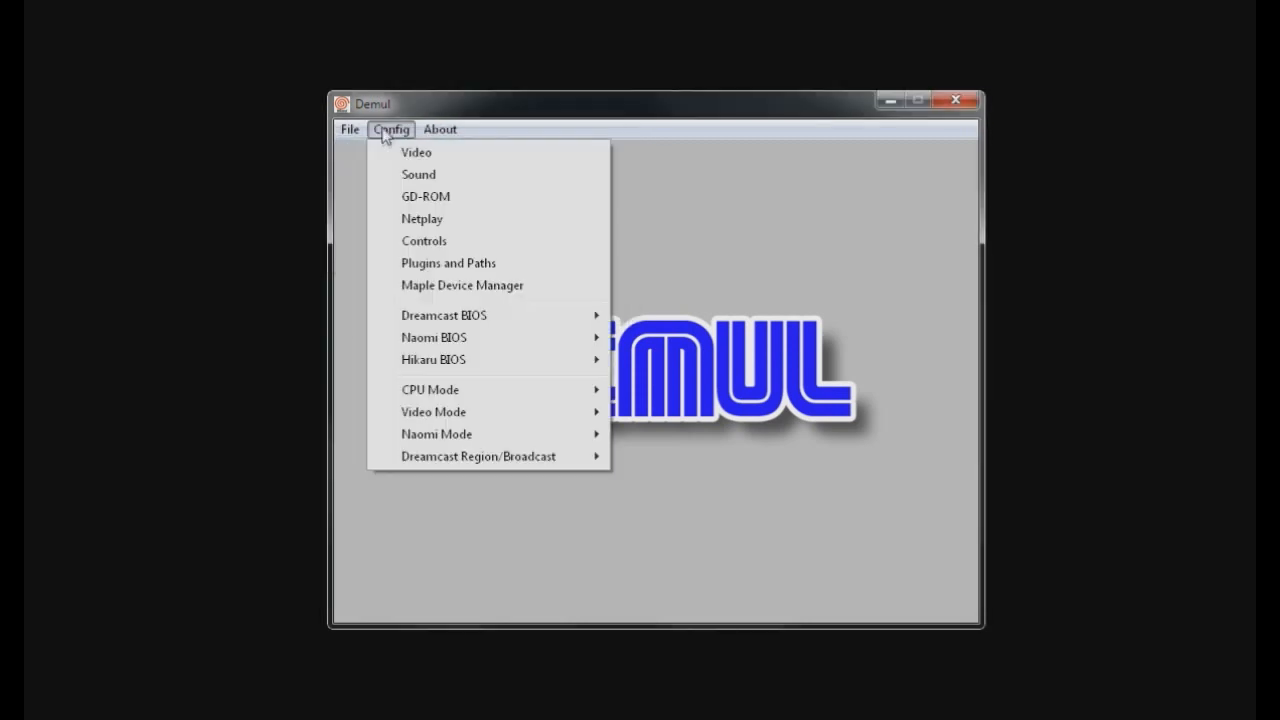
pyautogui.click(422, 218)
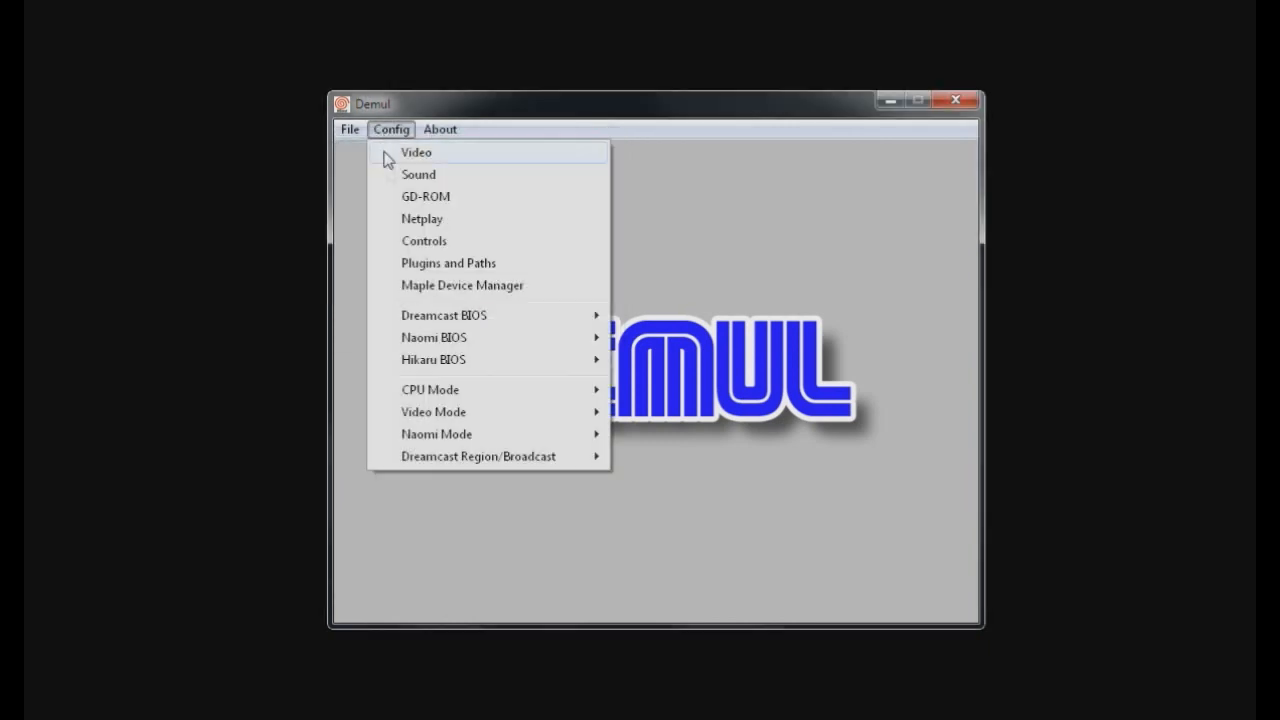
# Step: Map Dreamcast Joy 1 buttons to keyboard keys and confirm the mapping
pyautogui.click(424, 240)
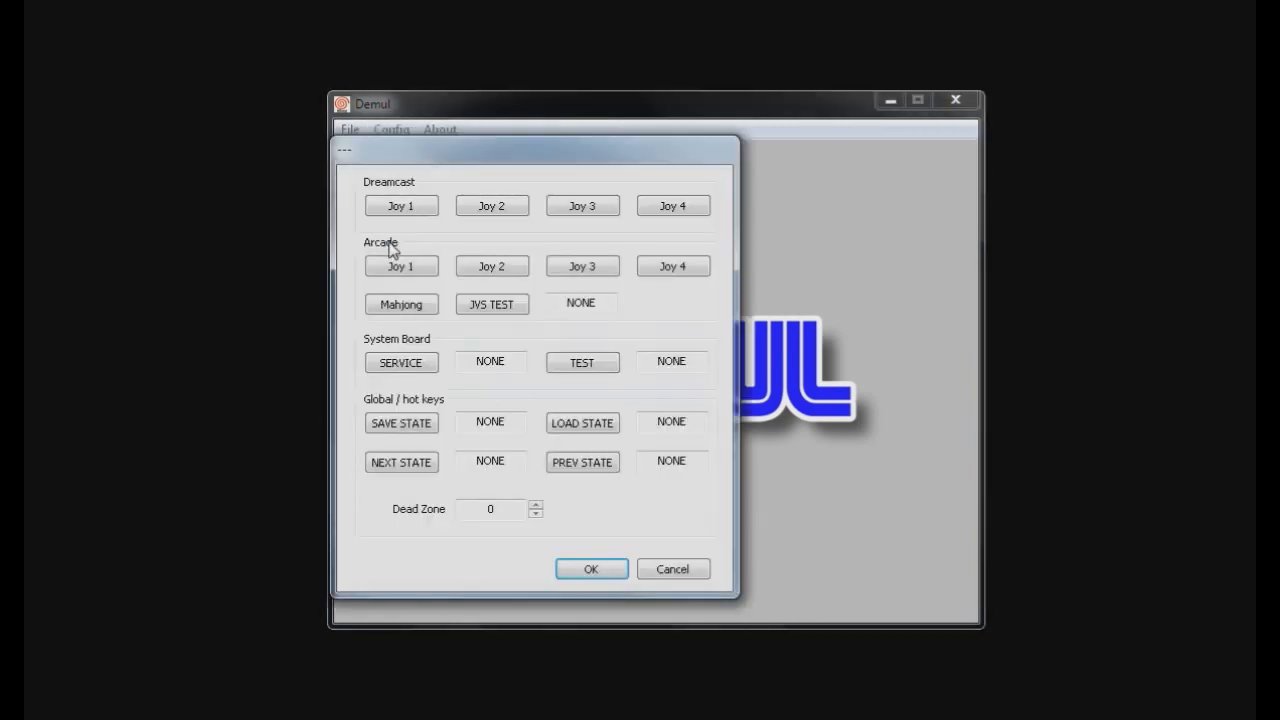
pyautogui.click(400, 204)
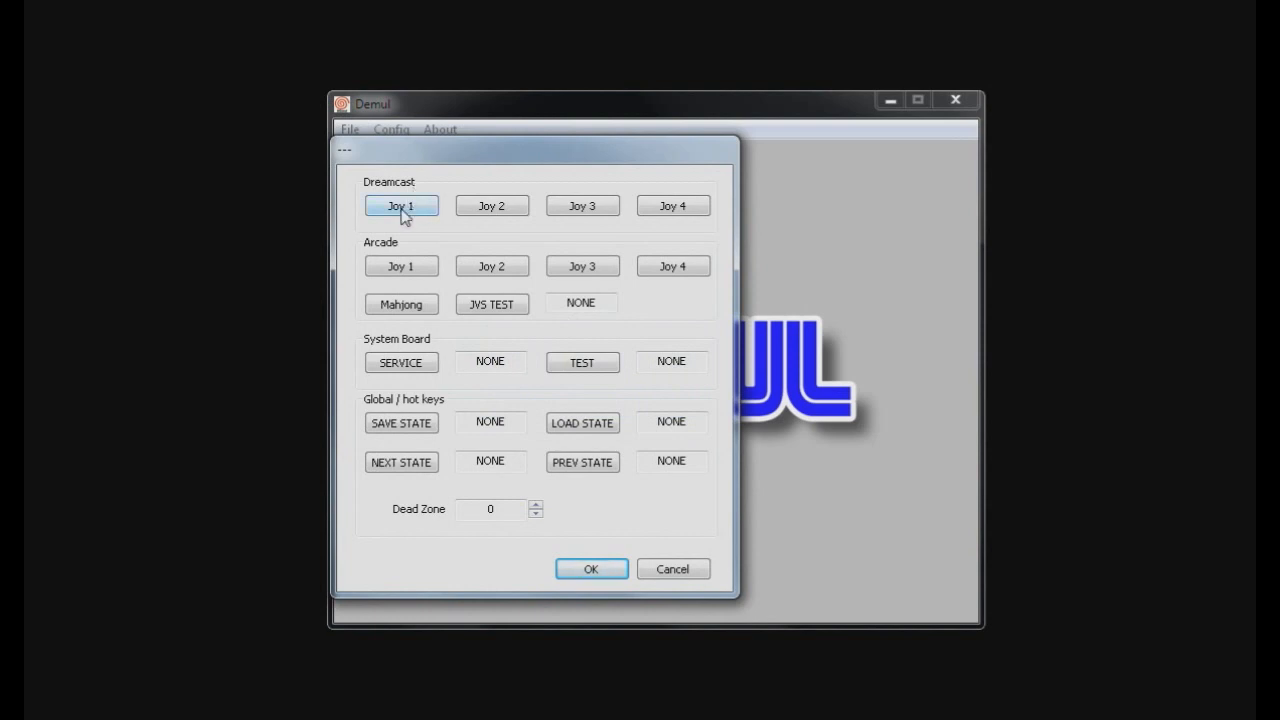
pyautogui.click(400, 204)
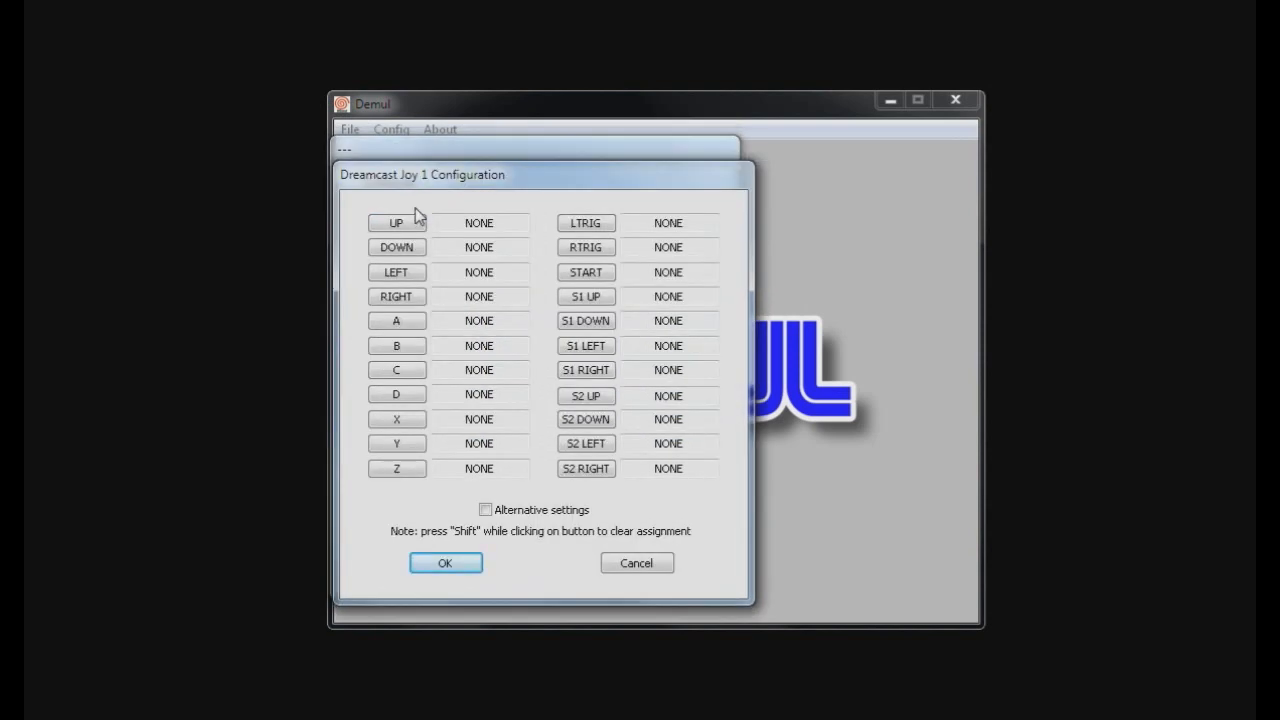
pyautogui.click(396, 248)
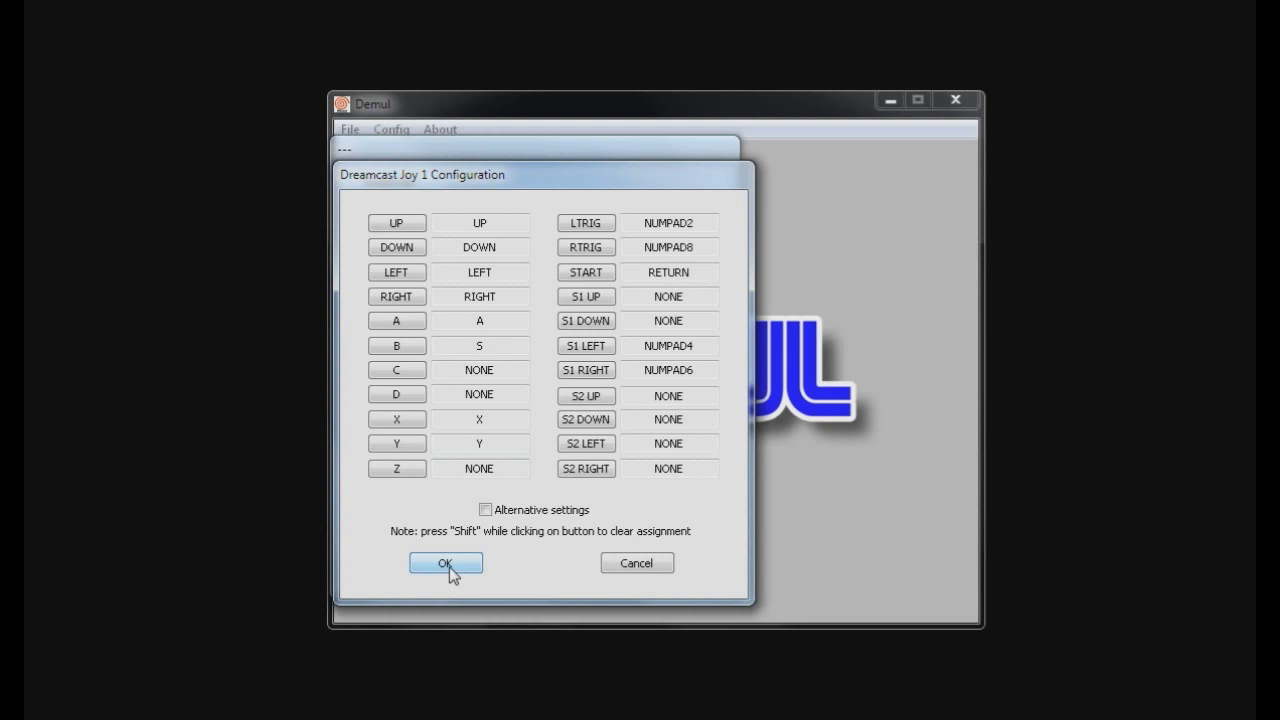
pyautogui.click(446, 564)
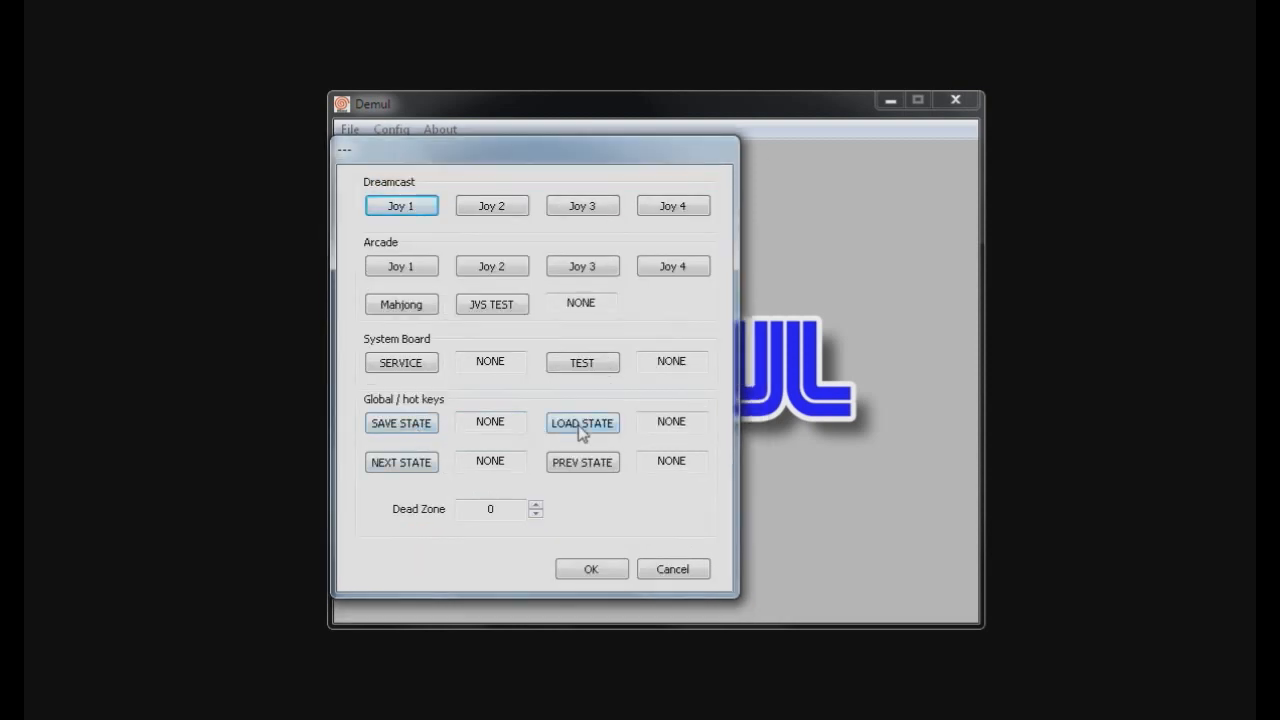
# Step: Set Save State hotkey to F1 and Load State to F2, then save the controls
pyautogui.click(400, 422)
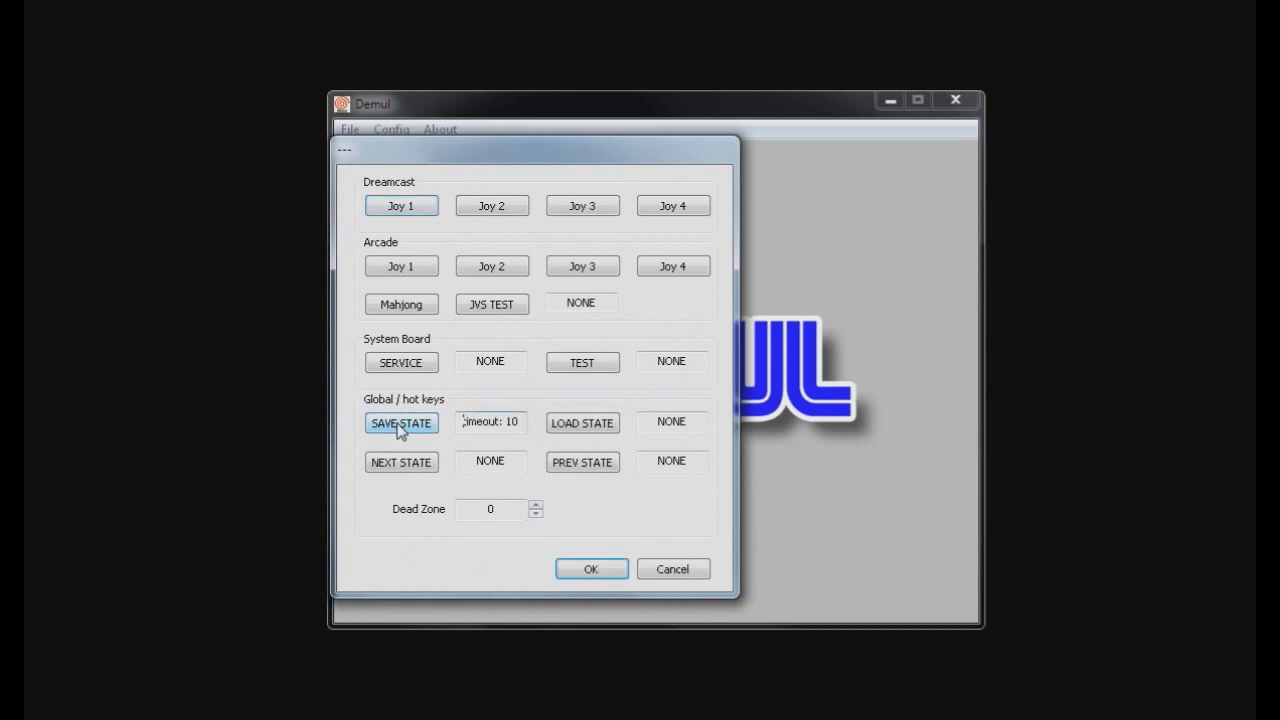
pyautogui.click(582, 422)
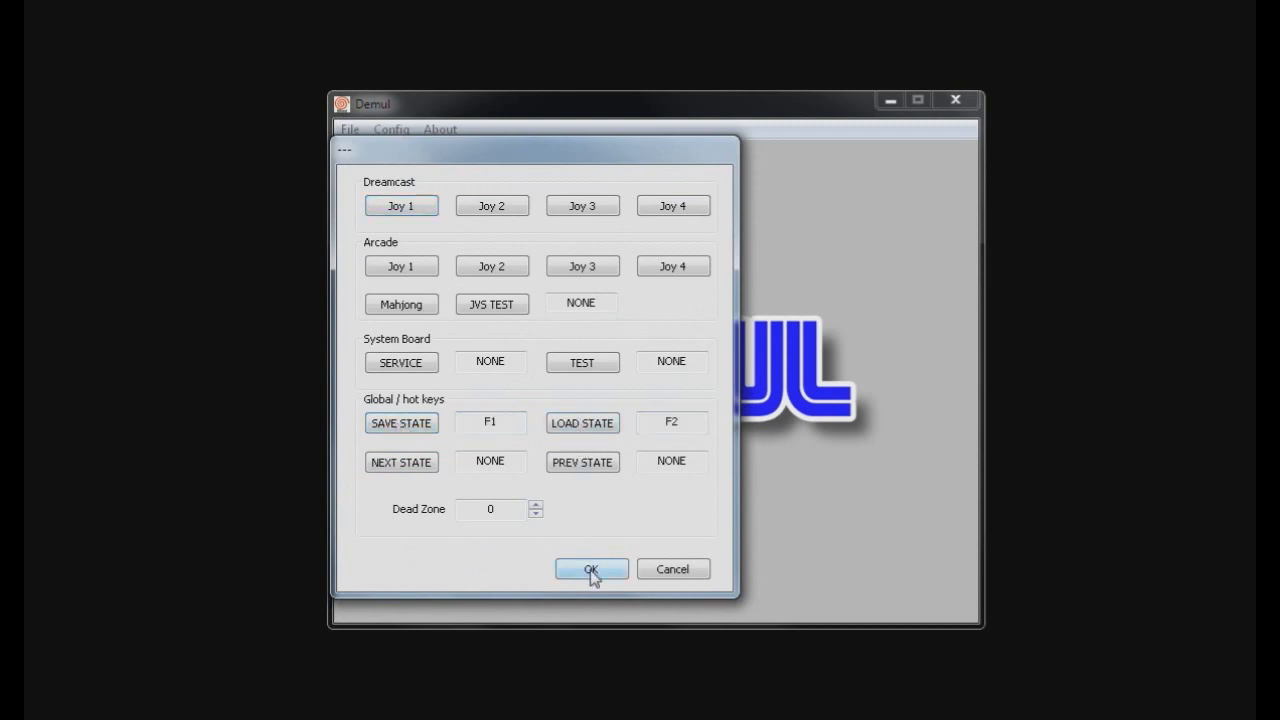
pyautogui.click(592, 568)
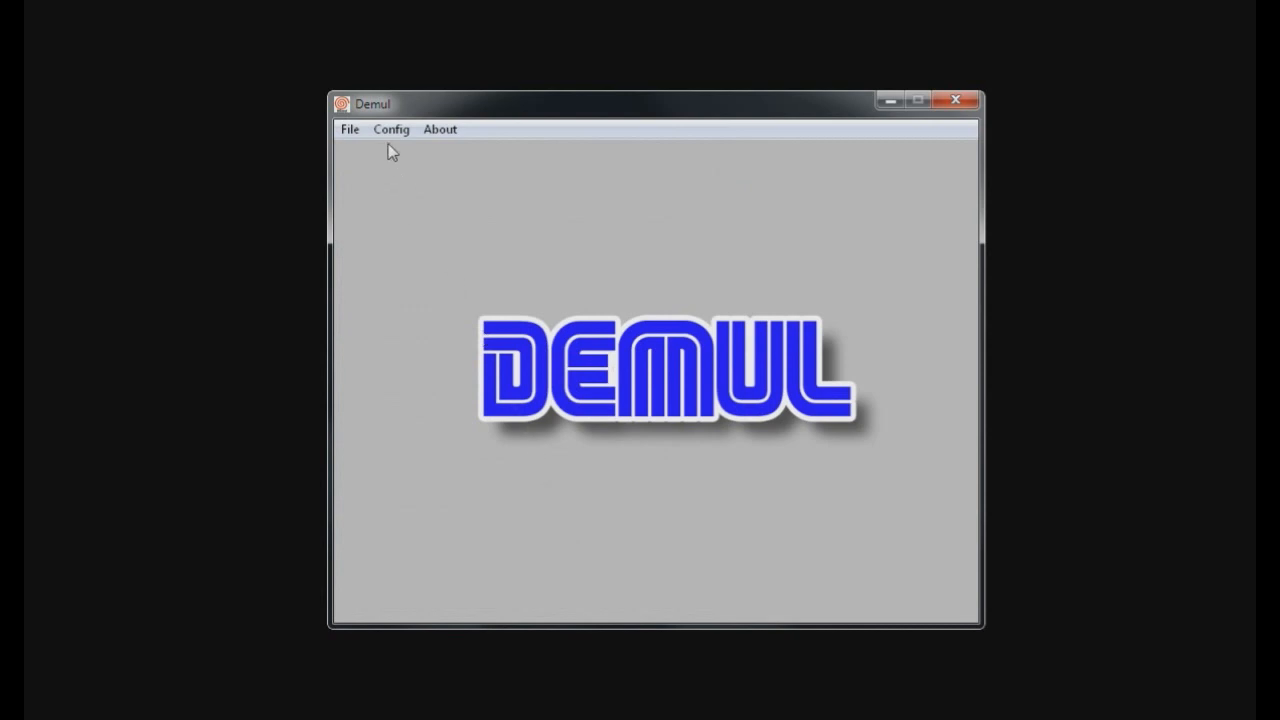
# Step: Choose DynaRec as the CPU mode from the Config menu
pyautogui.click(392, 128)
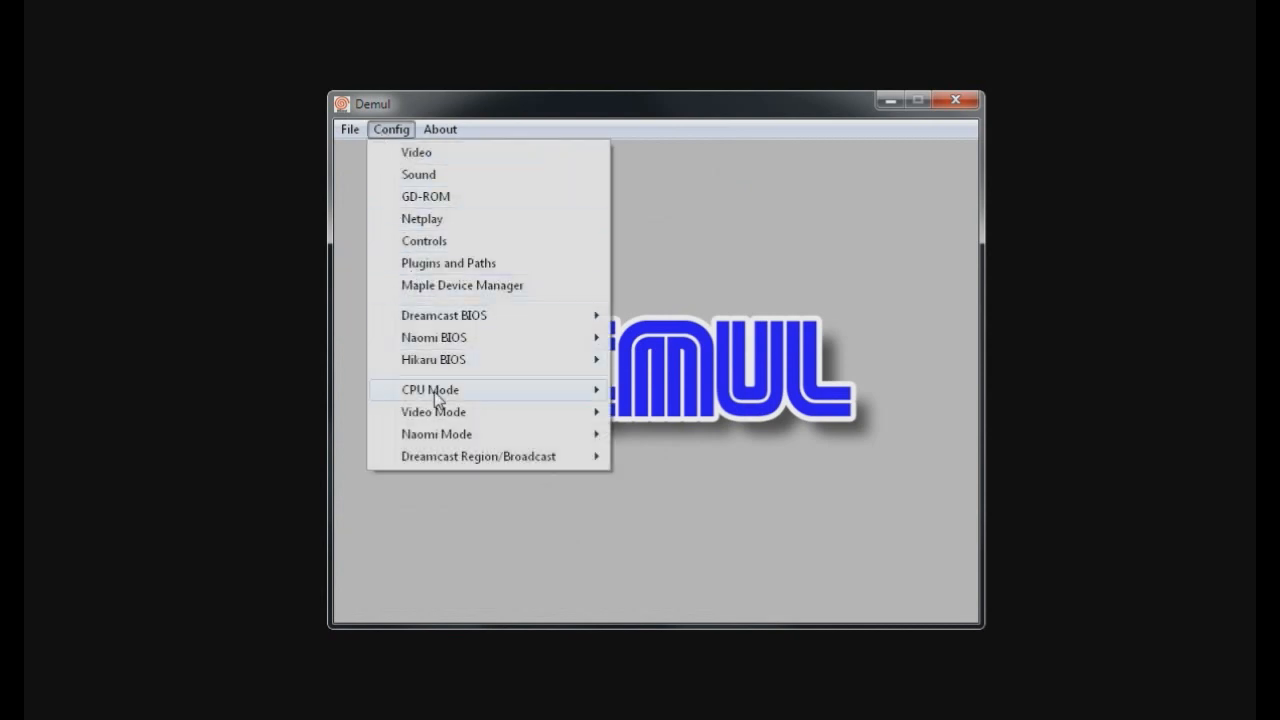
pyautogui.click(430, 388)
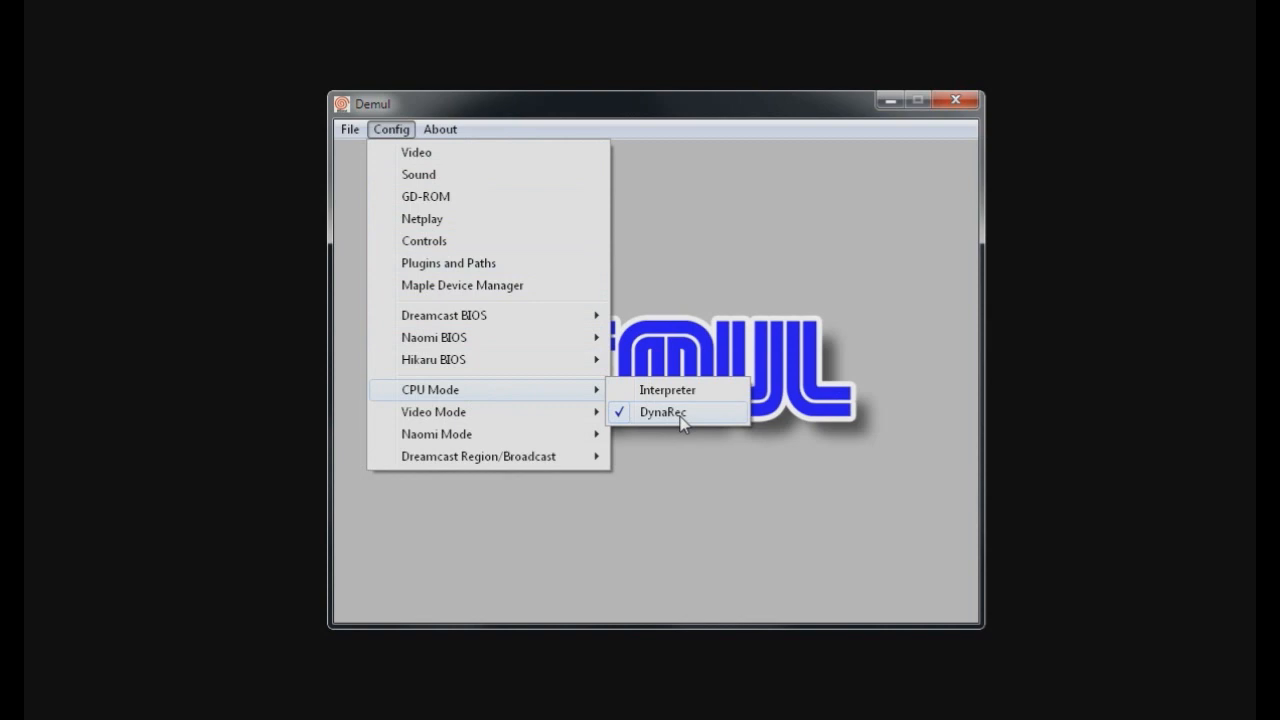
pyautogui.click(348, 128)
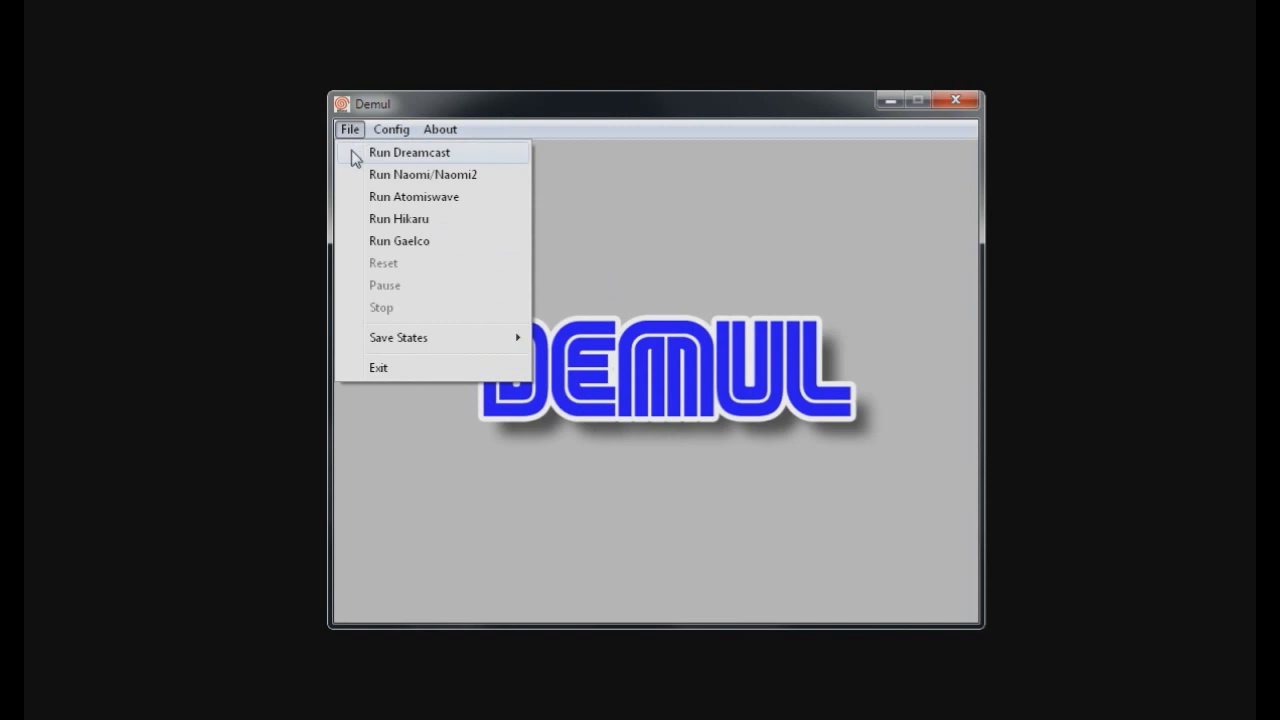
# Step: Run the Dreamcast and start past the Wacky Races title screen to the Start Game menu
pyautogui.click(408, 152)
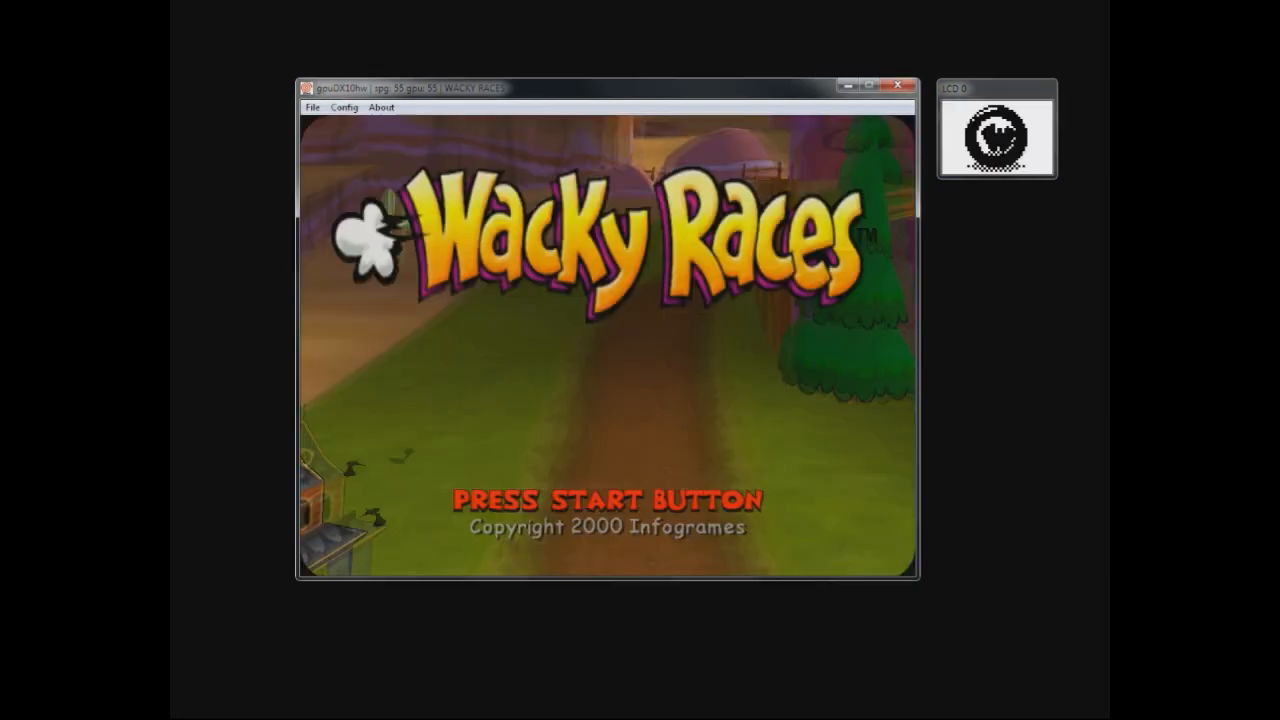
pyautogui.press('enter')
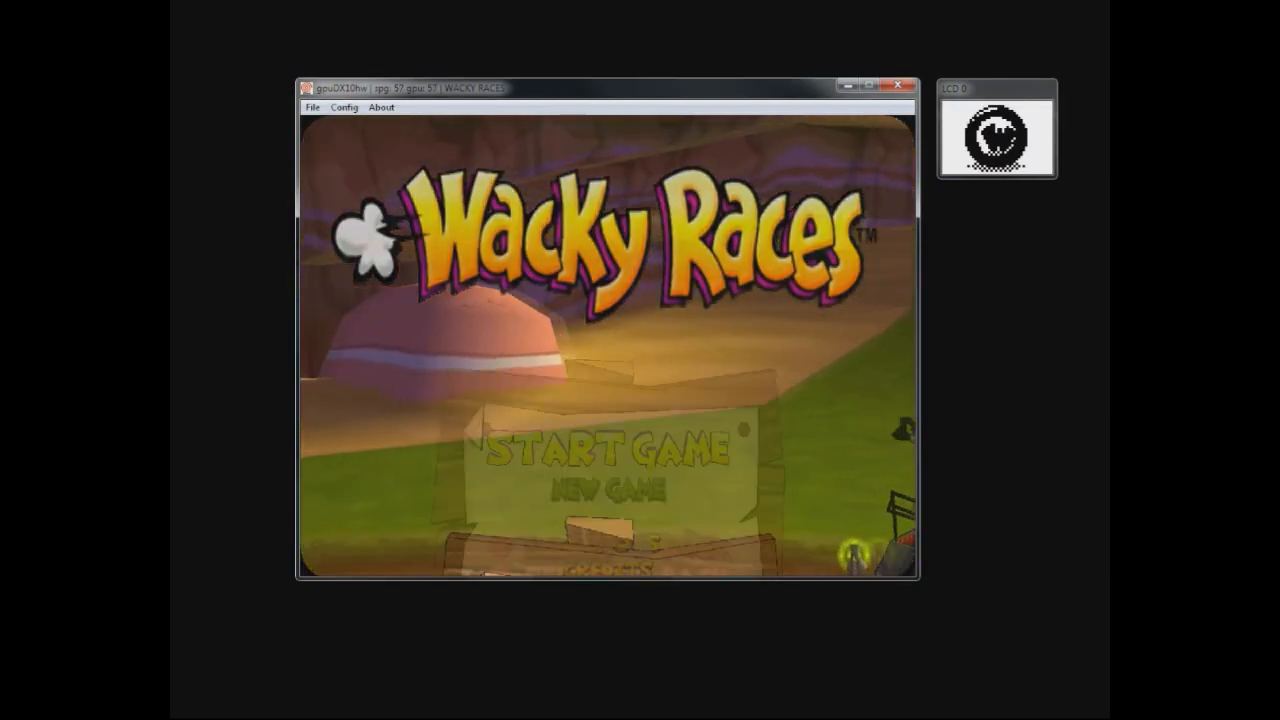